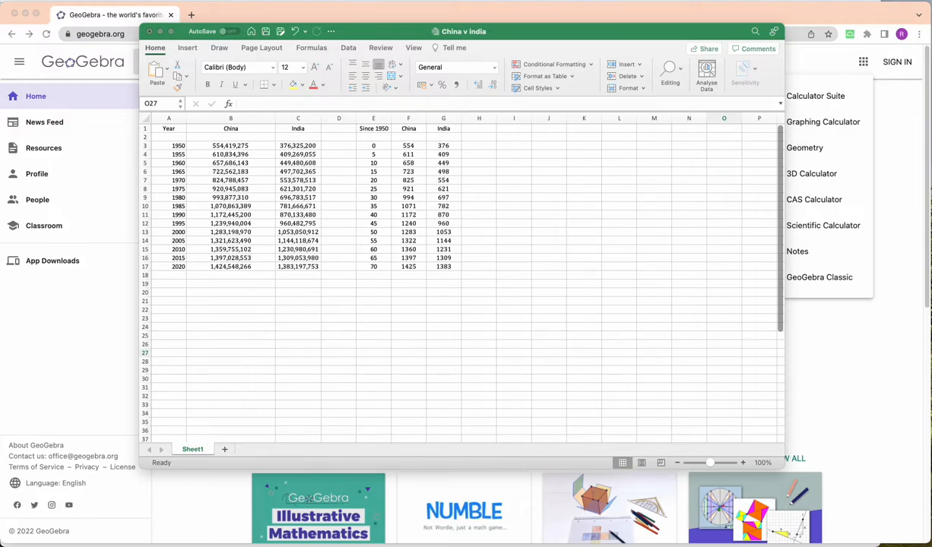
mouse_move(476, 371)
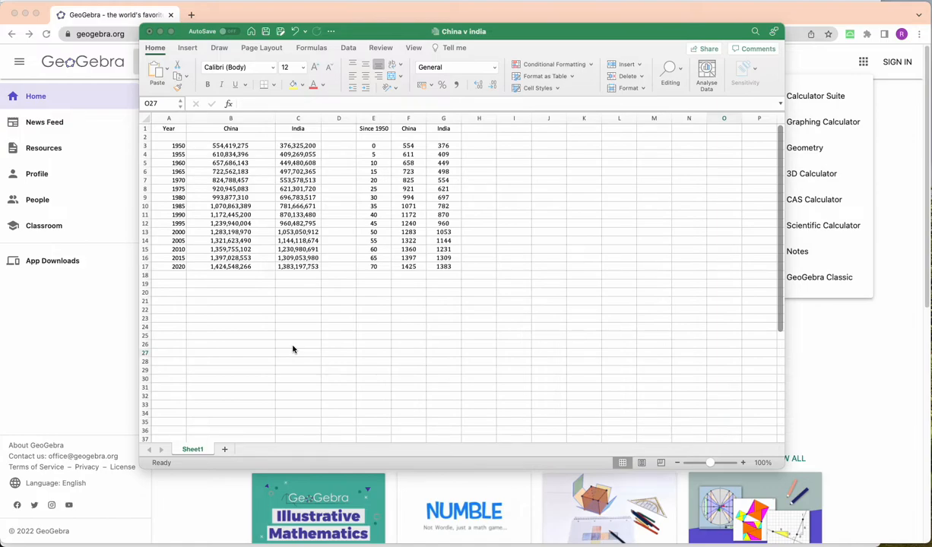
mouse_move(371, 348)
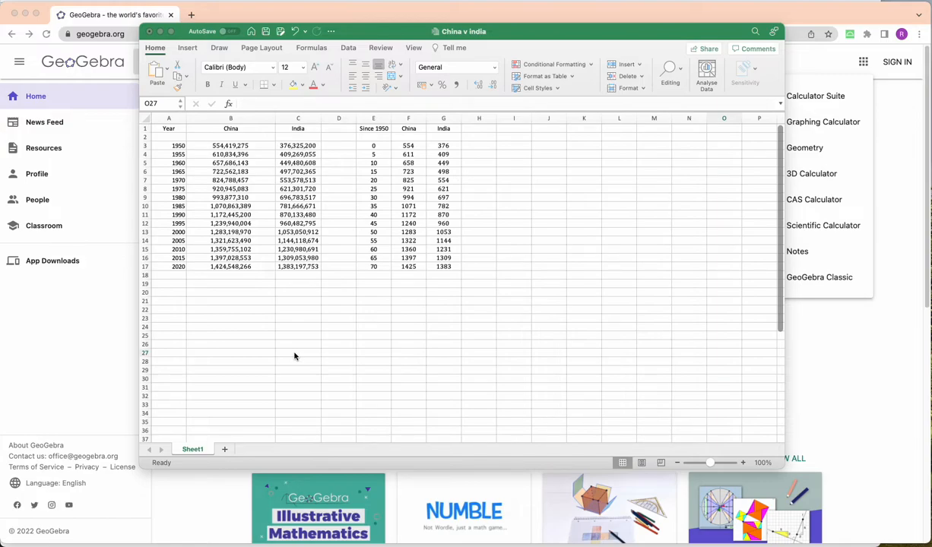
mouse_move(200, 330)
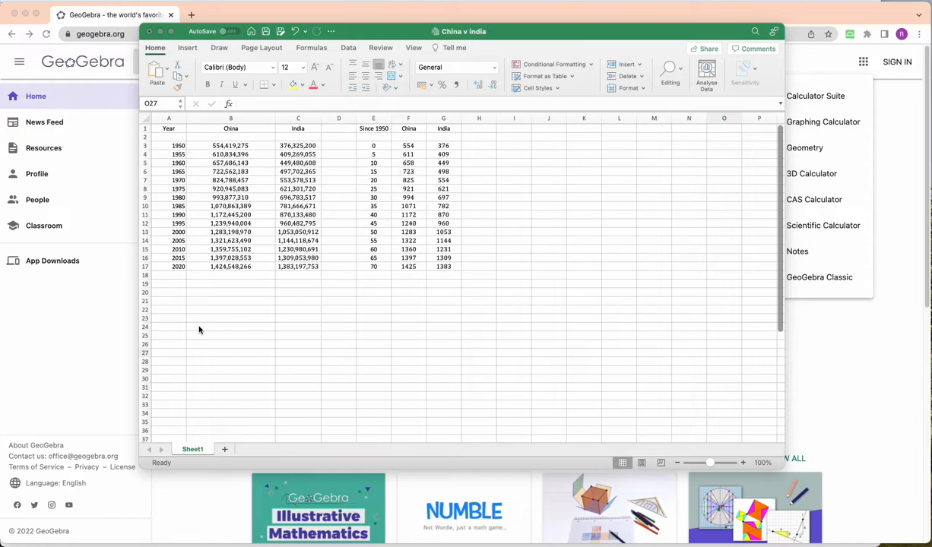
mouse_move(180, 150)
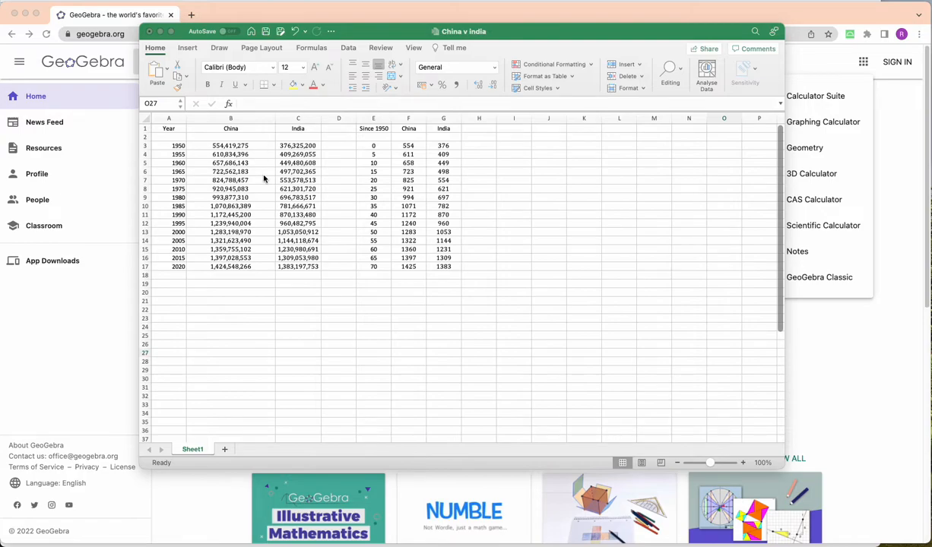
mouse_move(168, 153)
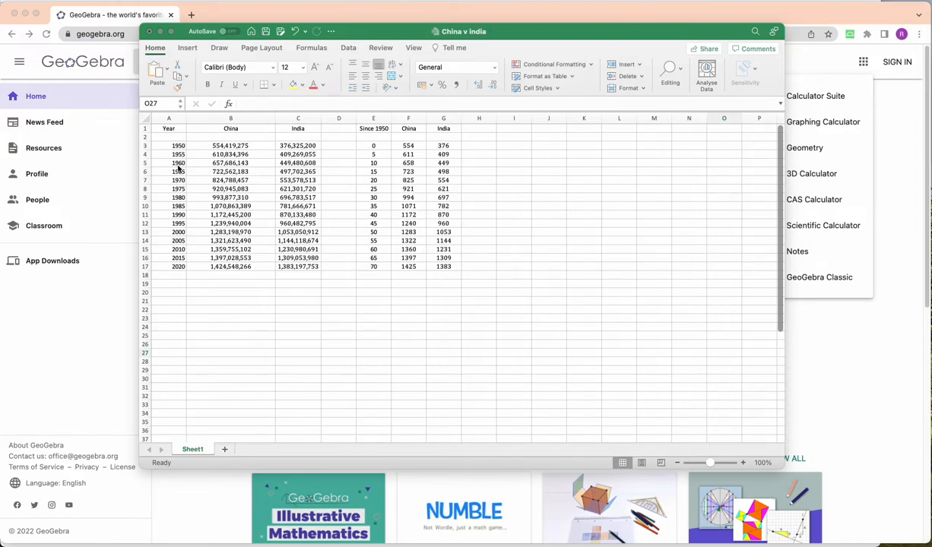
mouse_move(228, 372)
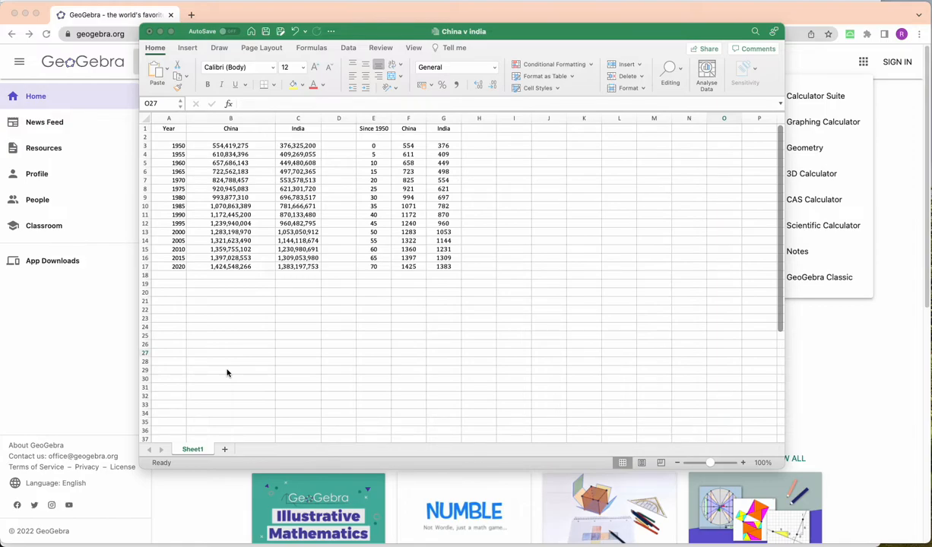
mouse_move(280, 272)
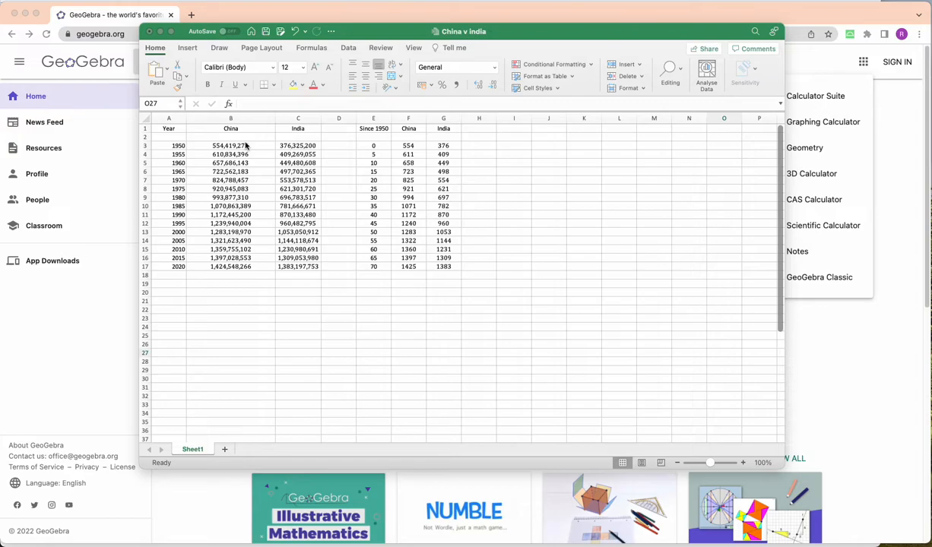
mouse_move(256, 149)
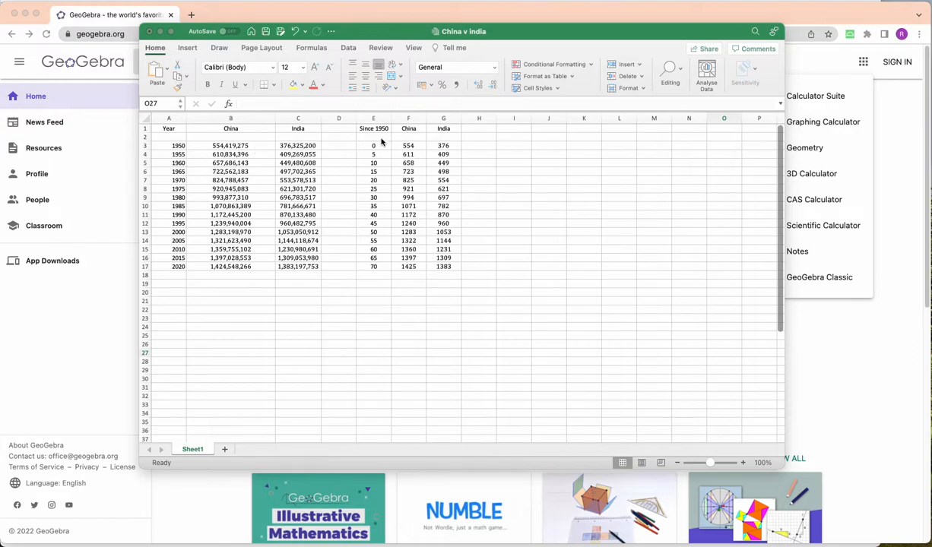
mouse_move(177, 174)
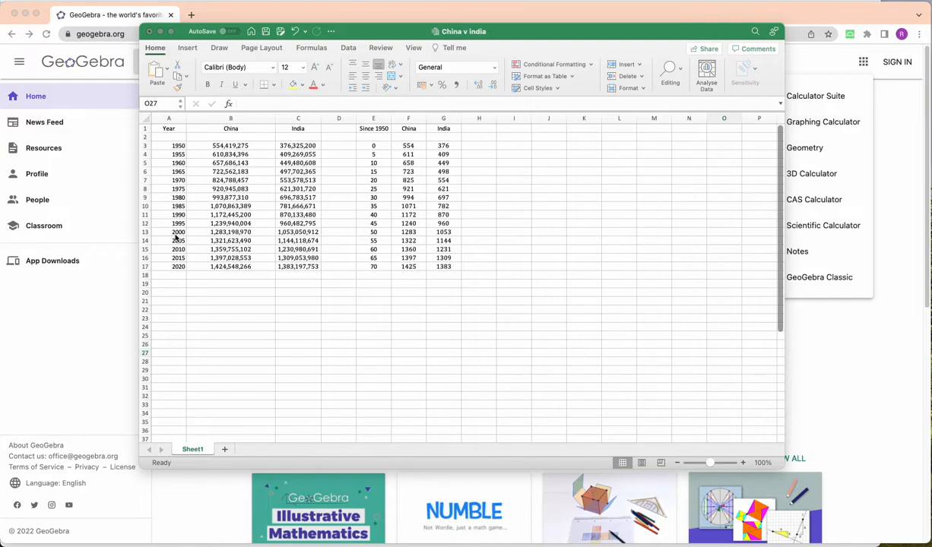
mouse_move(451, 328)
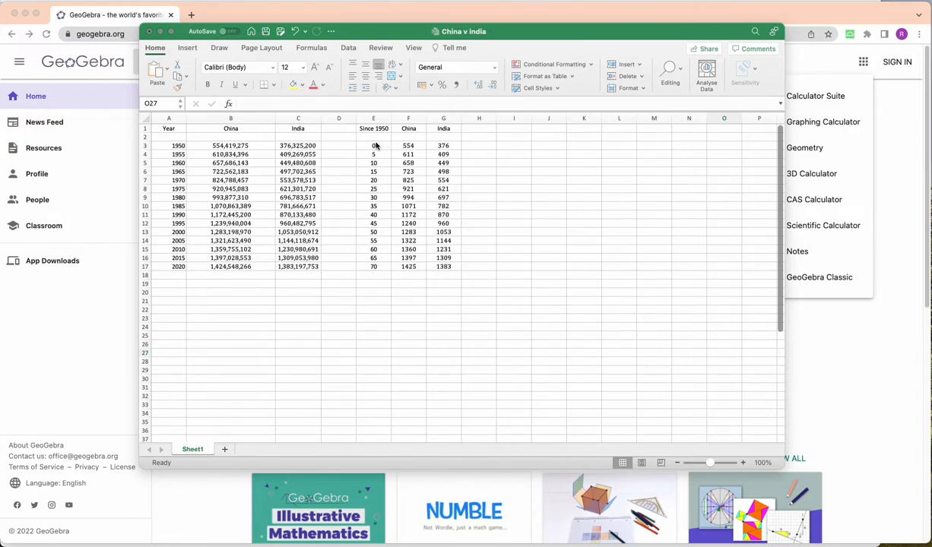
mouse_move(373, 133)
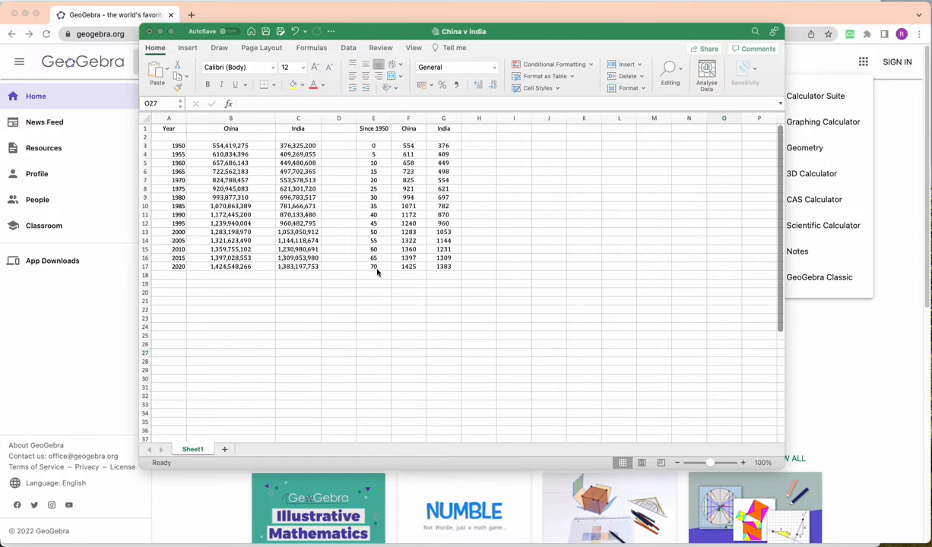
mouse_move(418, 156)
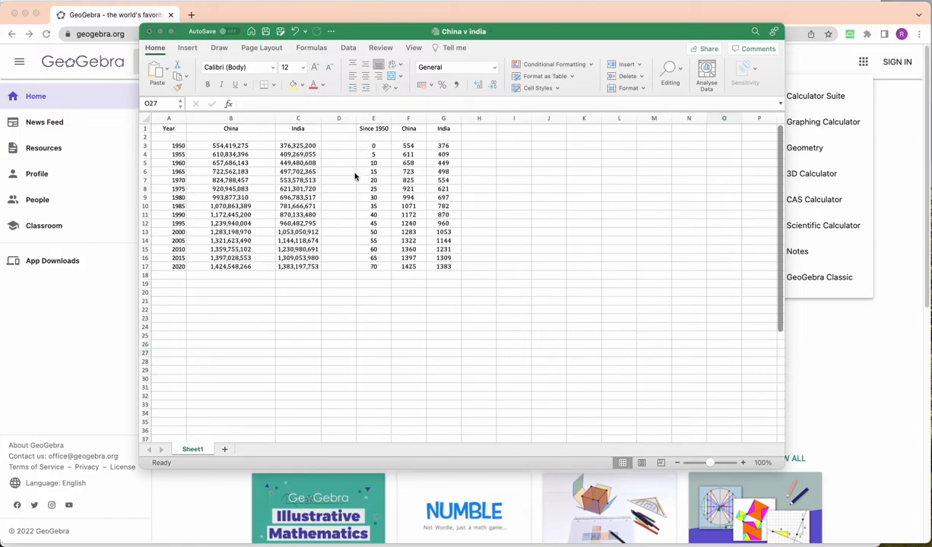
mouse_move(380, 146)
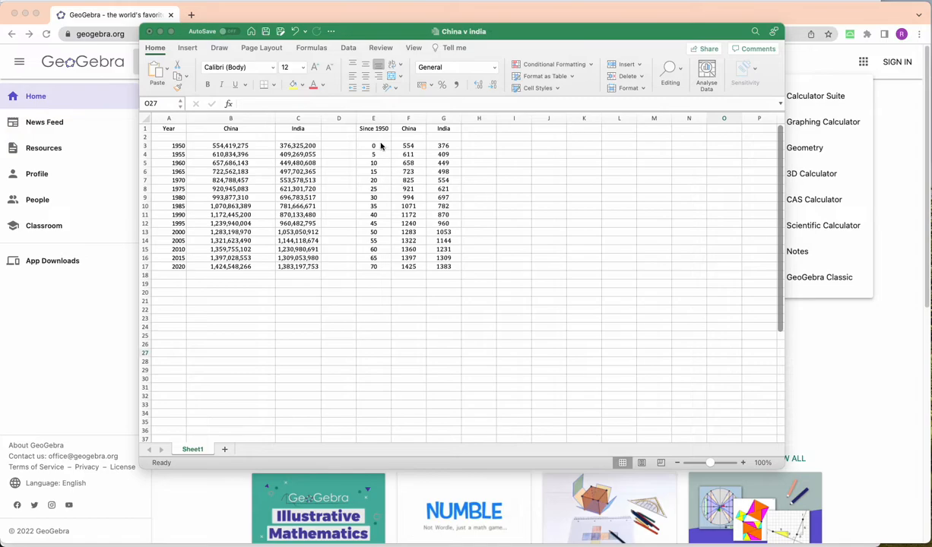
mouse_move(378, 146)
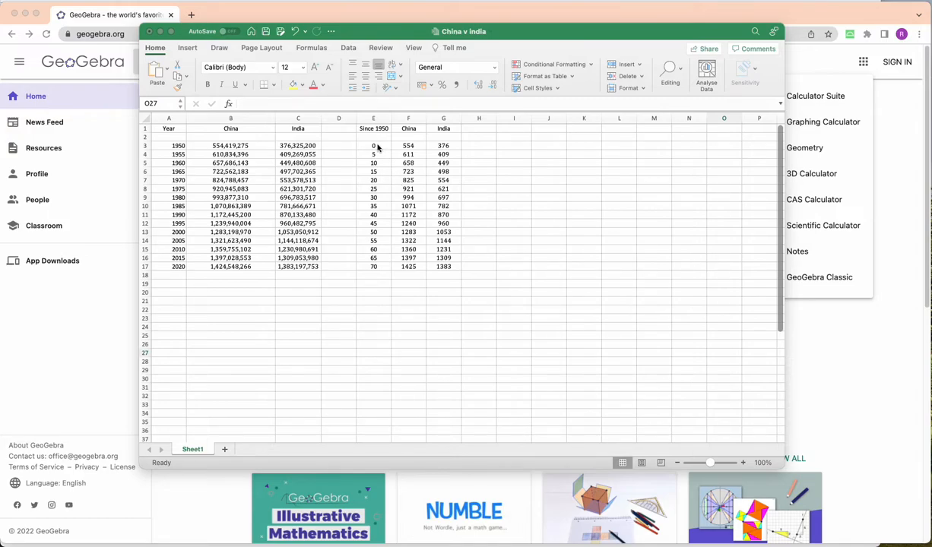
Select the Since 1950 values, then launch GeoGebra Classic in Spreadsheet layout
drag(373, 145, 373, 154)
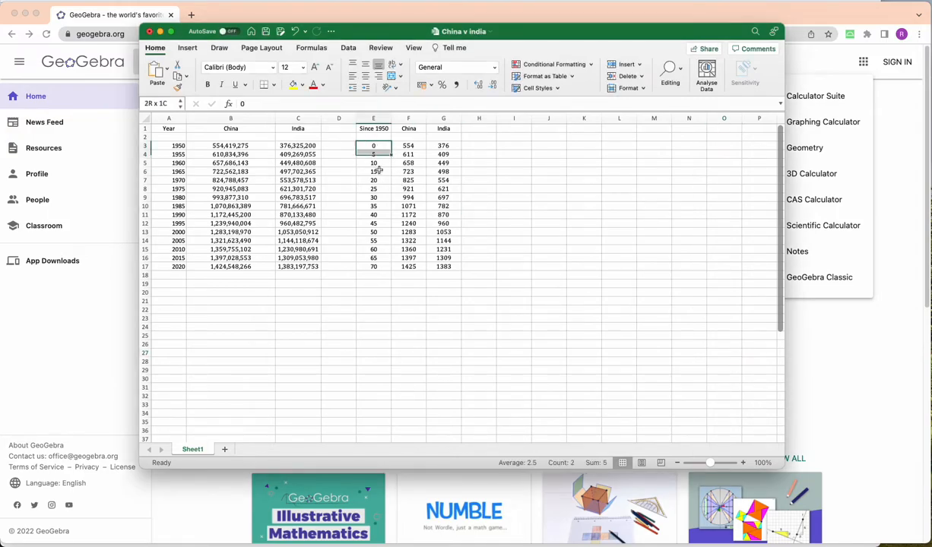
drag(373, 145, 408, 266)
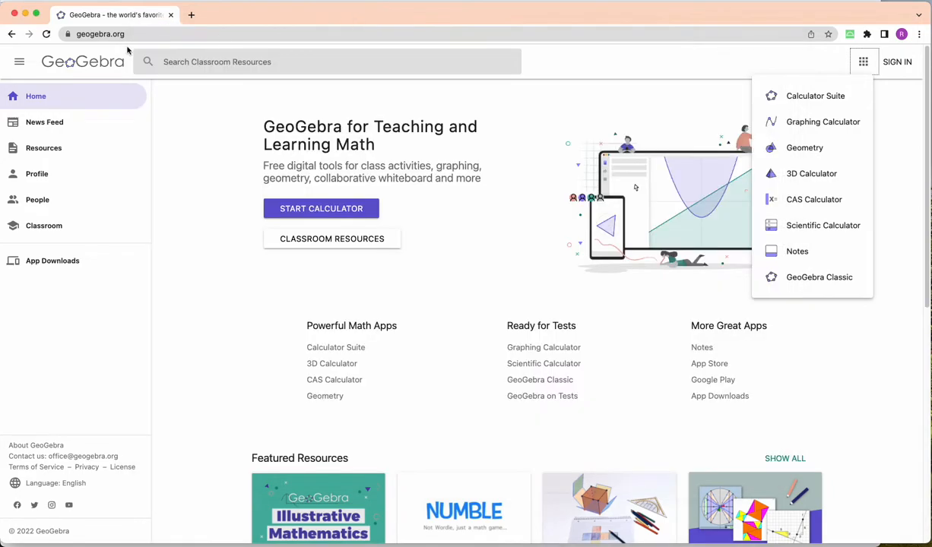
mouse_move(158, 29)
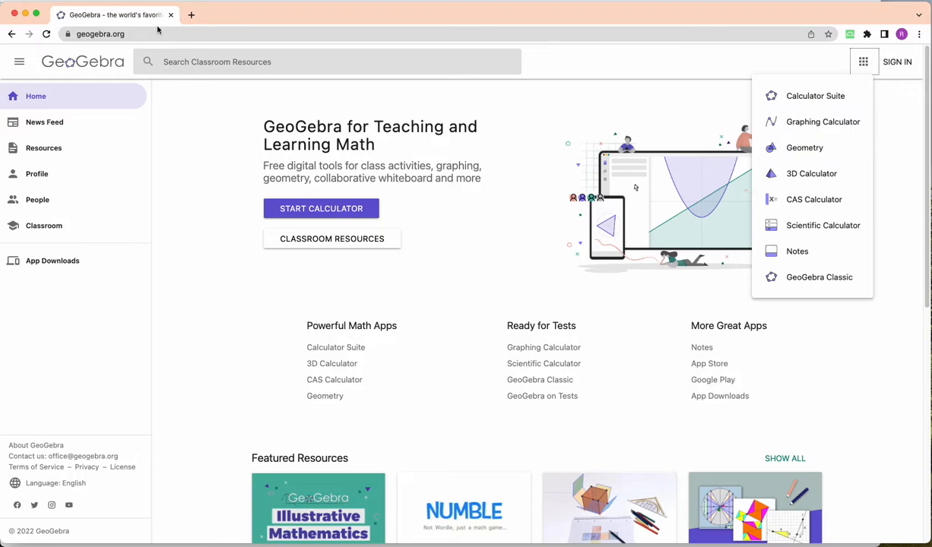
mouse_move(755, 123)
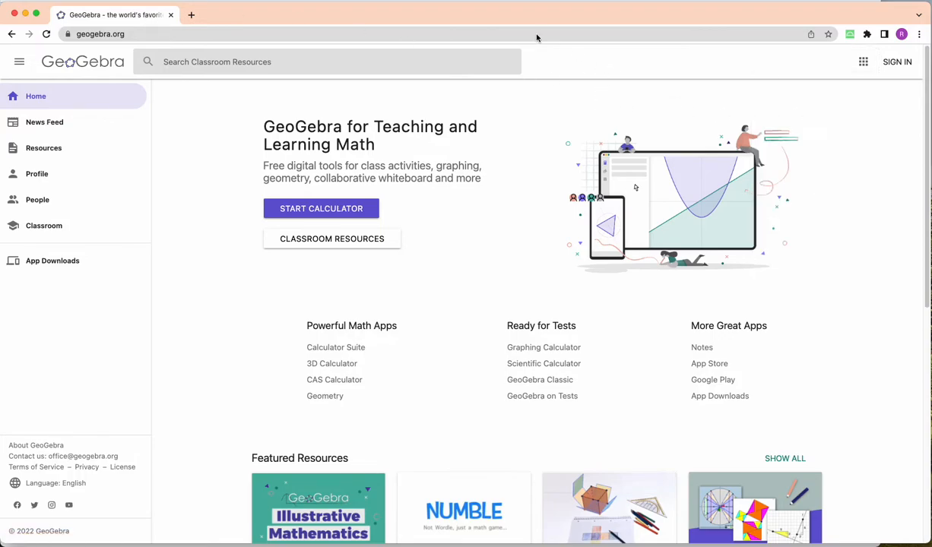
click(863, 62)
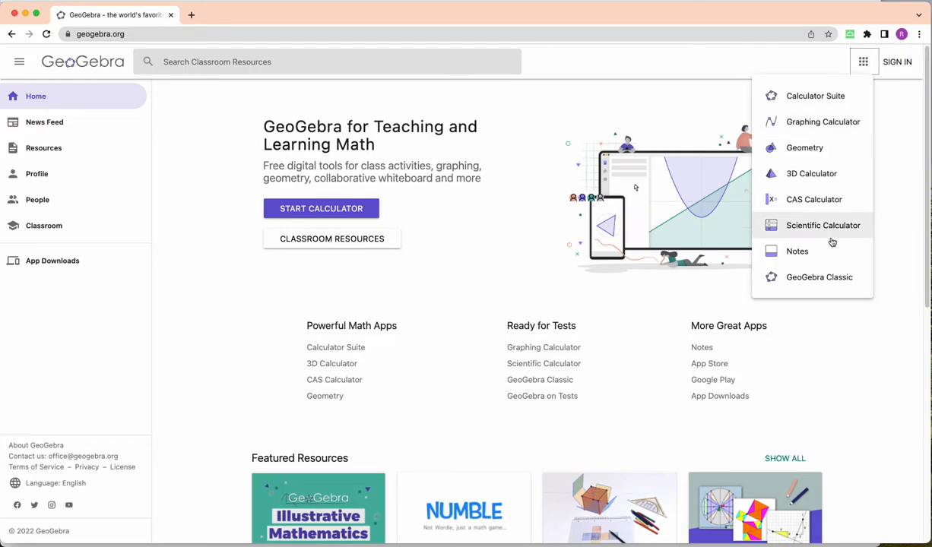
click(819, 277)
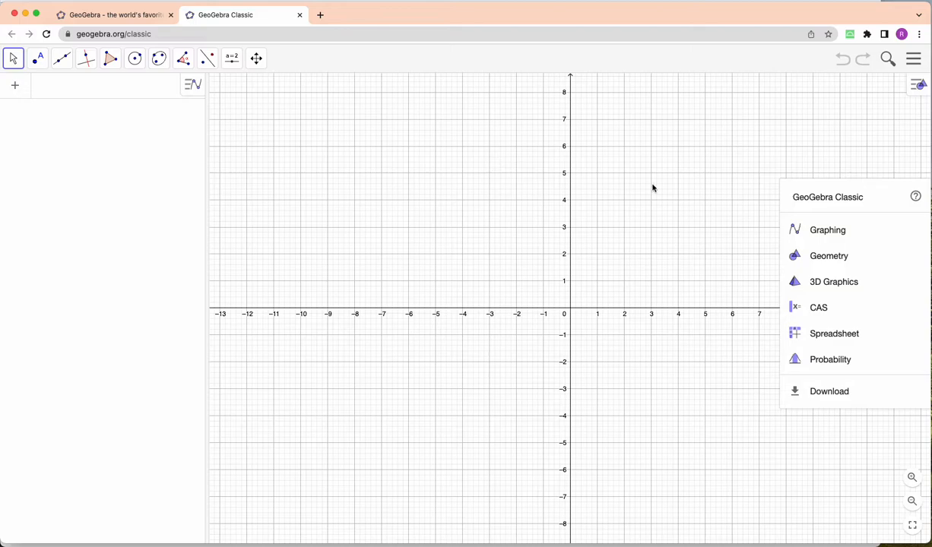
mouse_move(835, 333)
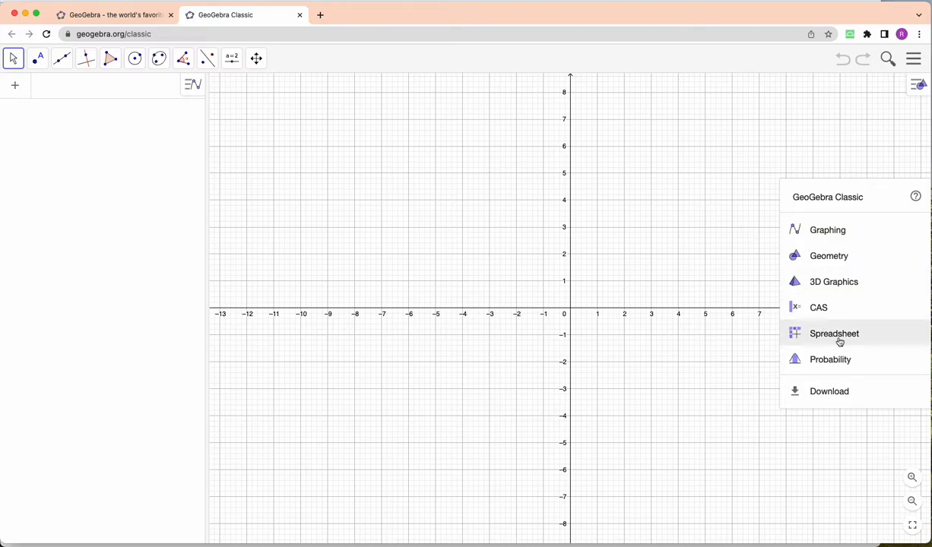
click(834, 334)
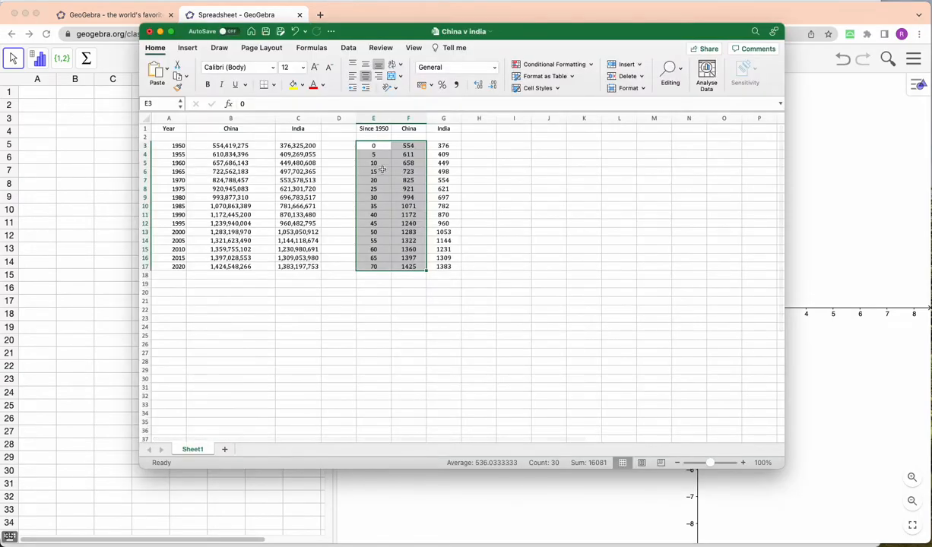
Copy the Since 1950 and China figures and target GeoGebra's spreadsheet cell A1
right_click(382, 168)
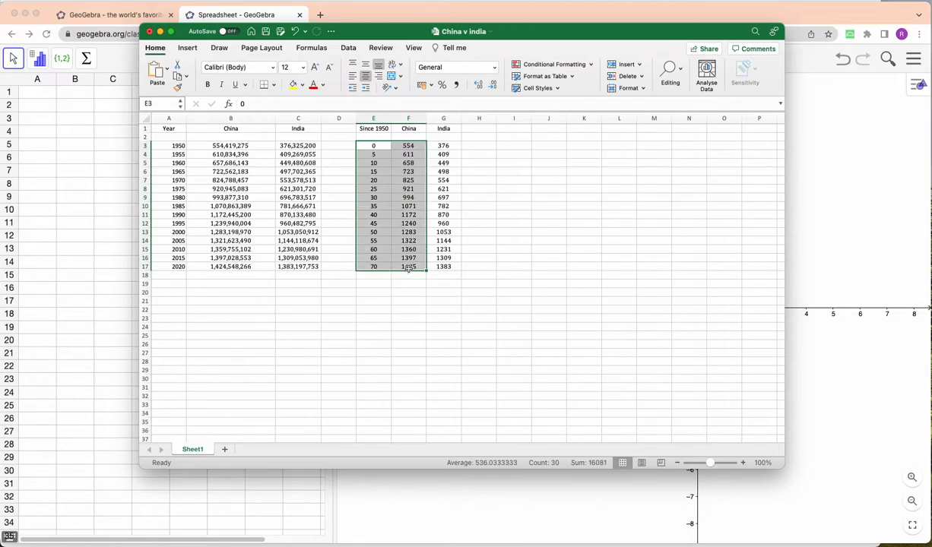
key(cmd+c)
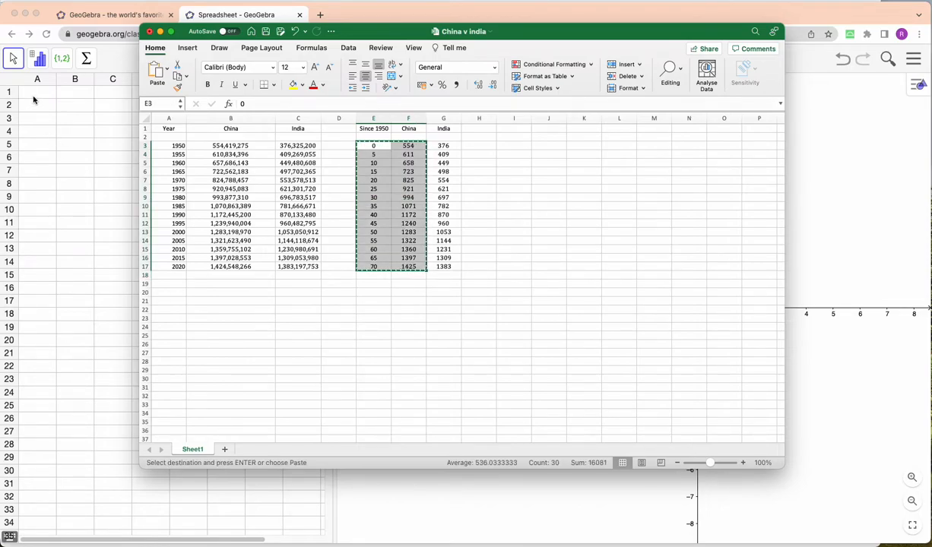
click(235, 14)
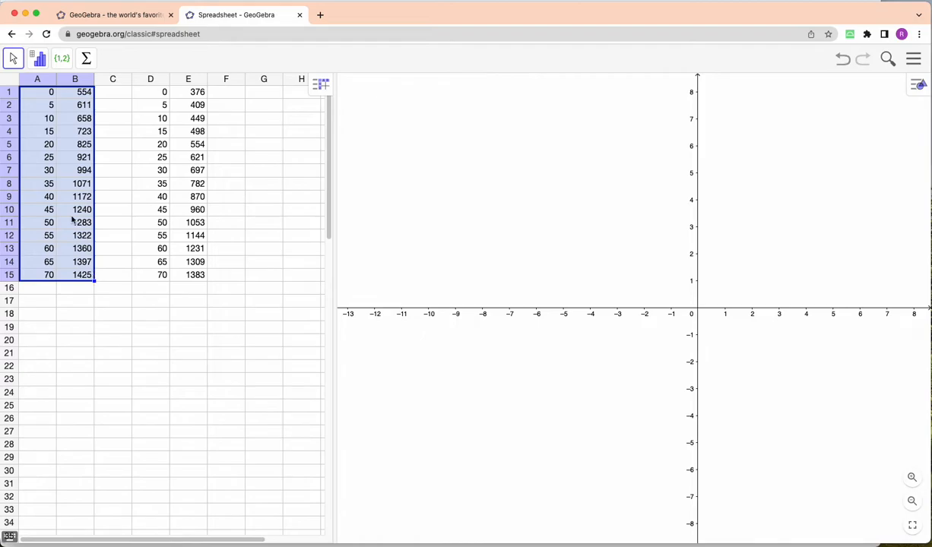
Create a list of points from cells A1:B15, then bring up creation options for D1:E15
right_click(63, 209)
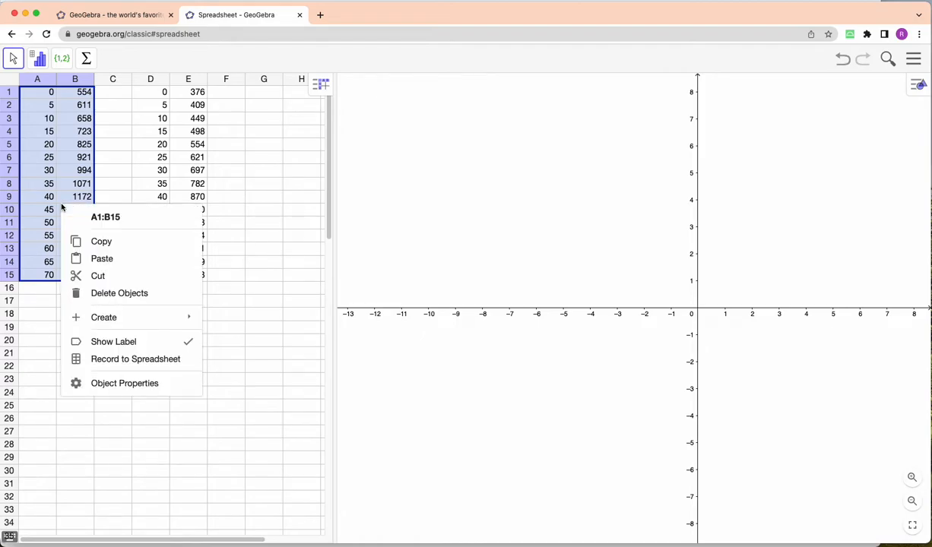
click(103, 317)
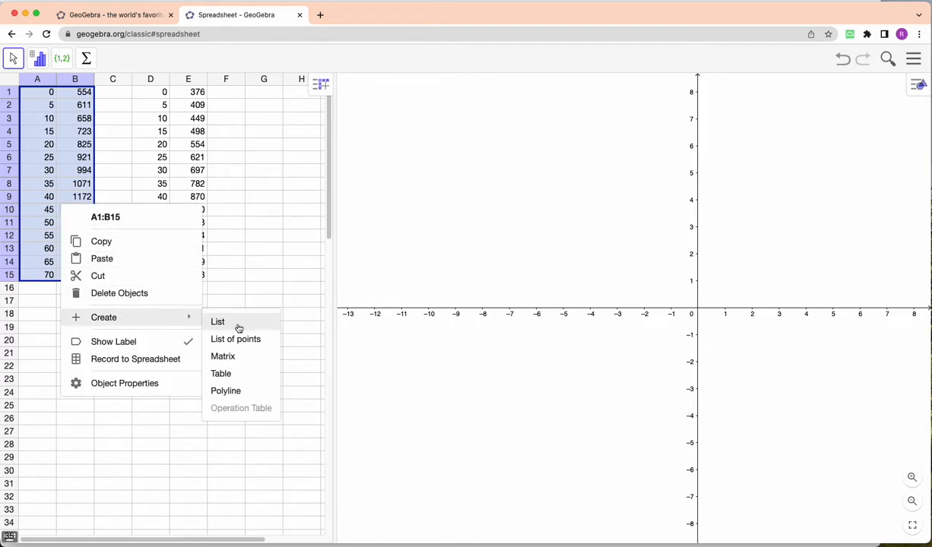
click(217, 322)
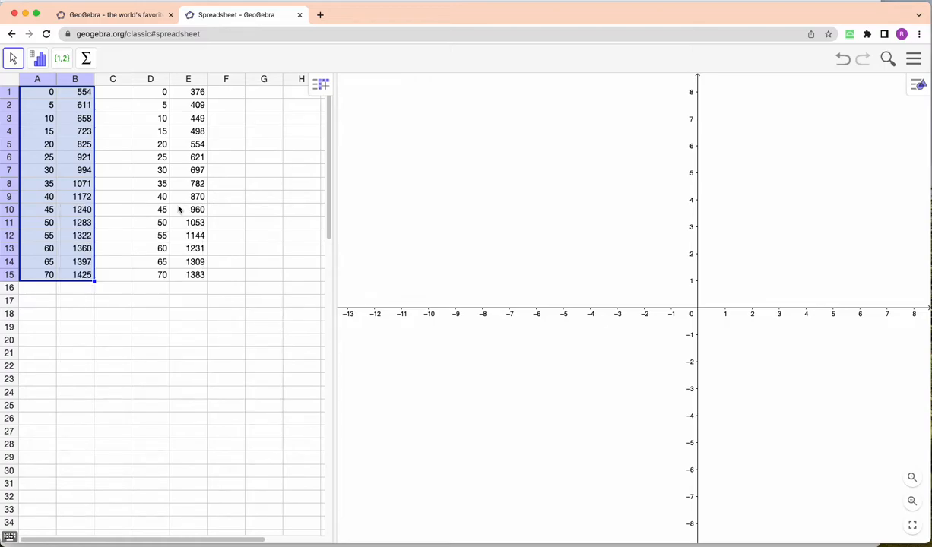
scroll(down, 3)
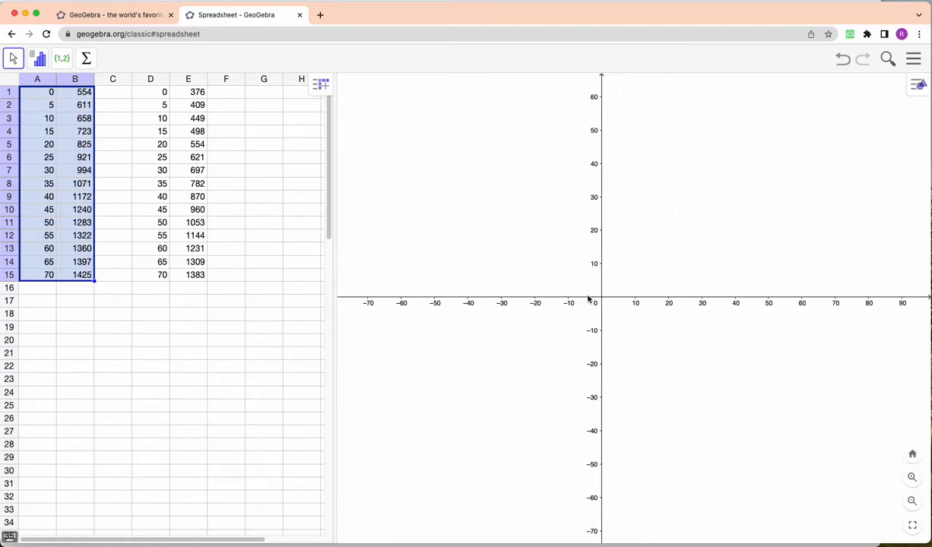
scroll(down, 3)
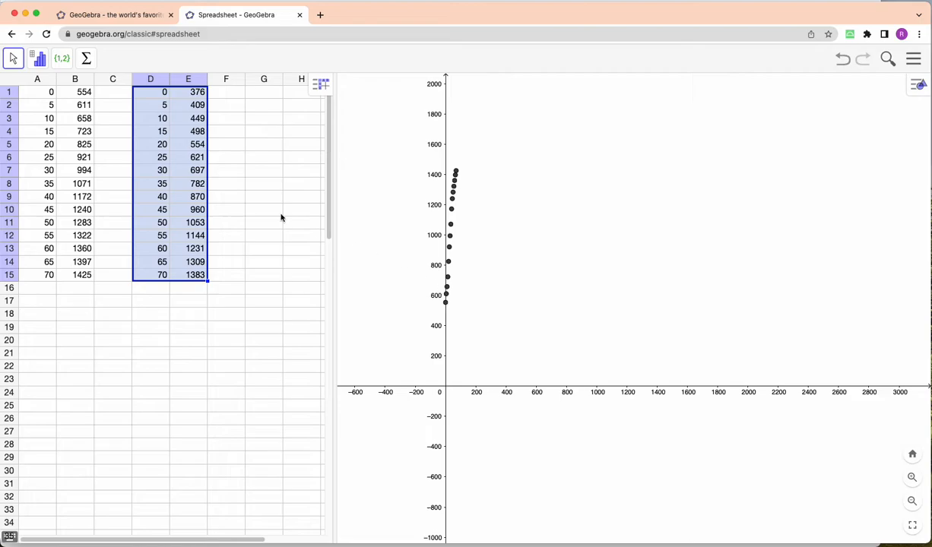
right_click(281, 219)
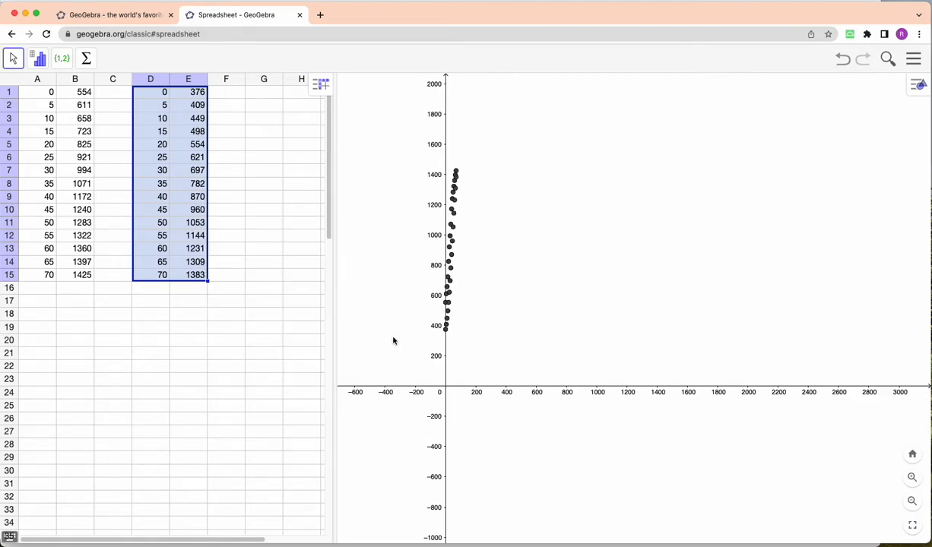
mouse_move(501, 250)
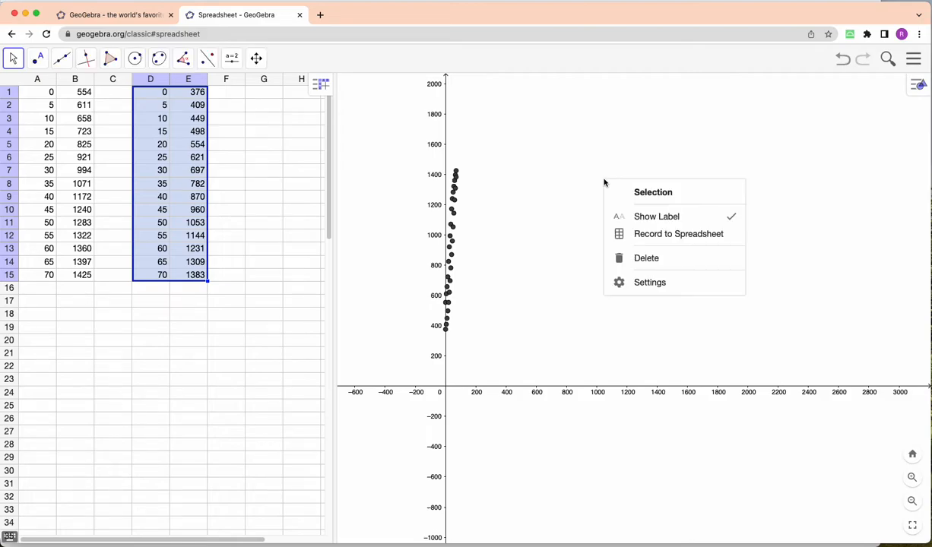
Dismiss the selection options and open the Graphics view's context menu
click(584, 173)
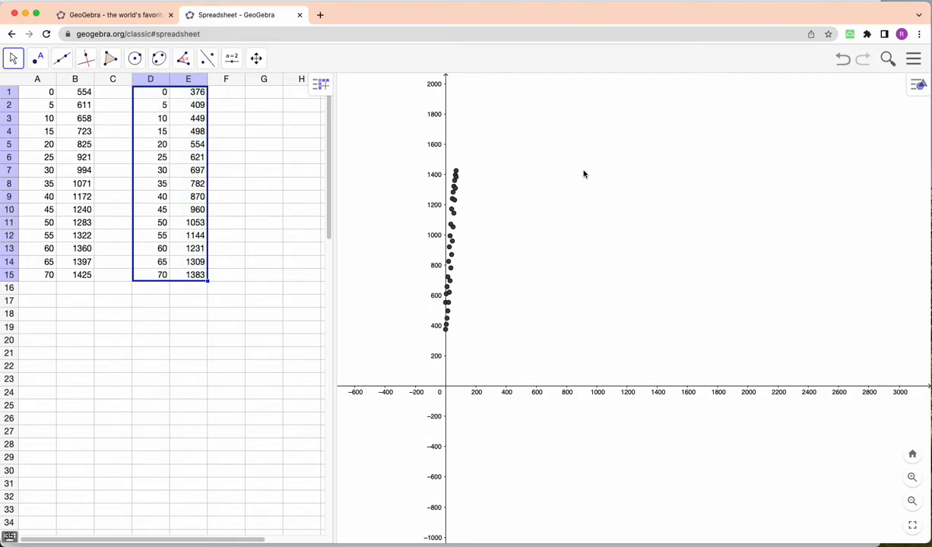
mouse_move(594, 204)
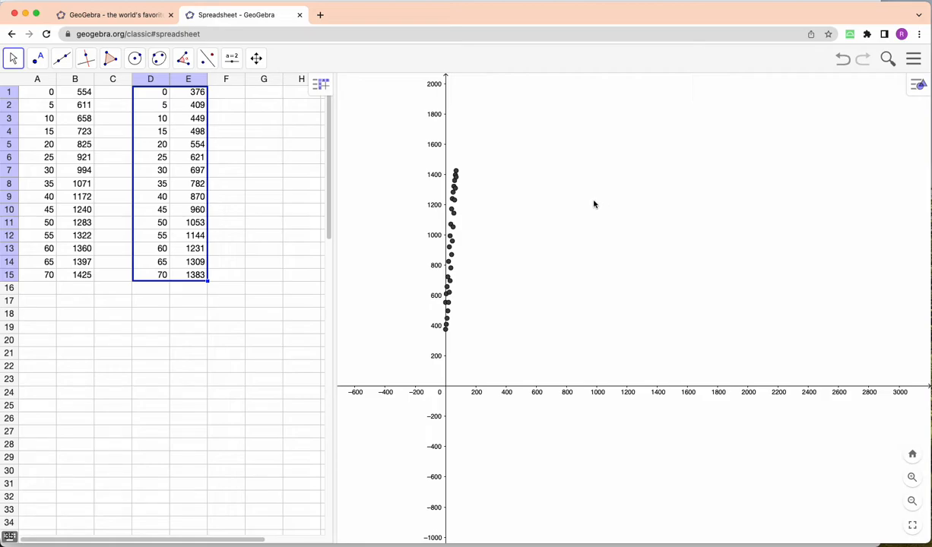
right_click(595, 203)
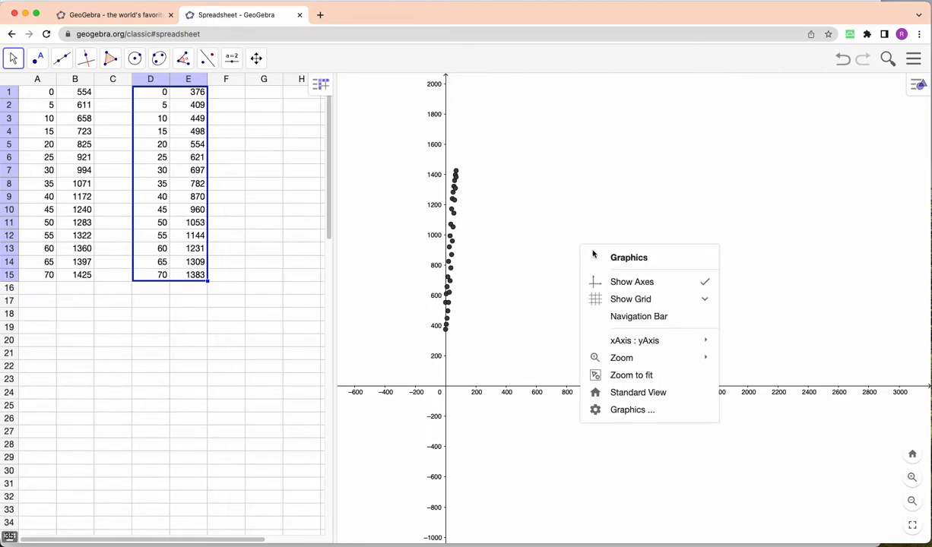
mouse_move(634, 340)
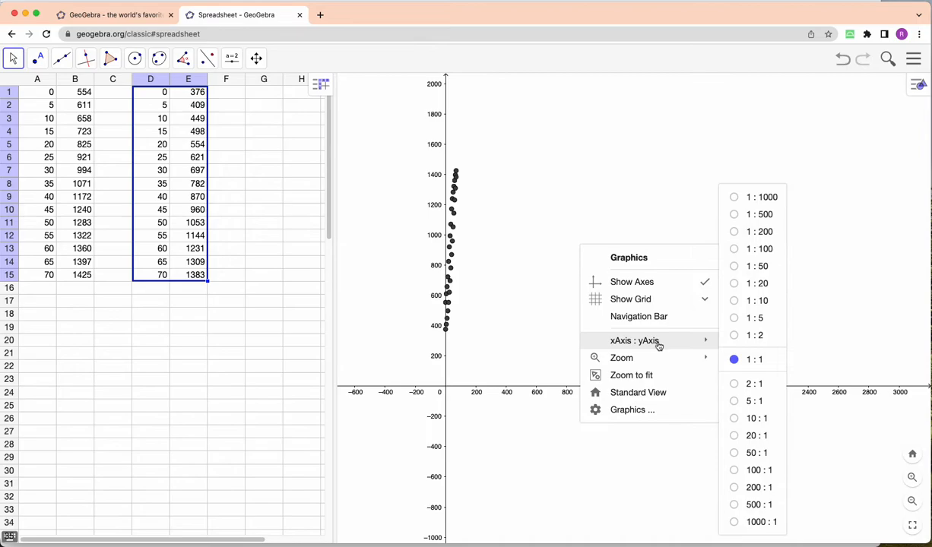
mouse_move(642, 353)
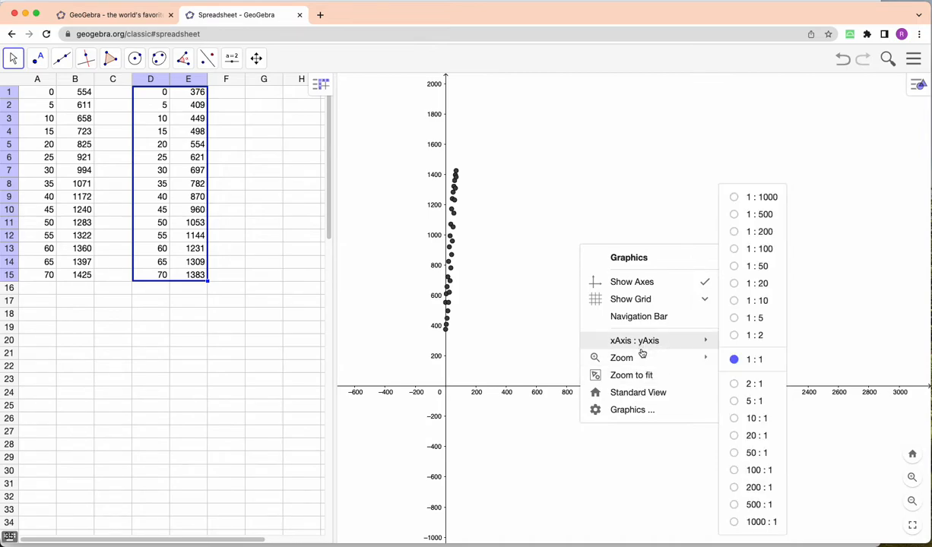
mouse_move(623, 410)
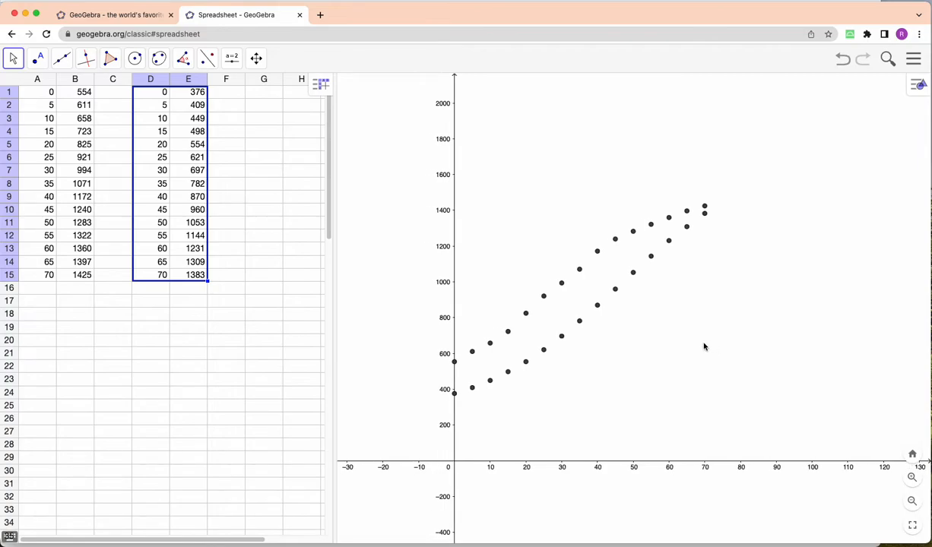
mouse_move(608, 246)
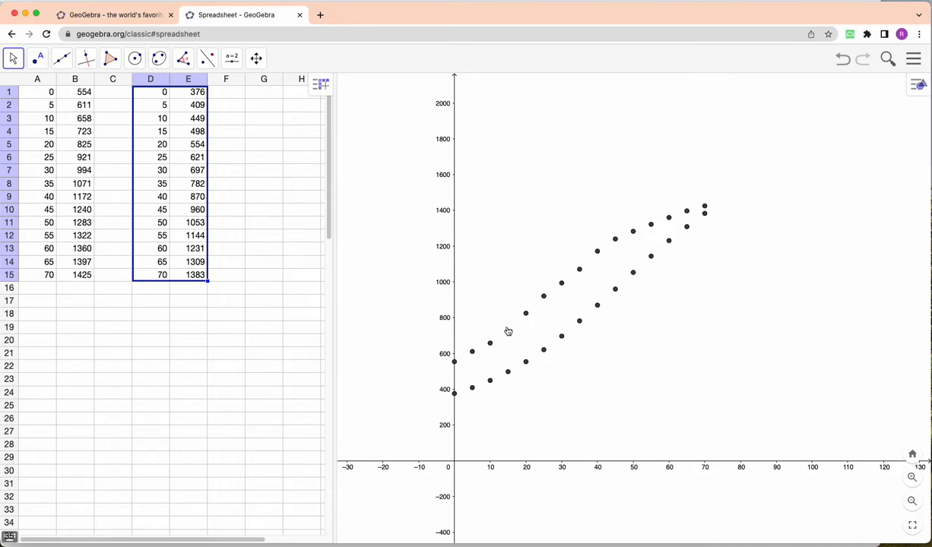
mouse_move(567, 336)
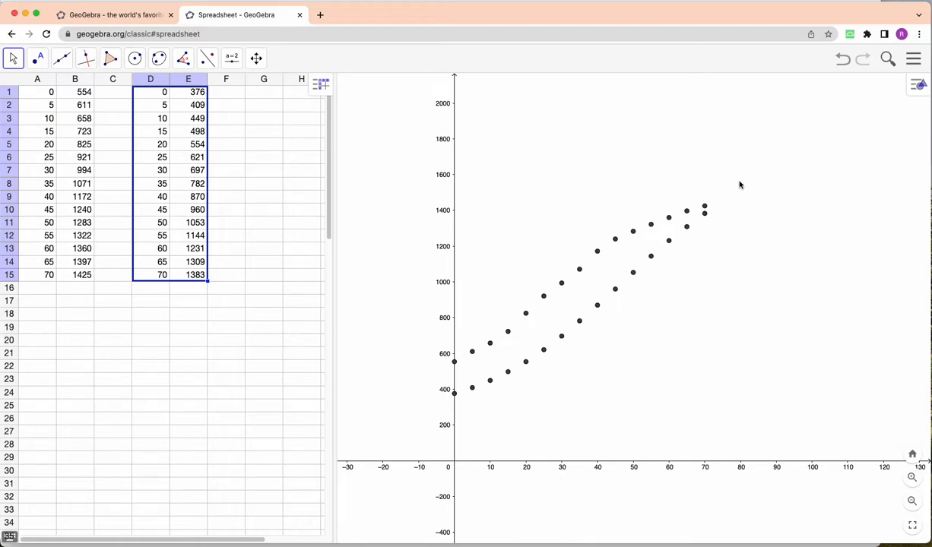
mouse_move(324, 162)
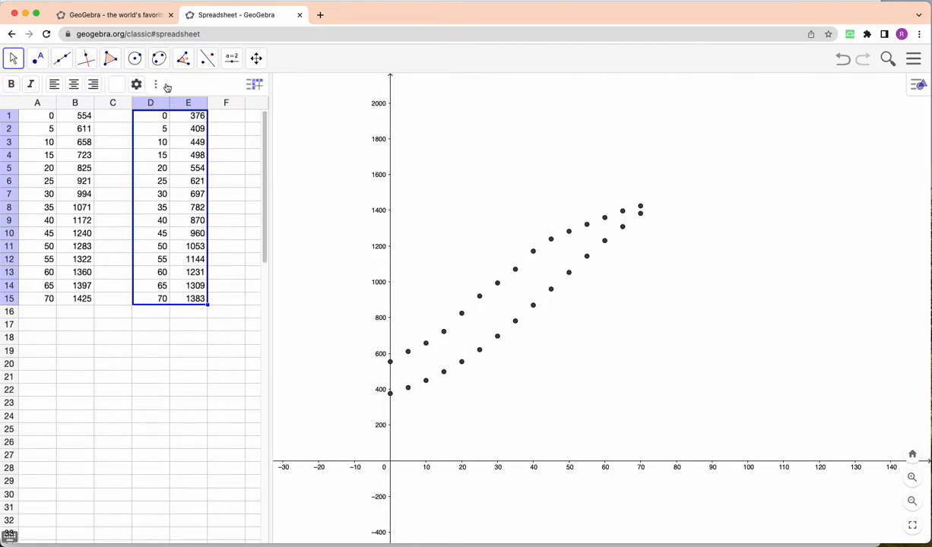
Show the Algebra view listing l1 and l2, and start a new input entry
click(156, 83)
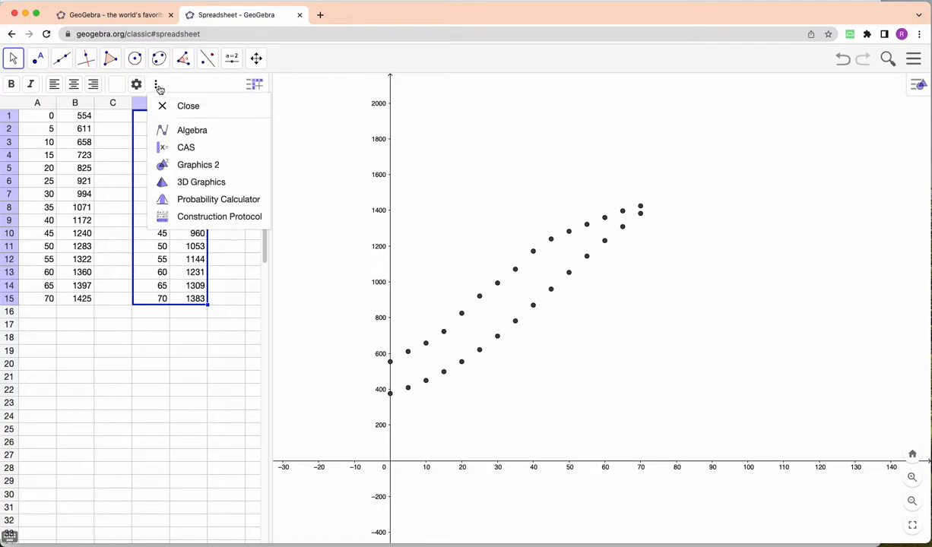
mouse_move(191, 130)
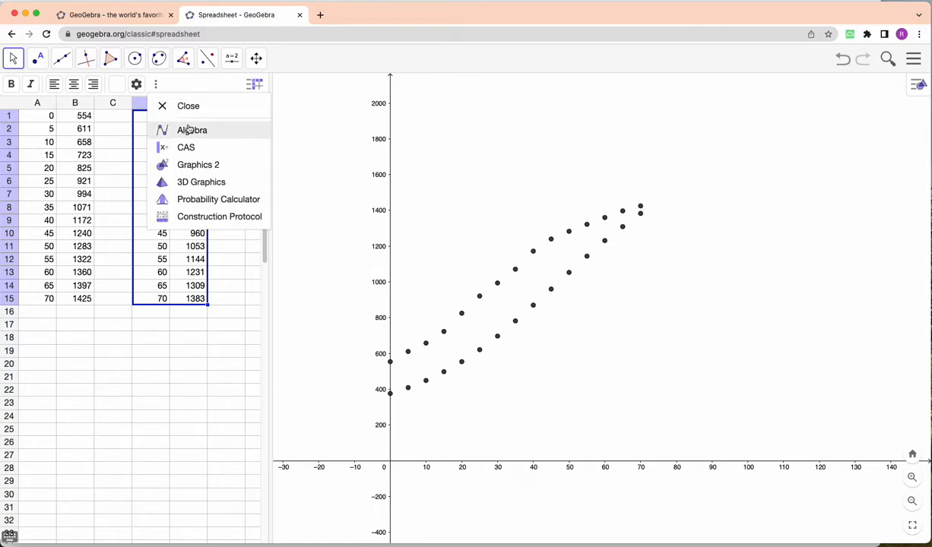
click(192, 130)
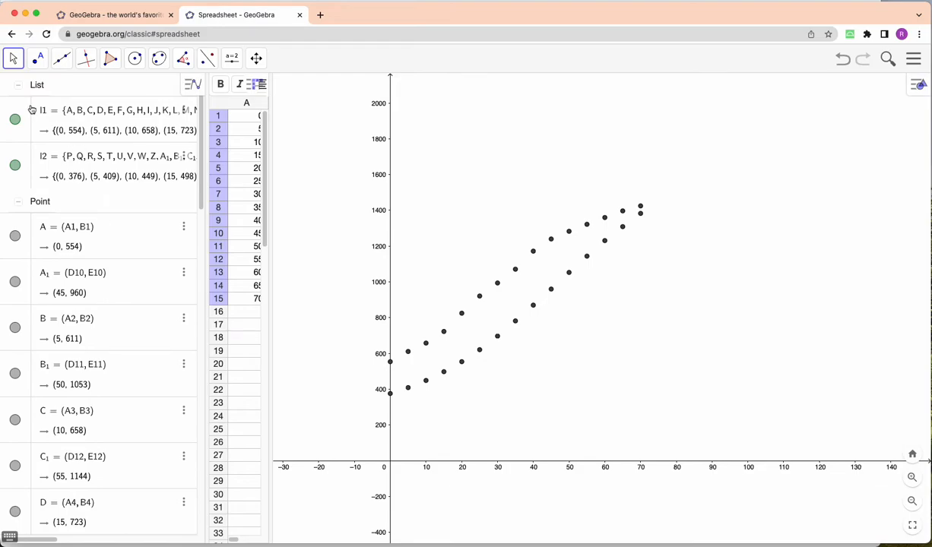
mouse_move(100, 120)
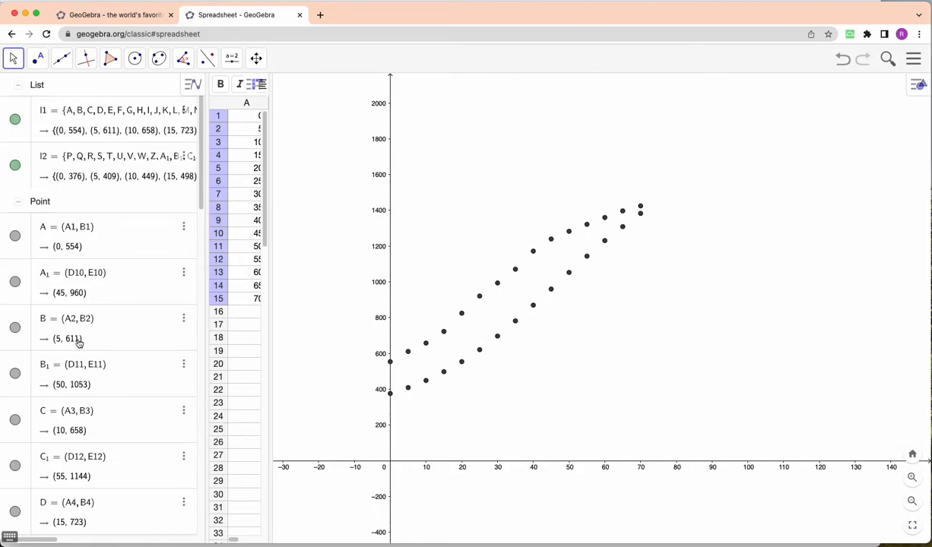
scroll(down, 3)
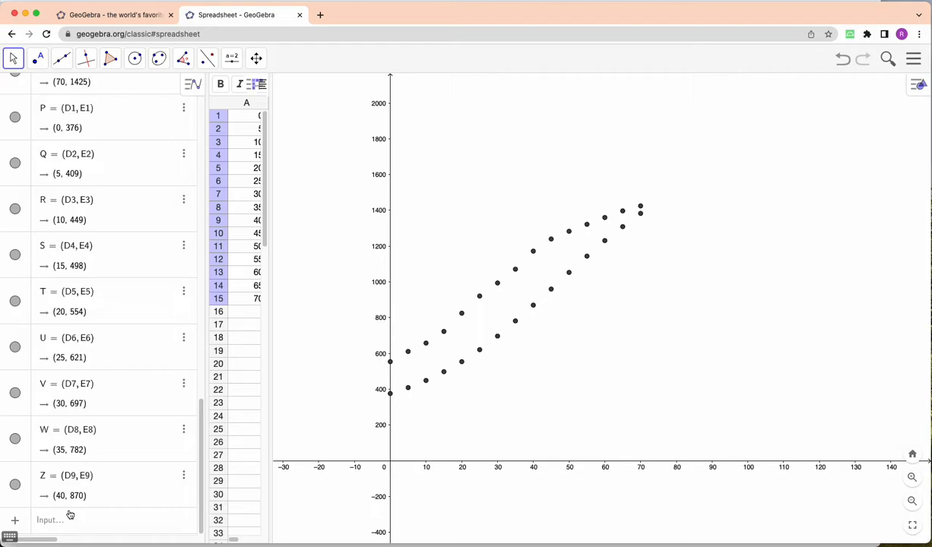
click(68, 520)
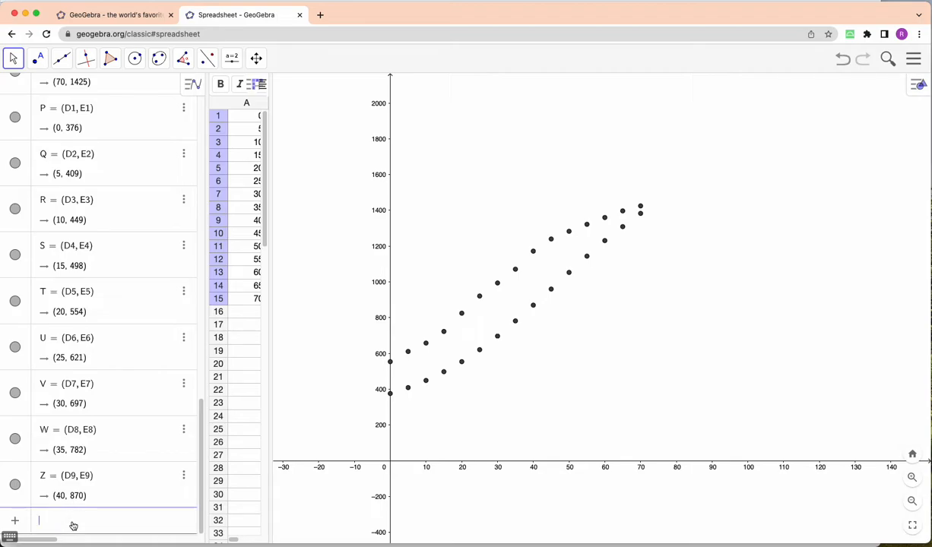
mouse_move(299, 395)
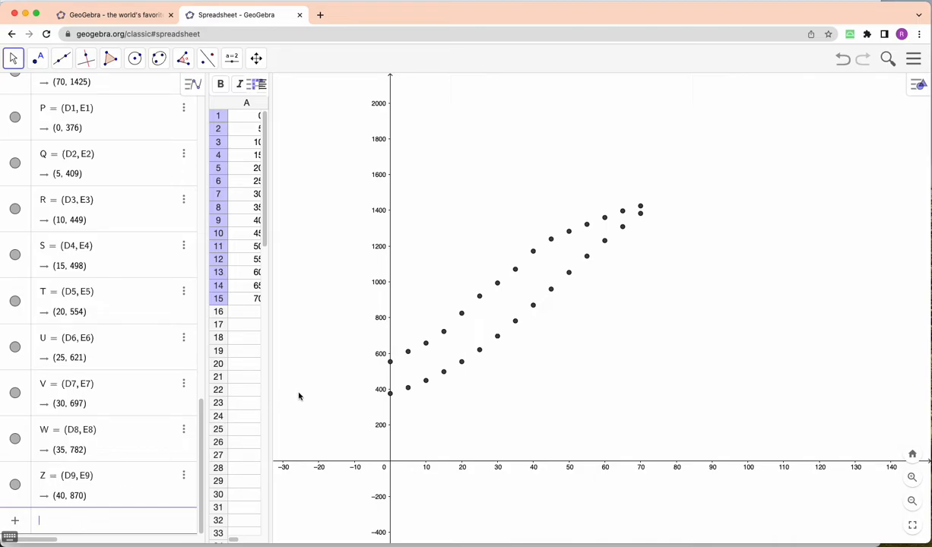
mouse_move(592, 241)
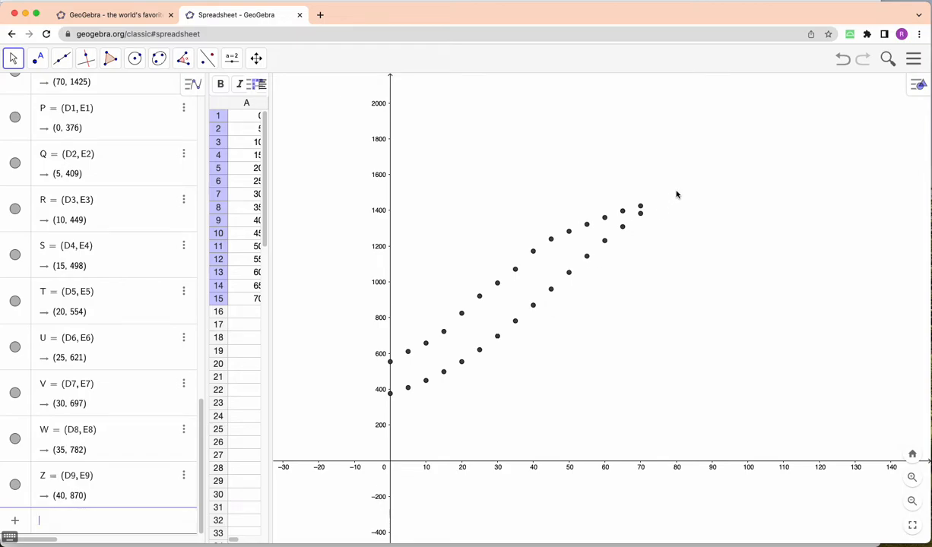
mouse_move(625, 207)
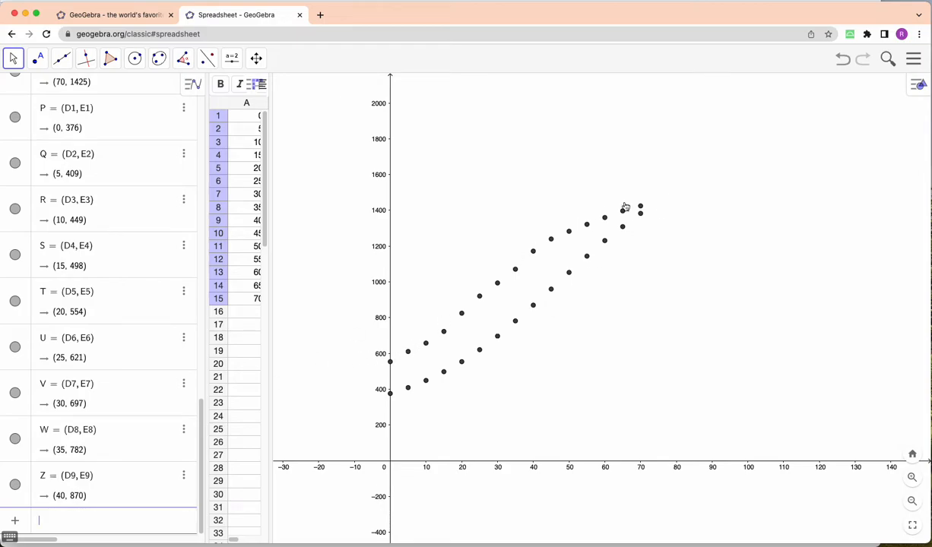
mouse_move(162, 457)
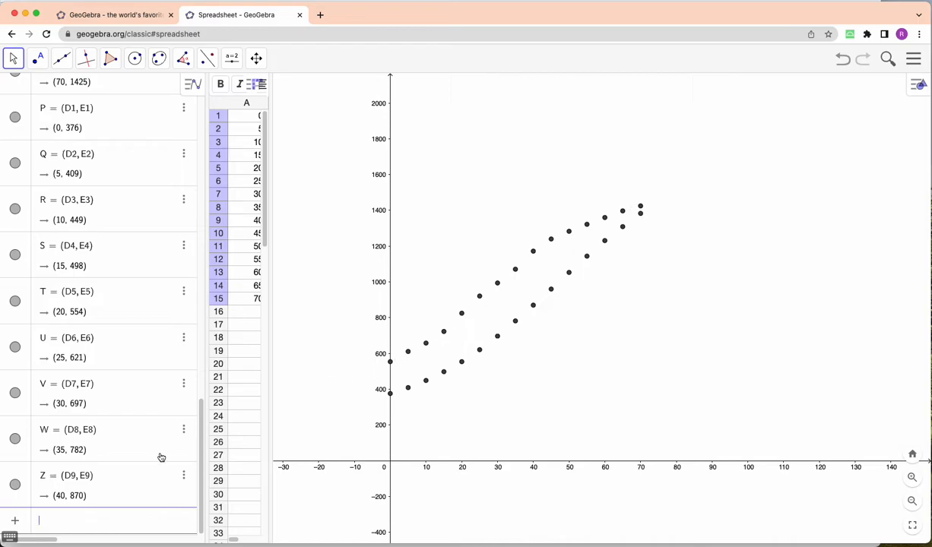
Enter FitLine(l1) and FitLine(l2) from autocomplete to create fit lines f and g
text(fi)
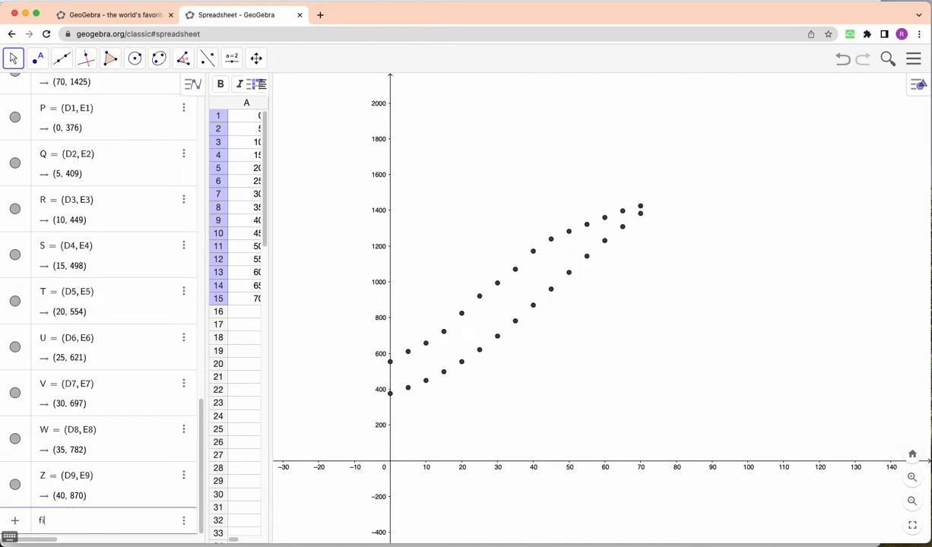
text(t)
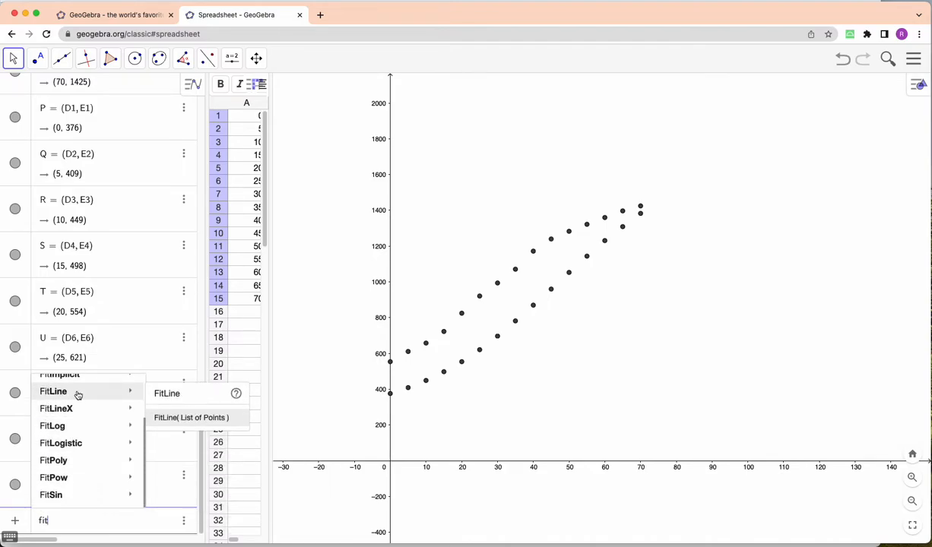
click(190, 417)
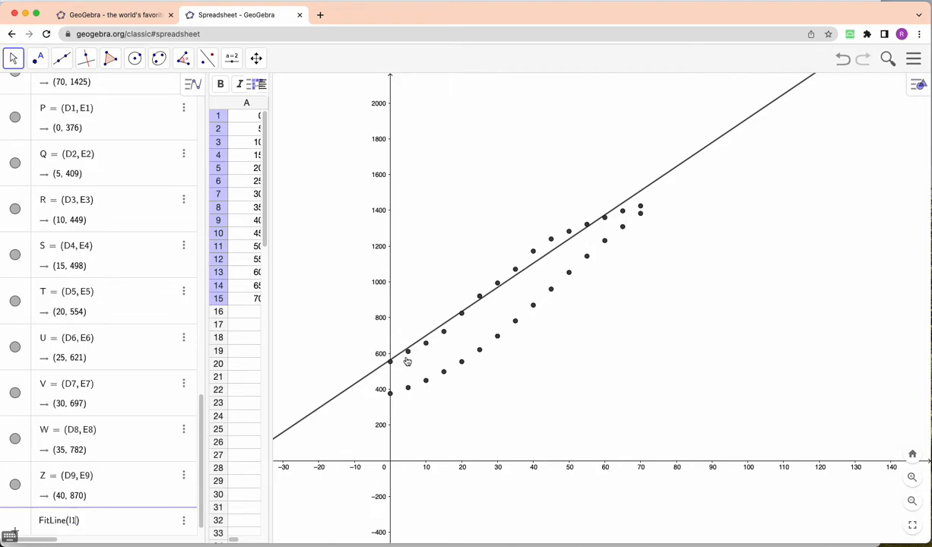
mouse_move(399, 362)
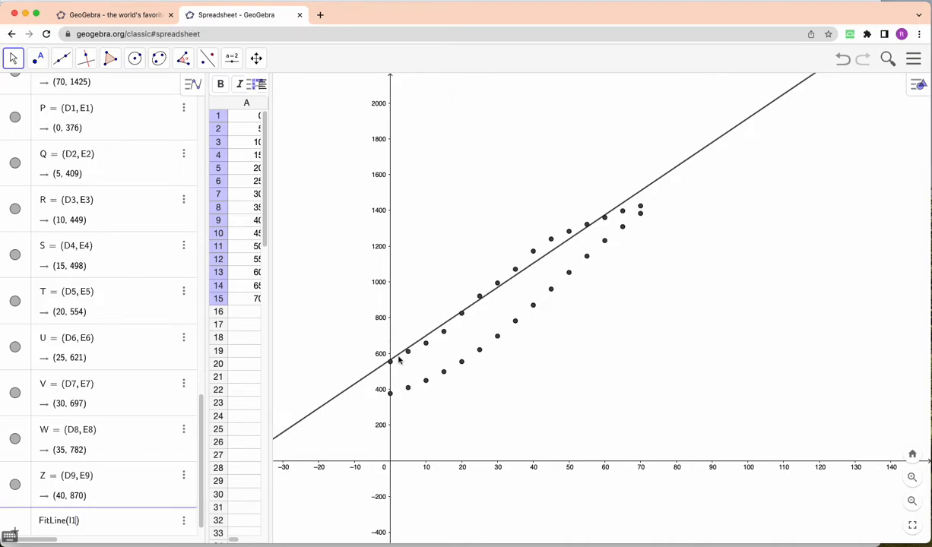
mouse_move(275, 387)
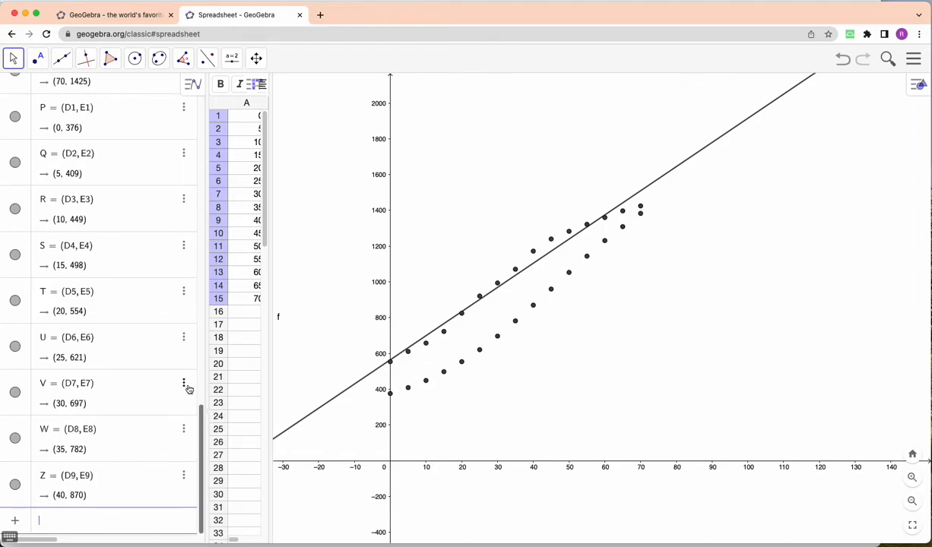
text(fit)
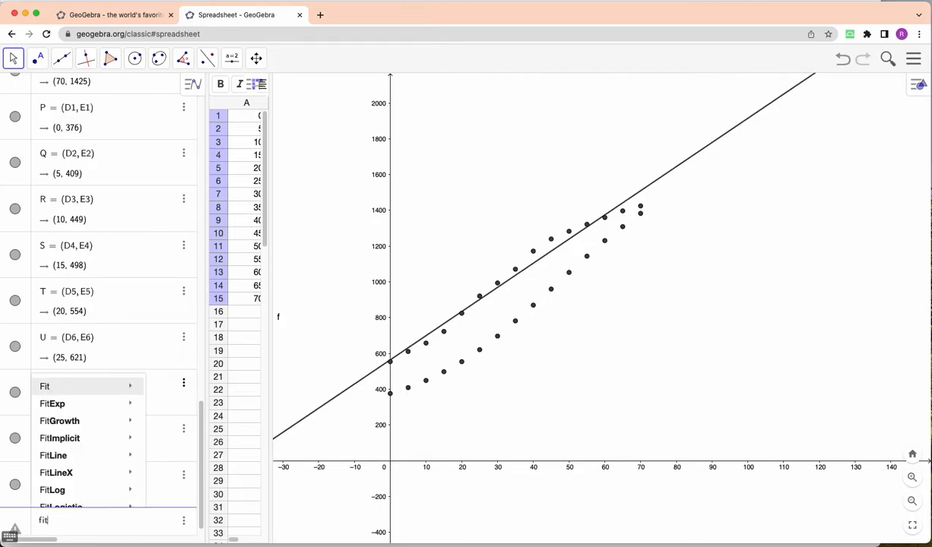
mouse_move(53, 455)
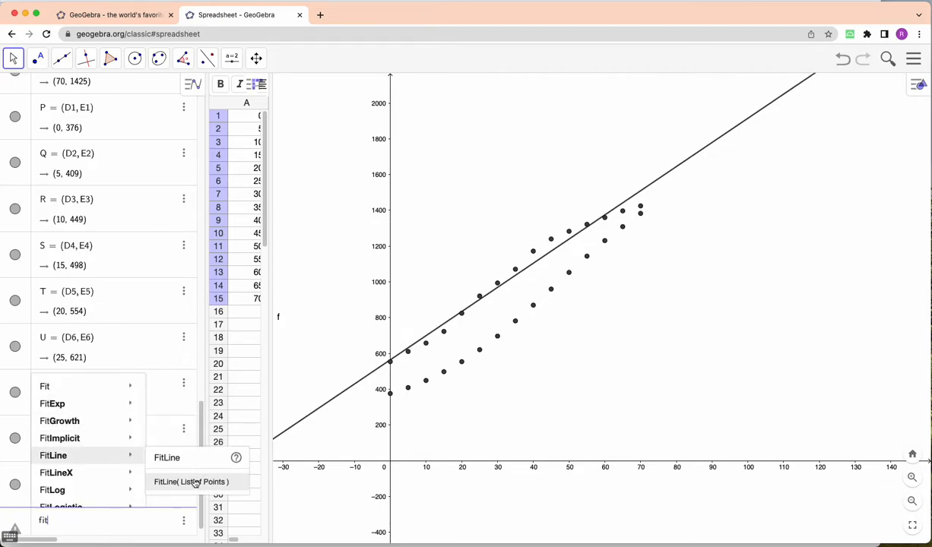
click(190, 482)
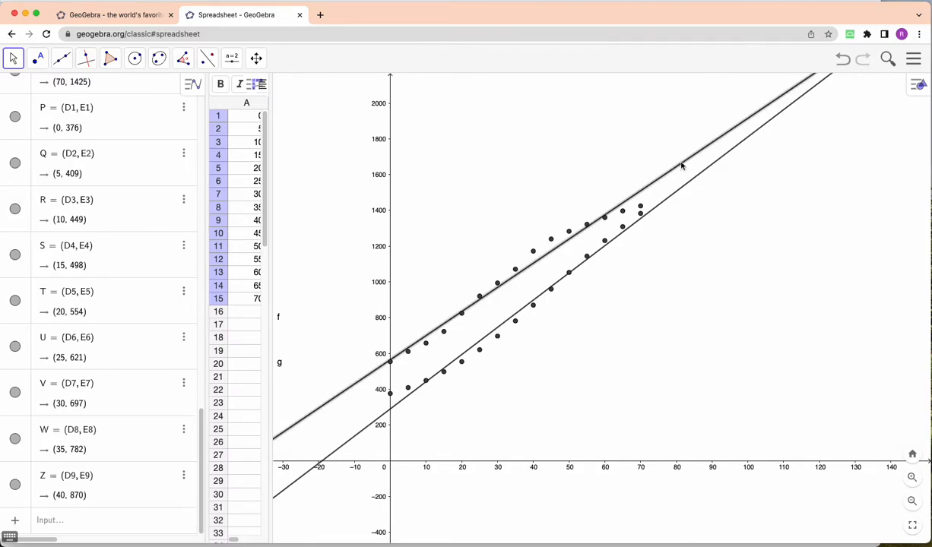
Colour fit line f pink in its settings, then select line g to recolour
right_click(682, 165)
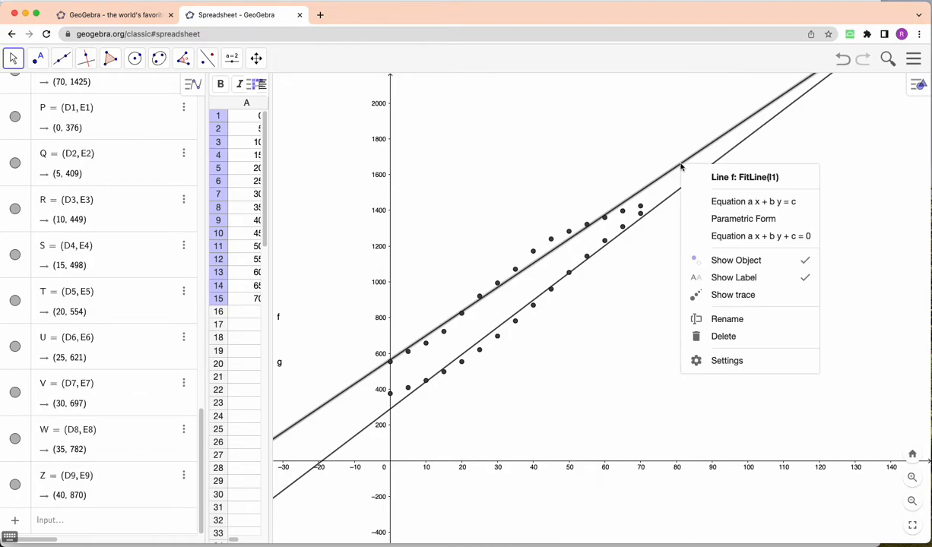
click(727, 360)
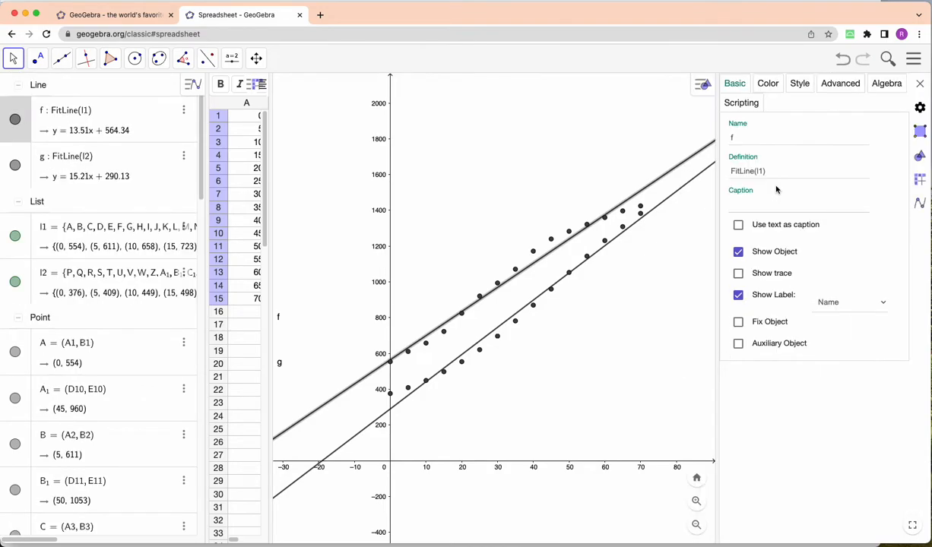
click(768, 84)
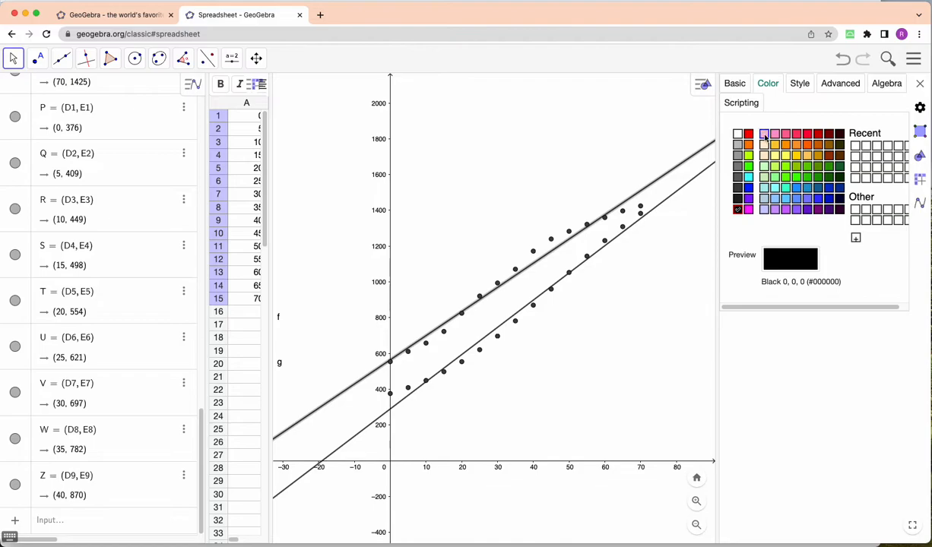
click(785, 134)
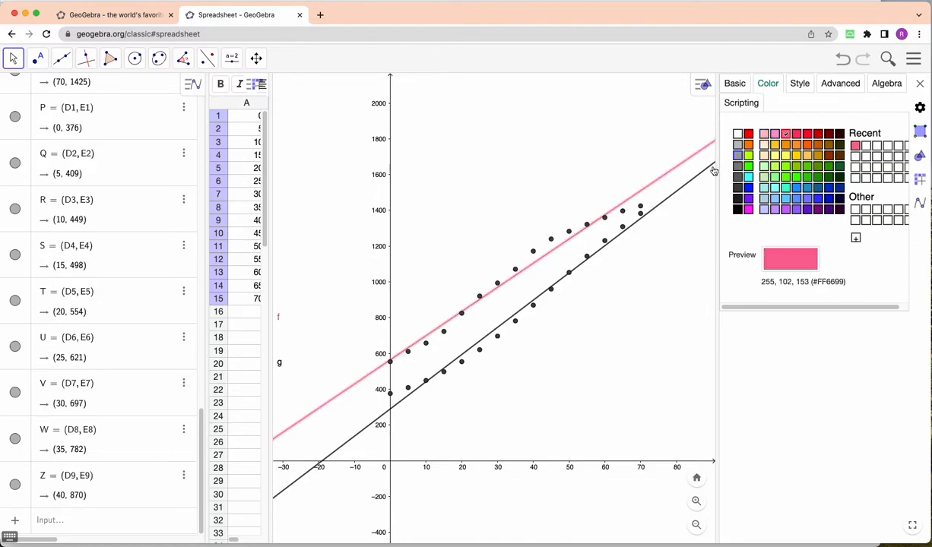
click(736, 155)
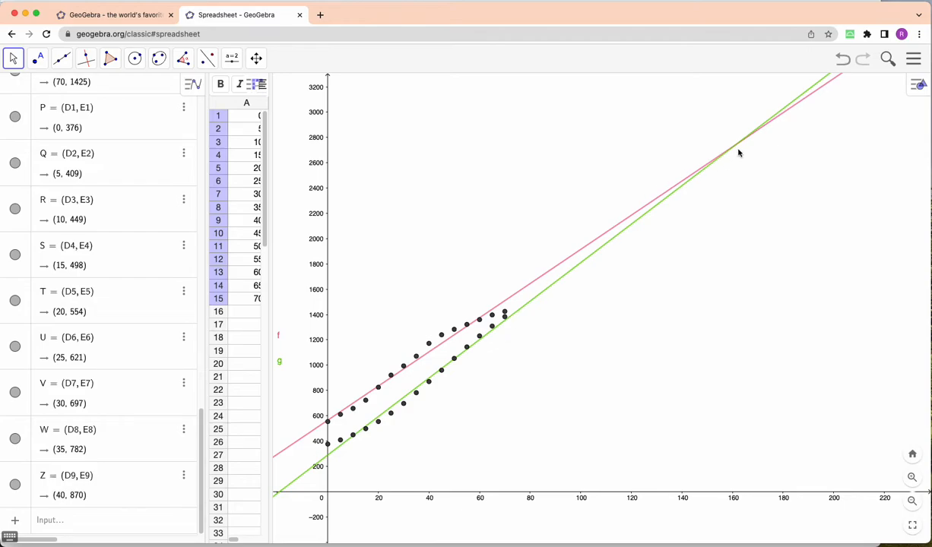
mouse_move(737, 149)
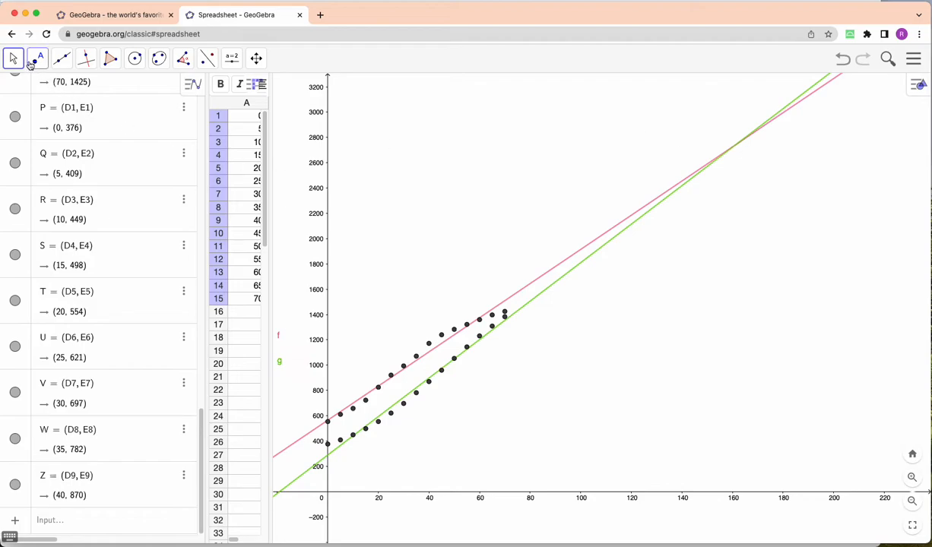
Use the Intersect tool on lines f and g to mark G1 at (161.17, 2741.15)
click(37, 58)
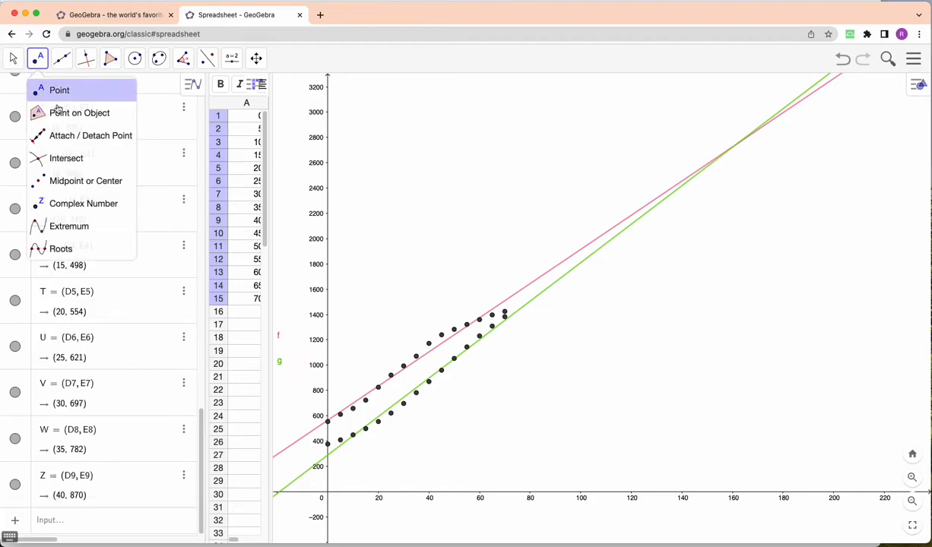
click(67, 158)
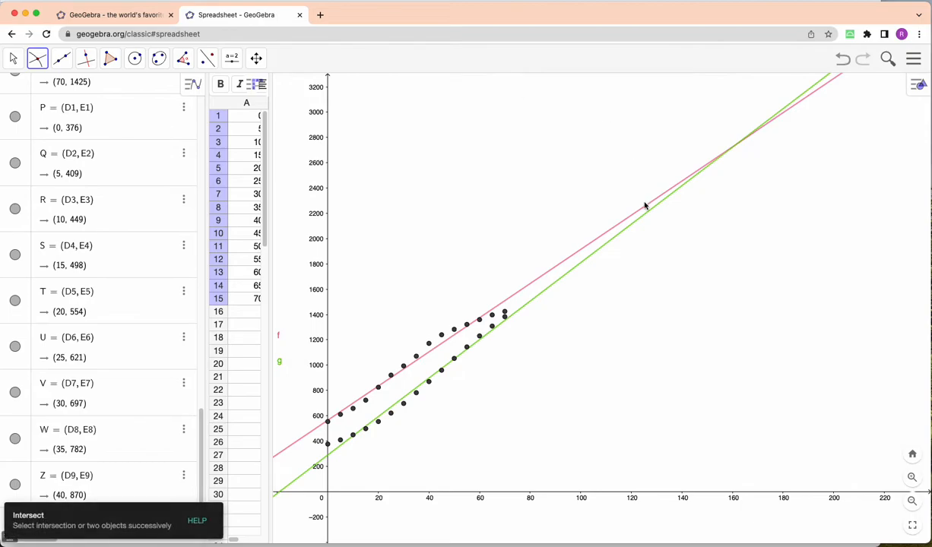
click(736, 144)
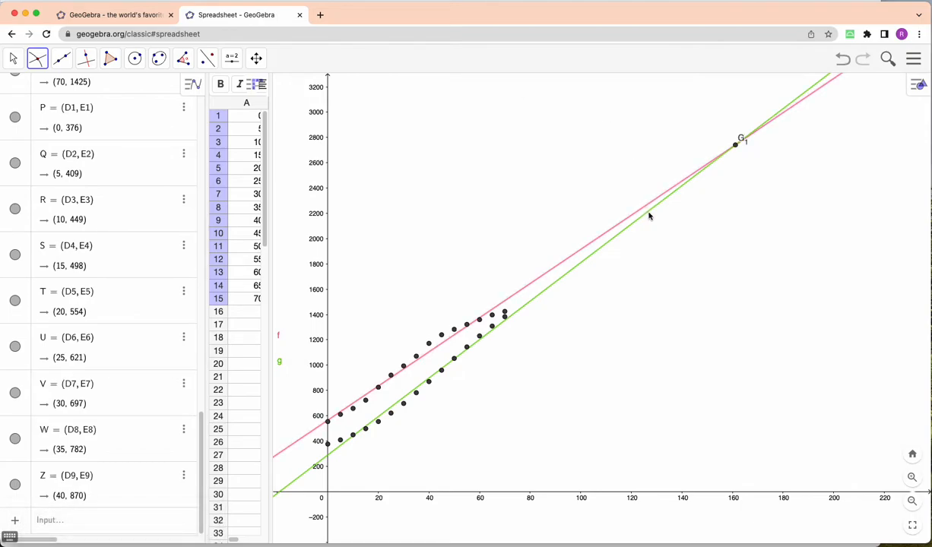
mouse_move(743, 153)
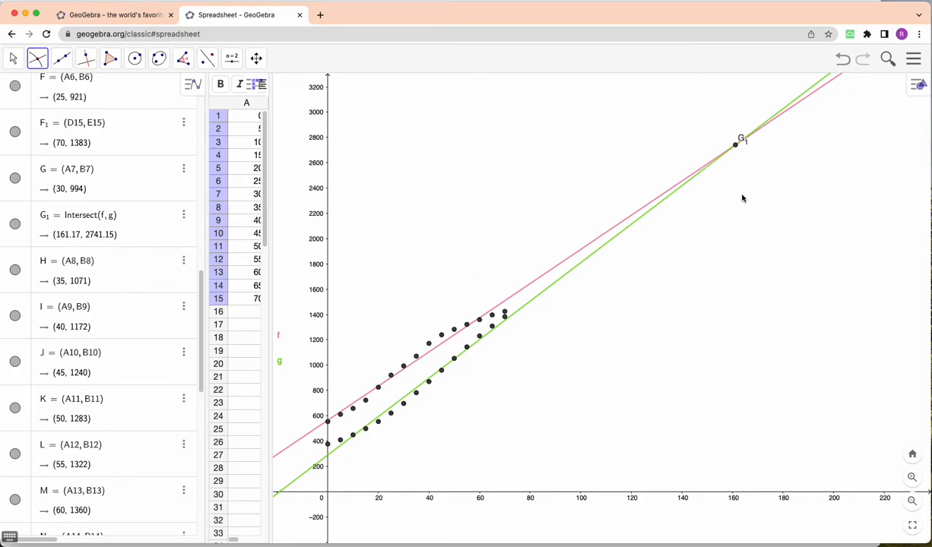
mouse_move(752, 182)
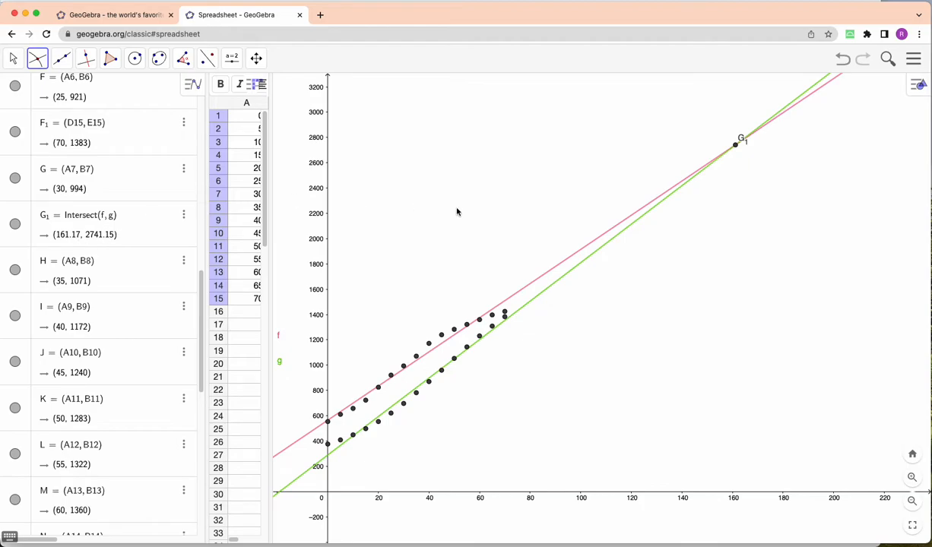
mouse_move(689, 200)
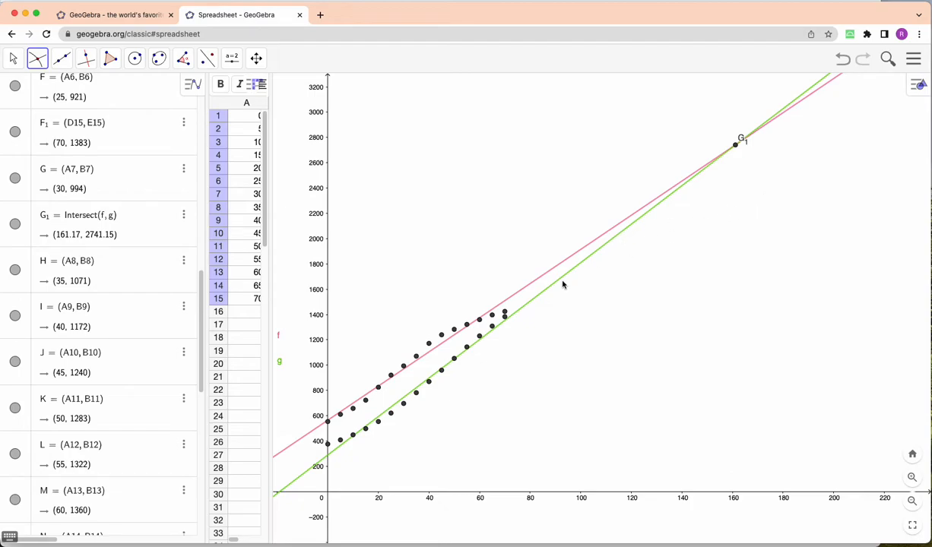
mouse_move(528, 299)
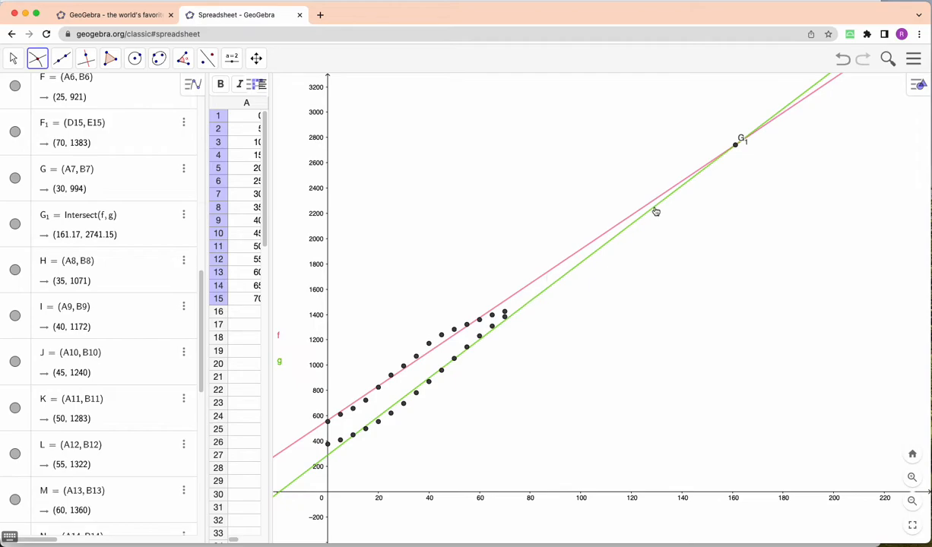
mouse_move(358, 443)
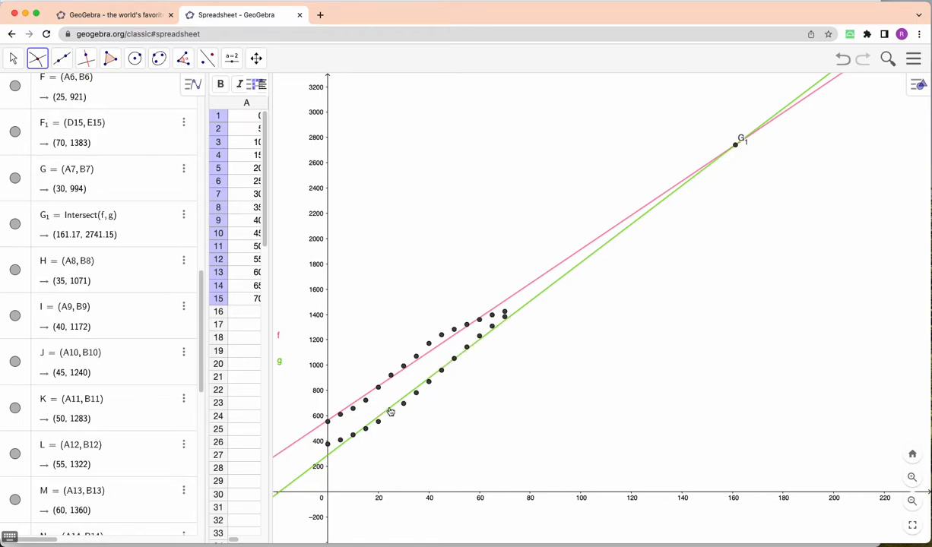
mouse_move(458, 346)
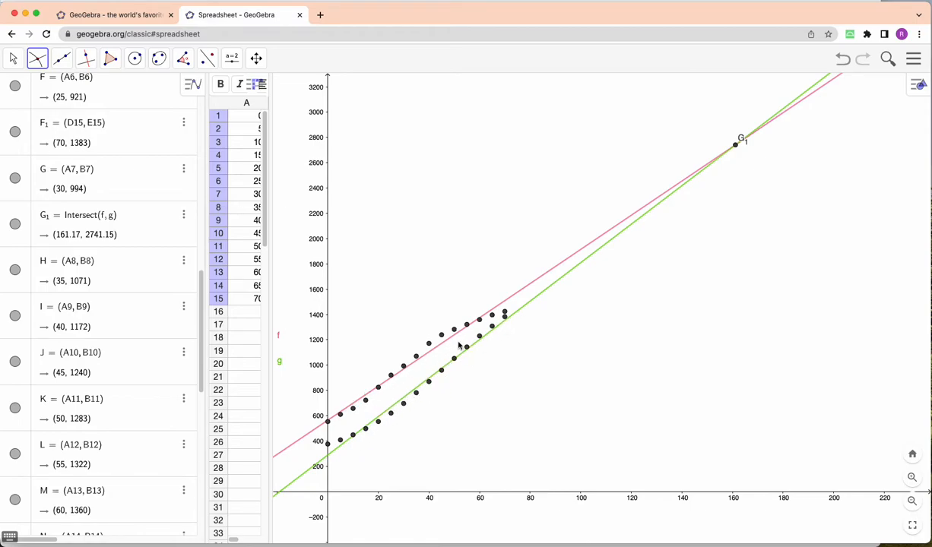
mouse_move(432, 343)
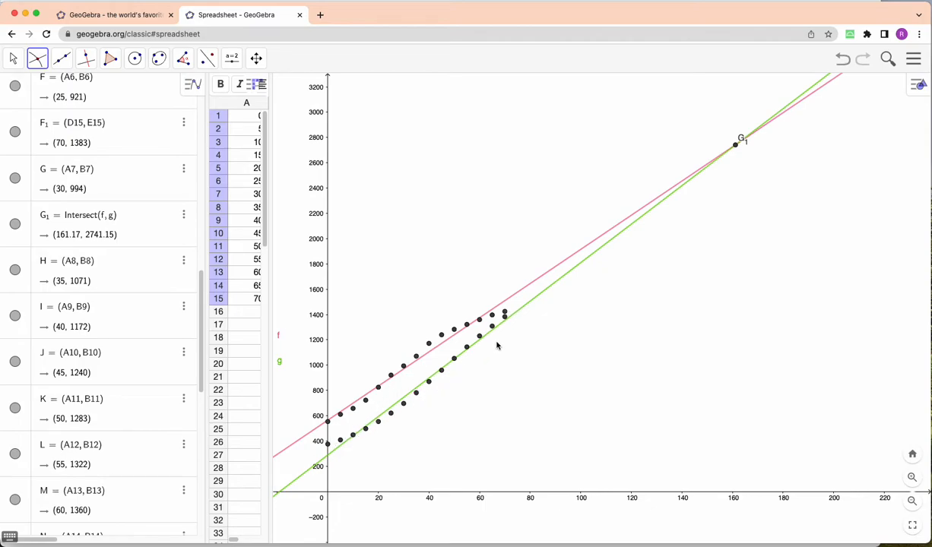
mouse_move(542, 294)
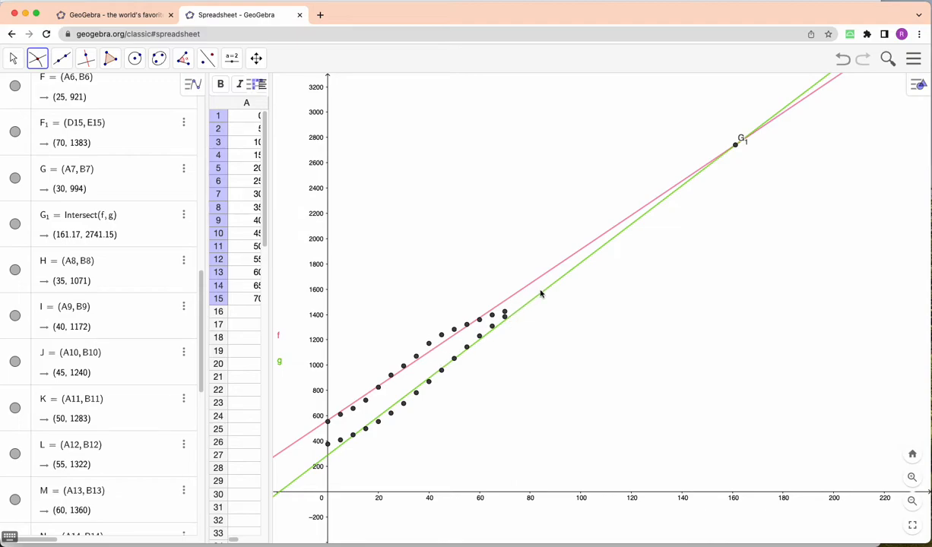
mouse_move(623, 219)
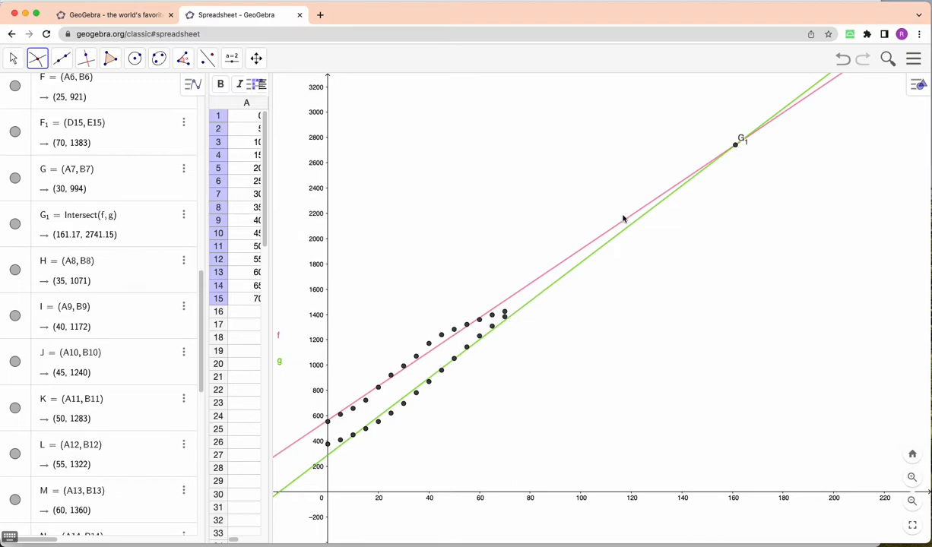
mouse_move(161, 305)
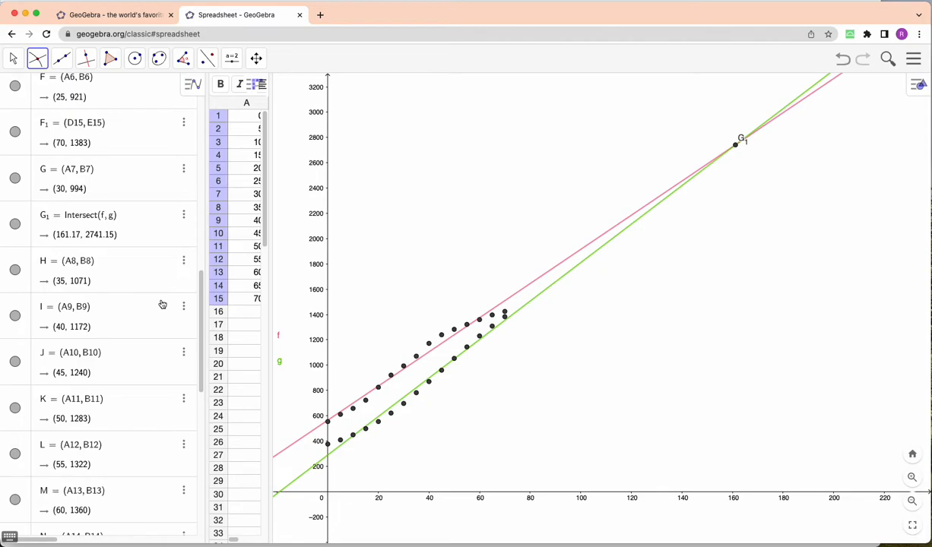
mouse_move(37, 247)
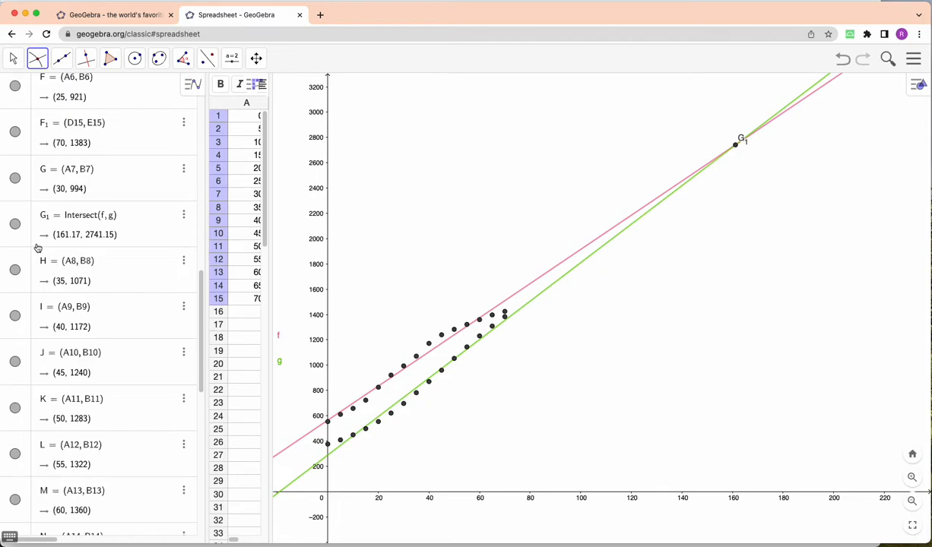
Hide intersection point G1 and the fit objects, then return to the Move tool
click(14, 224)
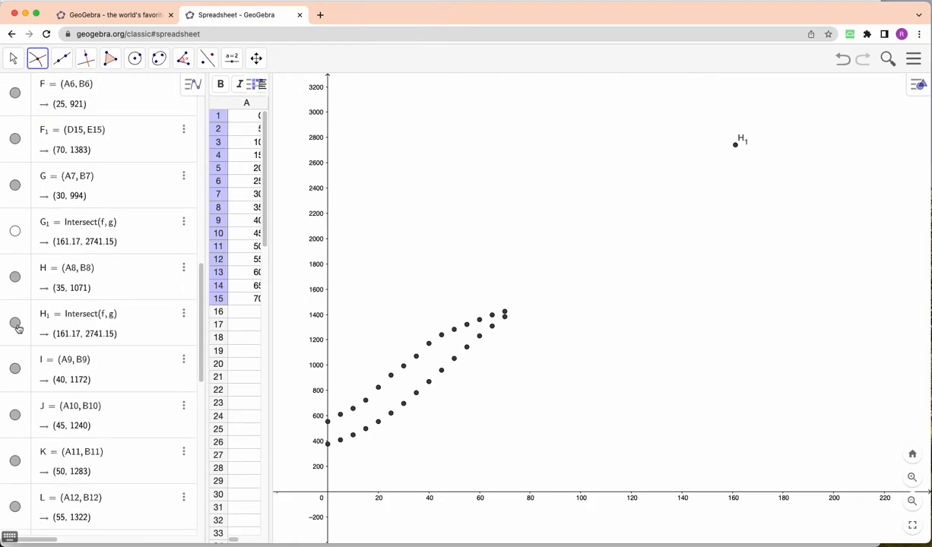
click(15, 323)
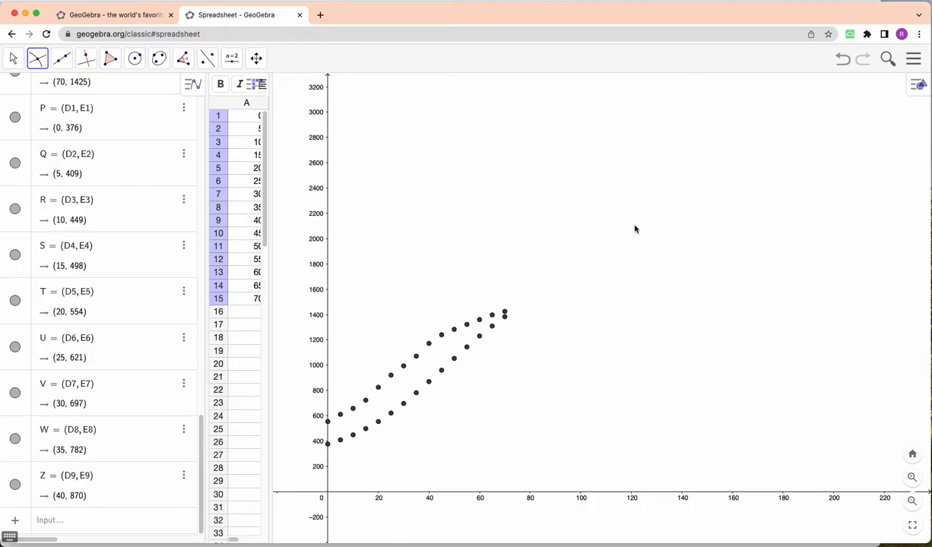
click(13, 58)
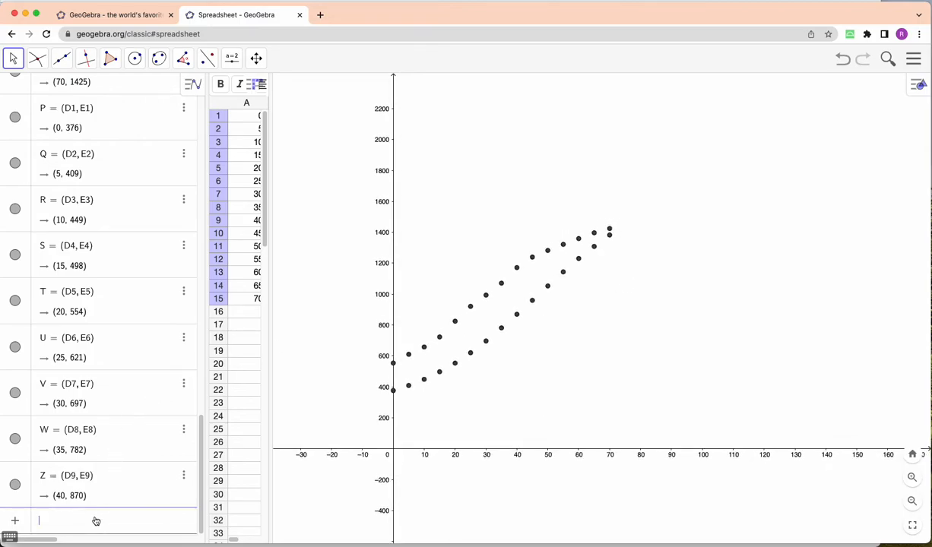
Enter FitExp(l1) and FitExp(l2) from autocomplete to add exponential fit curves
text(fit)
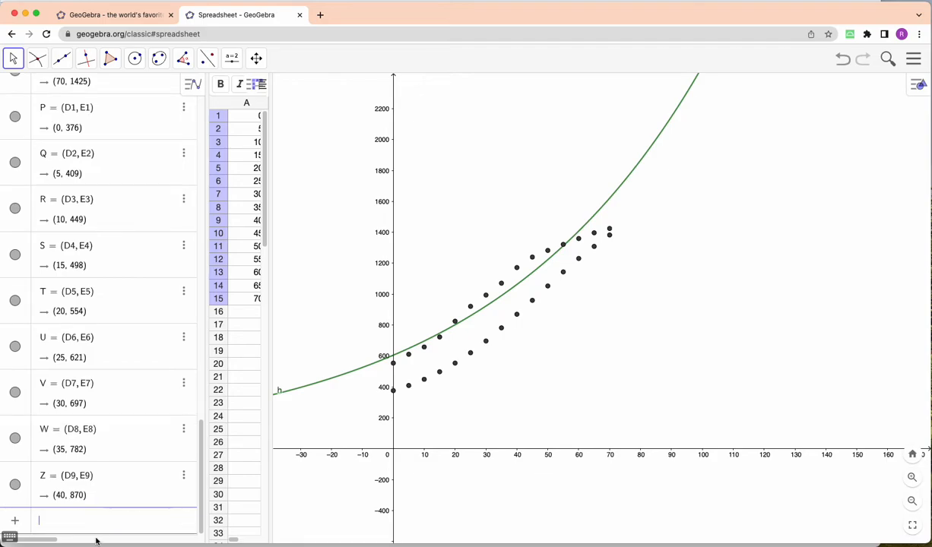
text(fit)
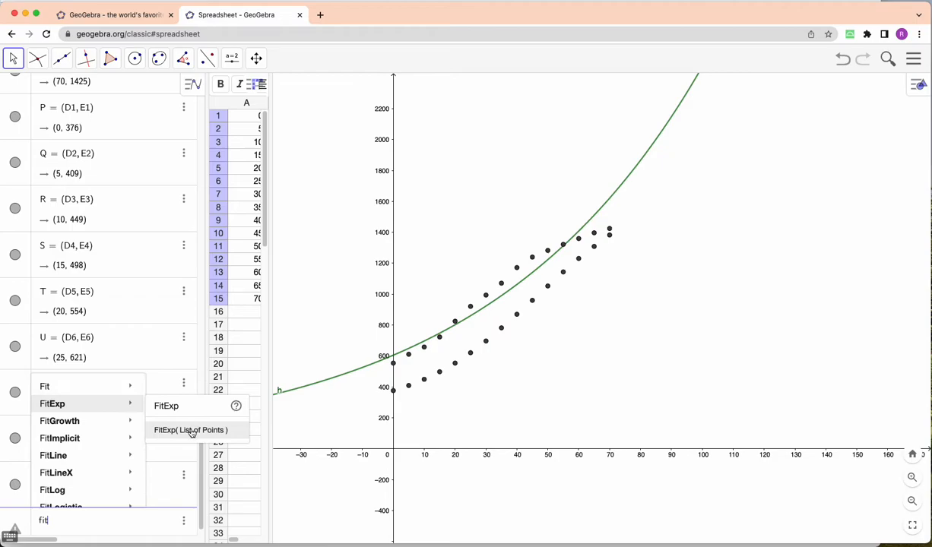
click(190, 431)
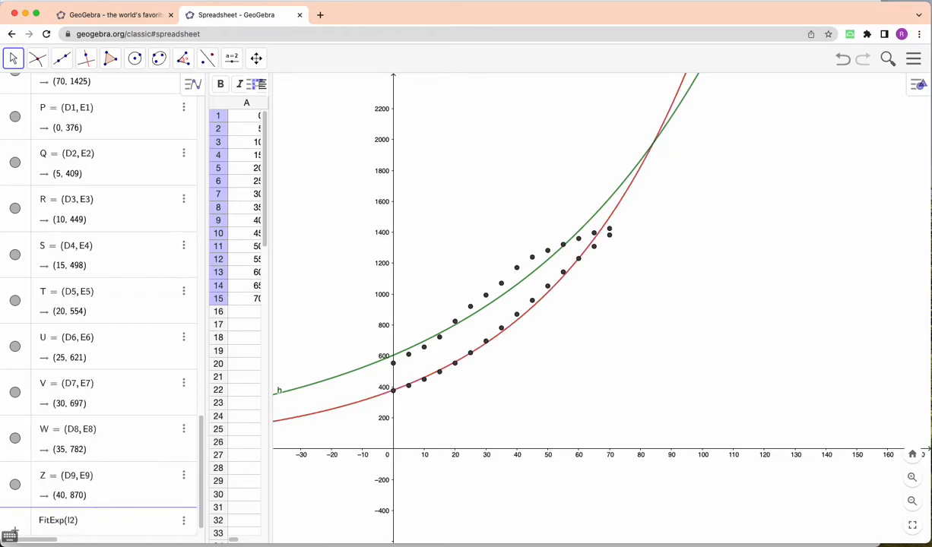
mouse_move(539, 333)
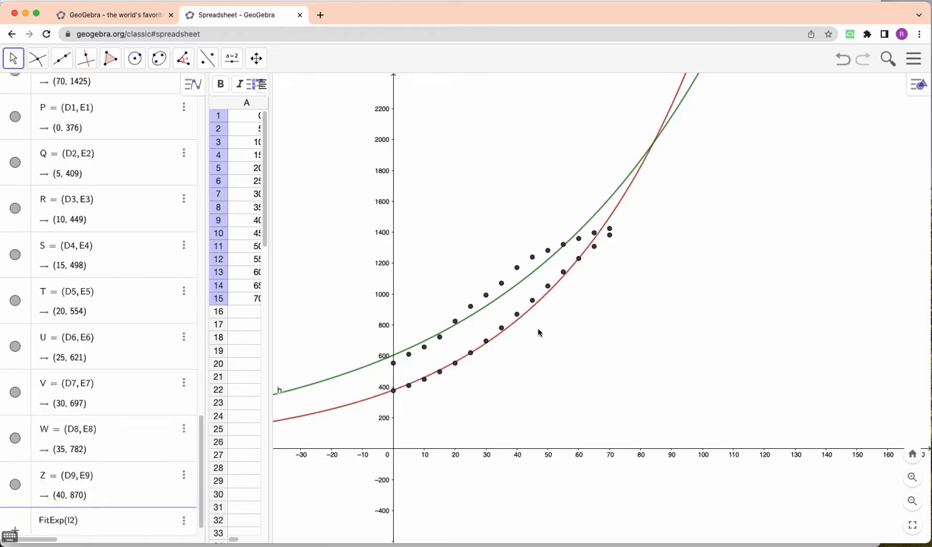
mouse_move(423, 335)
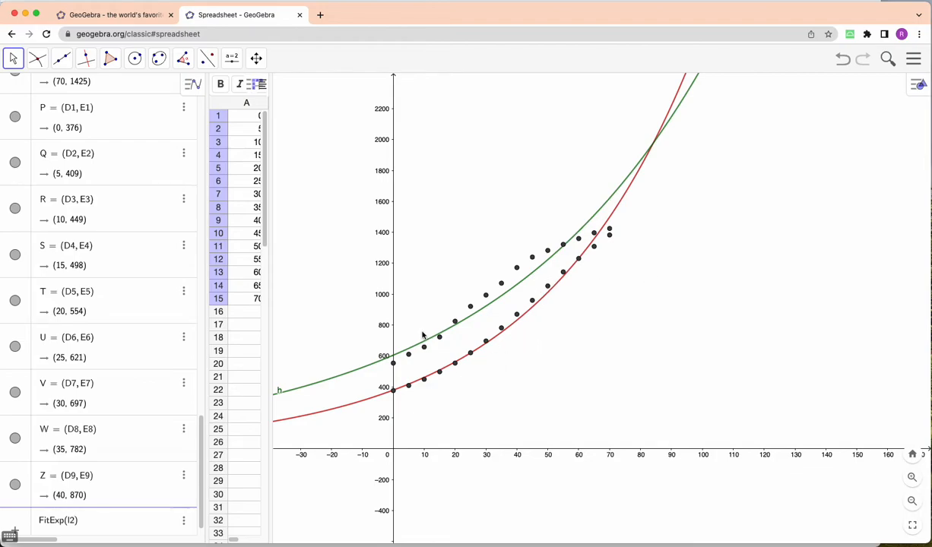
mouse_move(600, 201)
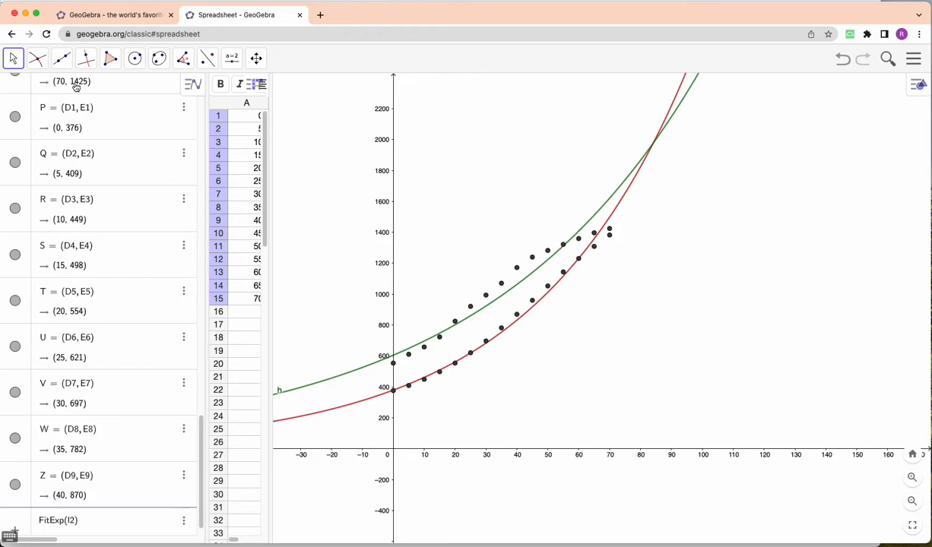
Open the Point toolbox to choose the Intersect tool for the exponential curves
click(36, 58)
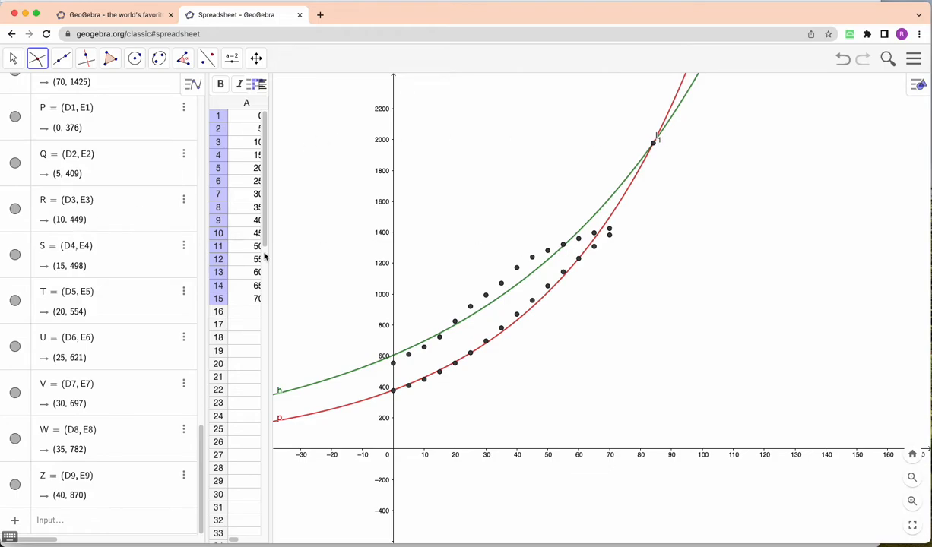
mouse_move(66, 314)
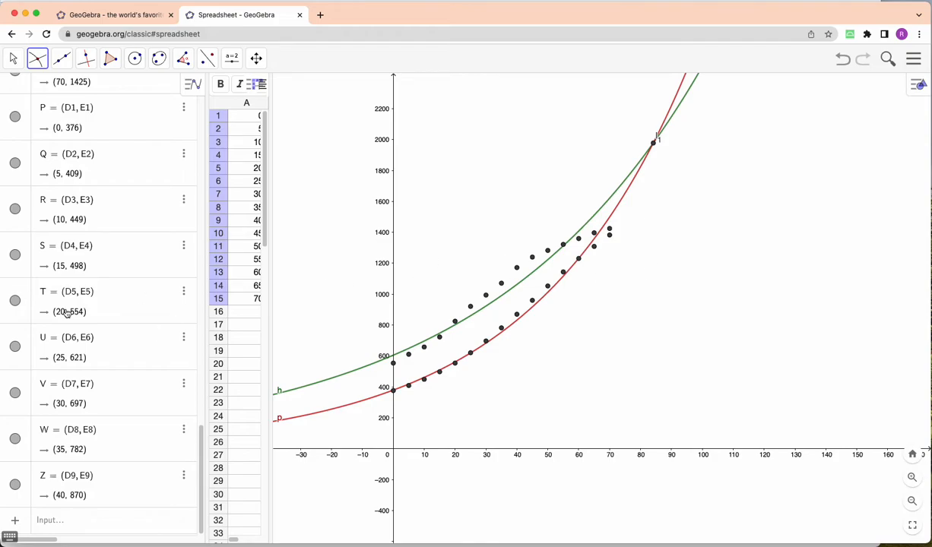
mouse_move(508, 320)
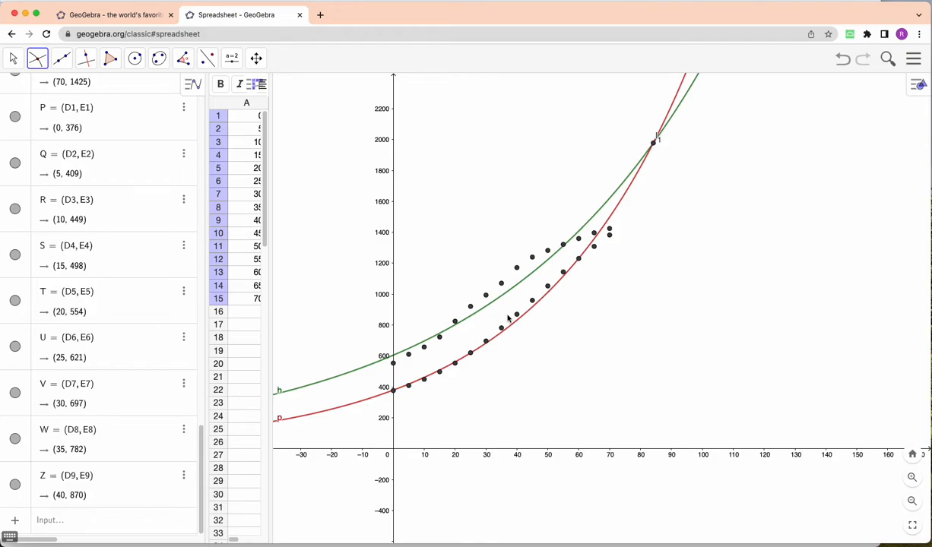
mouse_move(548, 267)
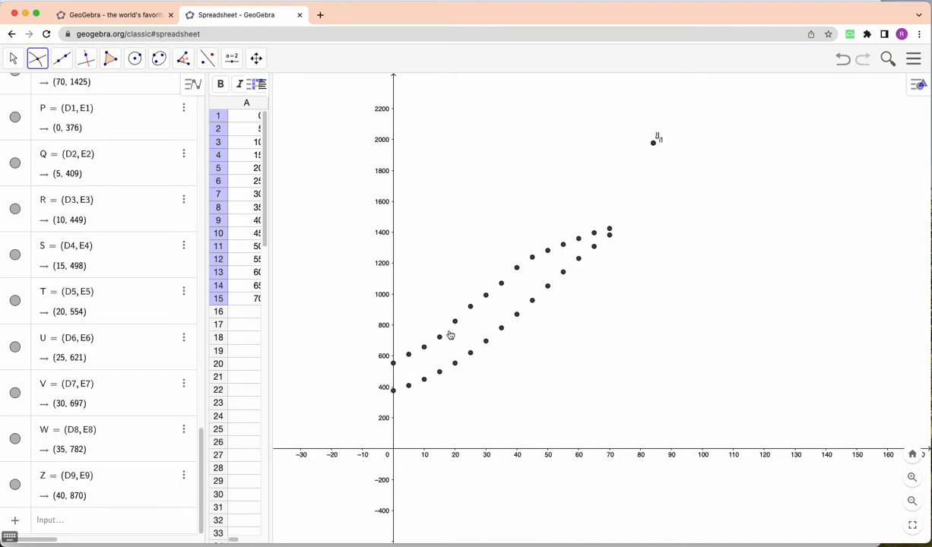
mouse_move(100, 245)
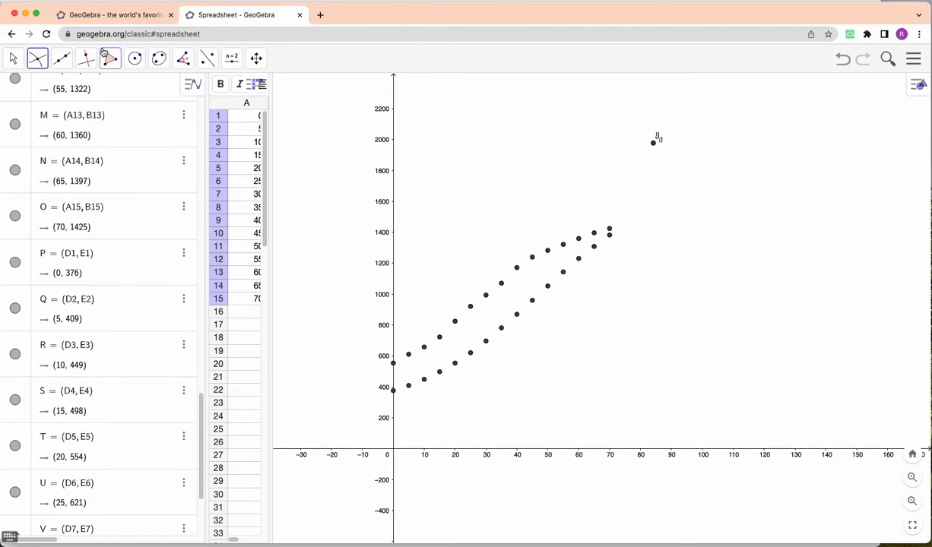
Switch to the Move tool and open point J1's context menu to delete it
click(37, 58)
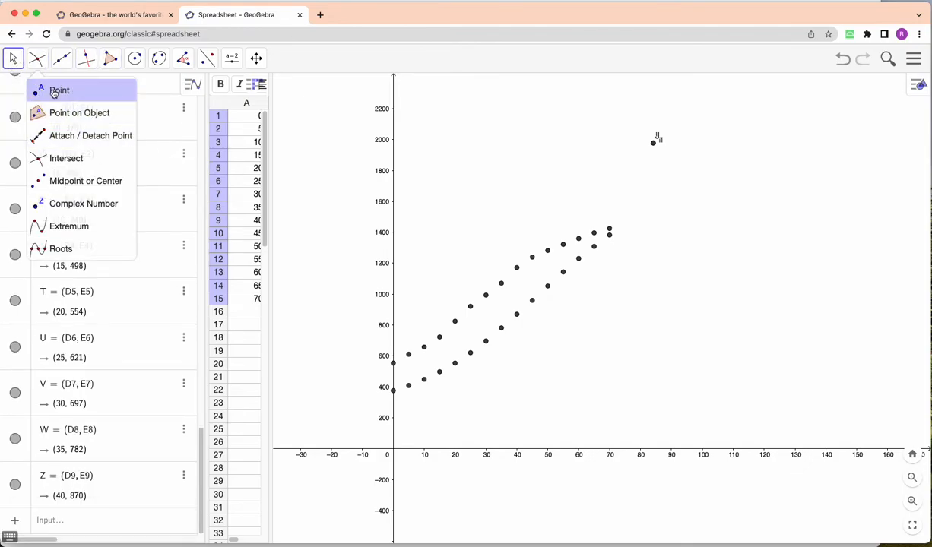
click(13, 59)
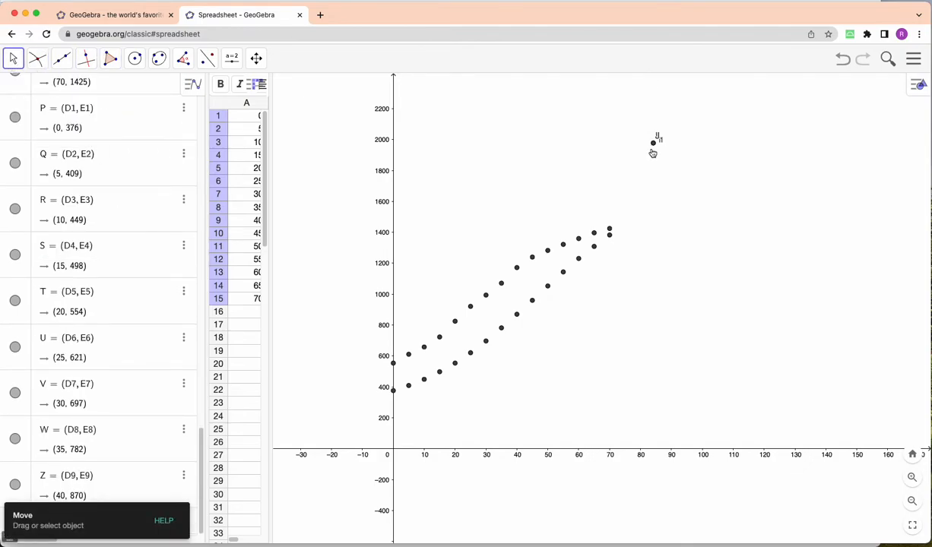
right_click(652, 142)
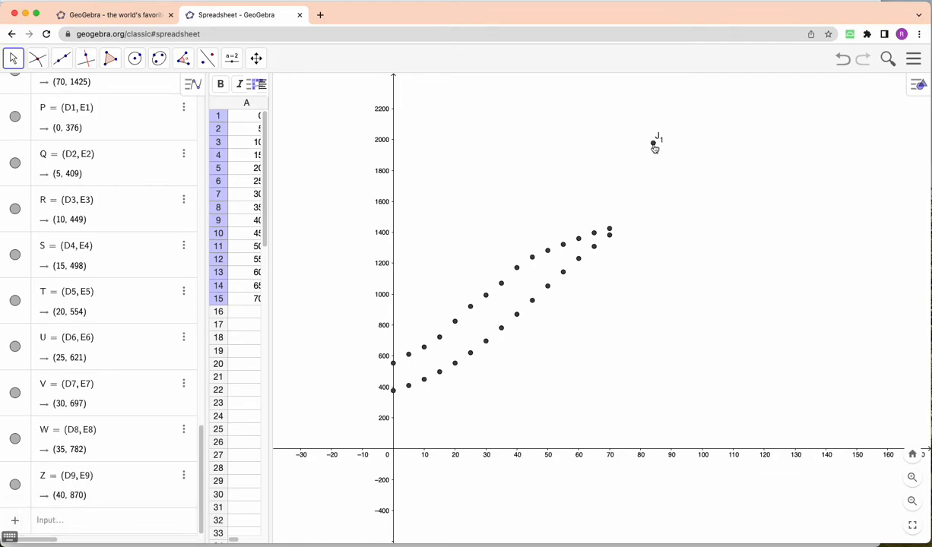
right_click(652, 143)
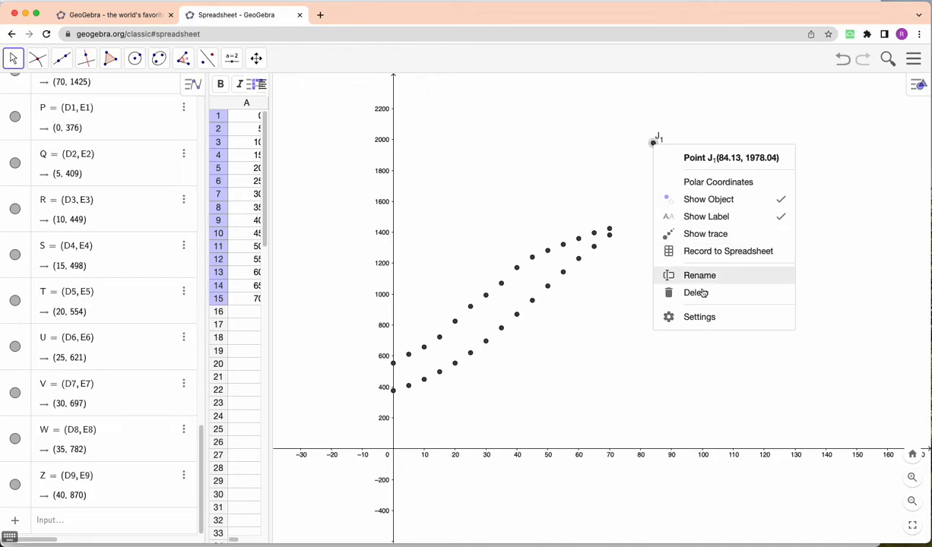
mouse_move(696, 293)
text(fit)
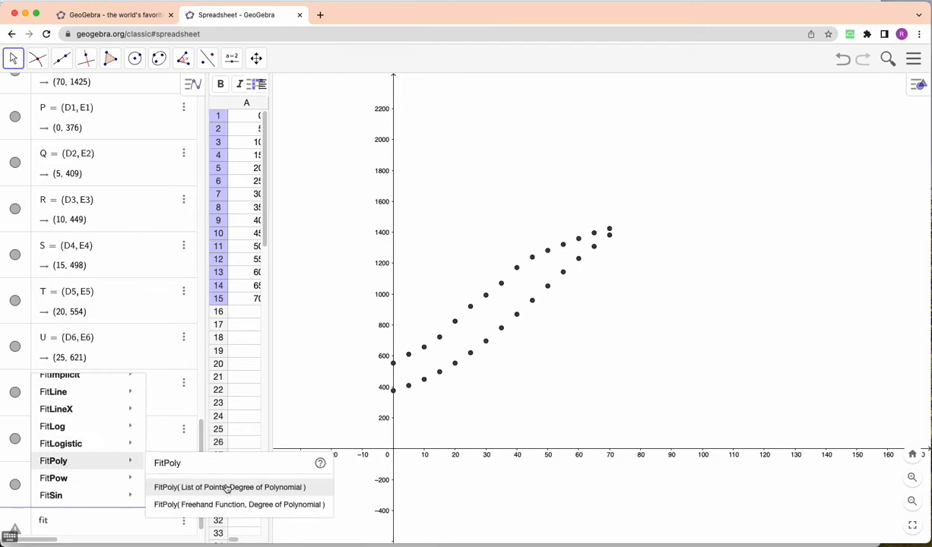
Enter FitPoly(l1, 3) and FitPoly(l2, 3) via autocomplete for both lists
click(230, 488)
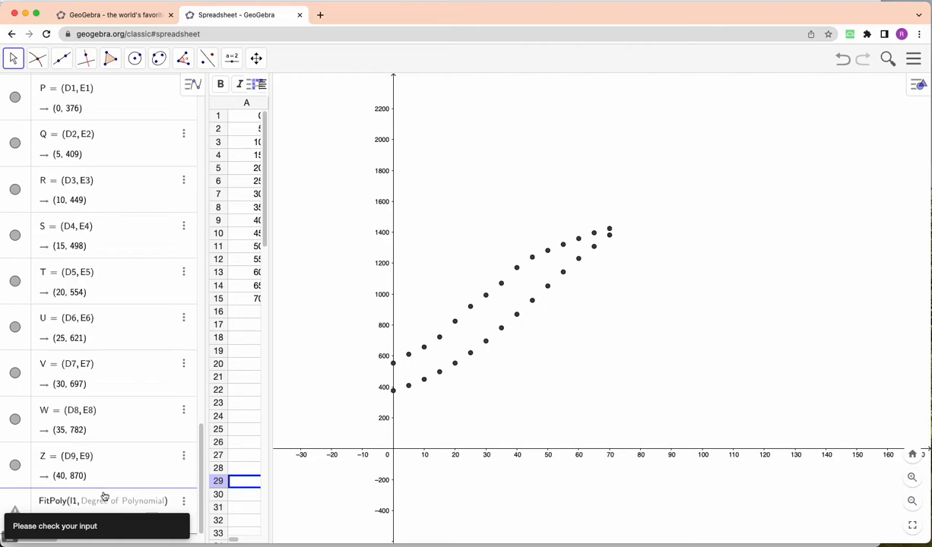
mouse_move(162, 486)
text(2)
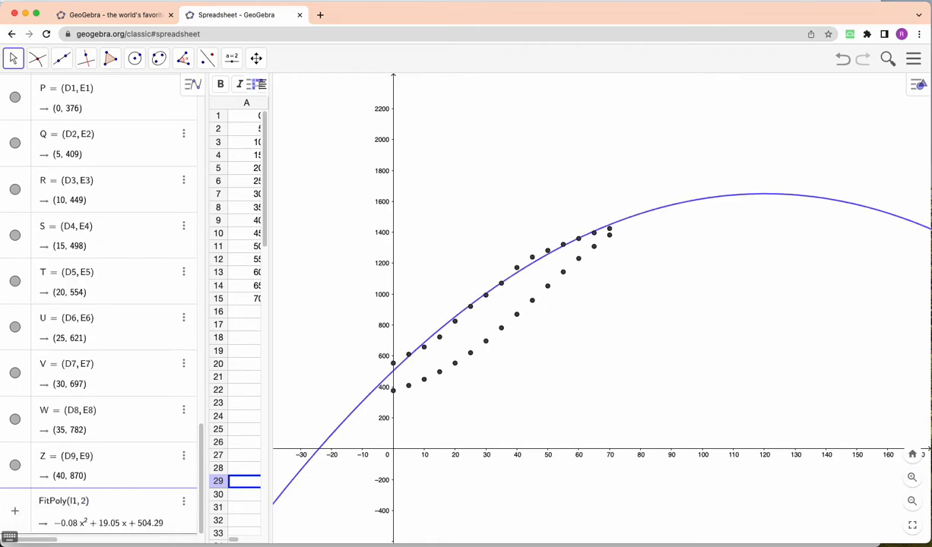
mouse_move(352, 308)
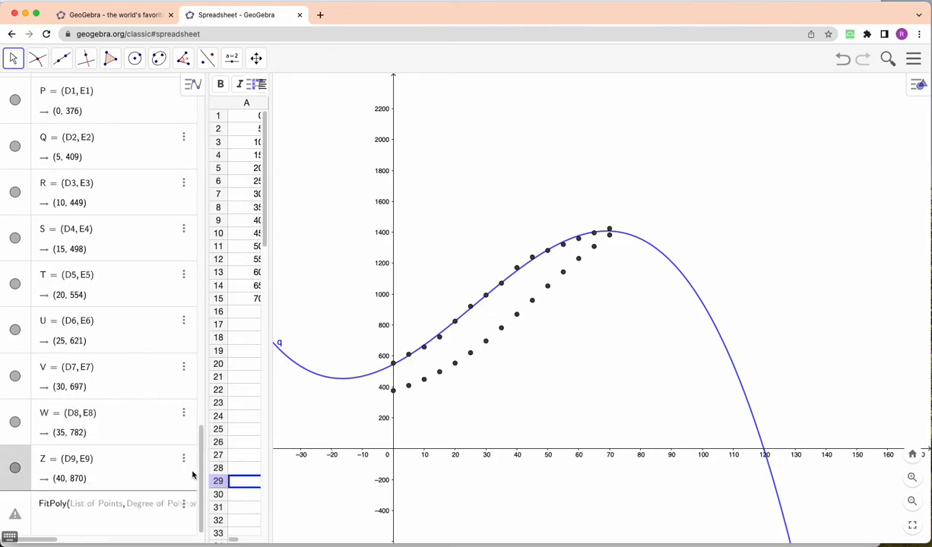
text(l2, 3))
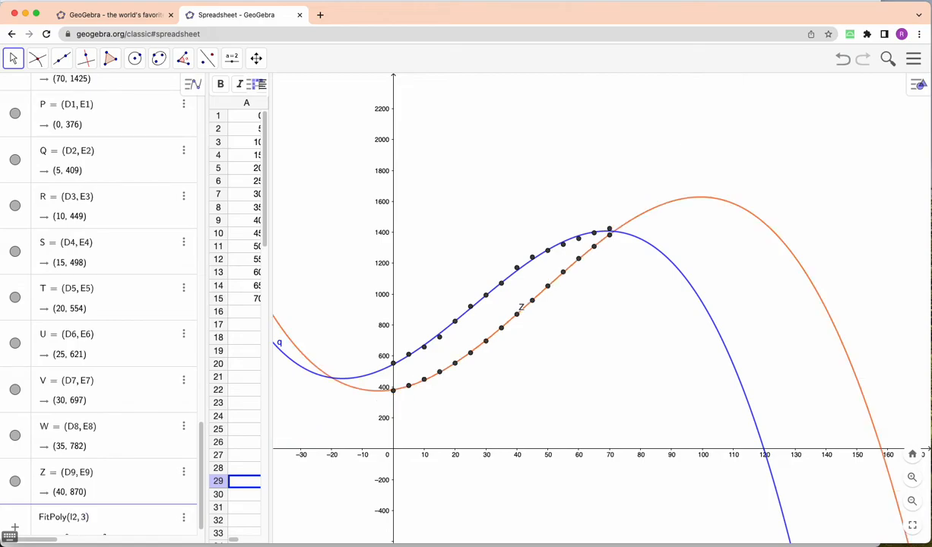
mouse_move(418, 339)
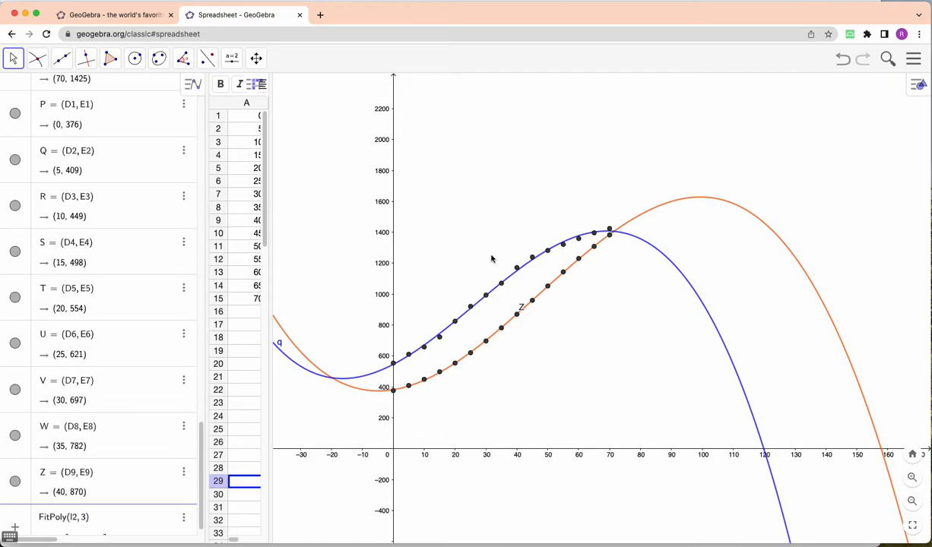
mouse_move(157, 455)
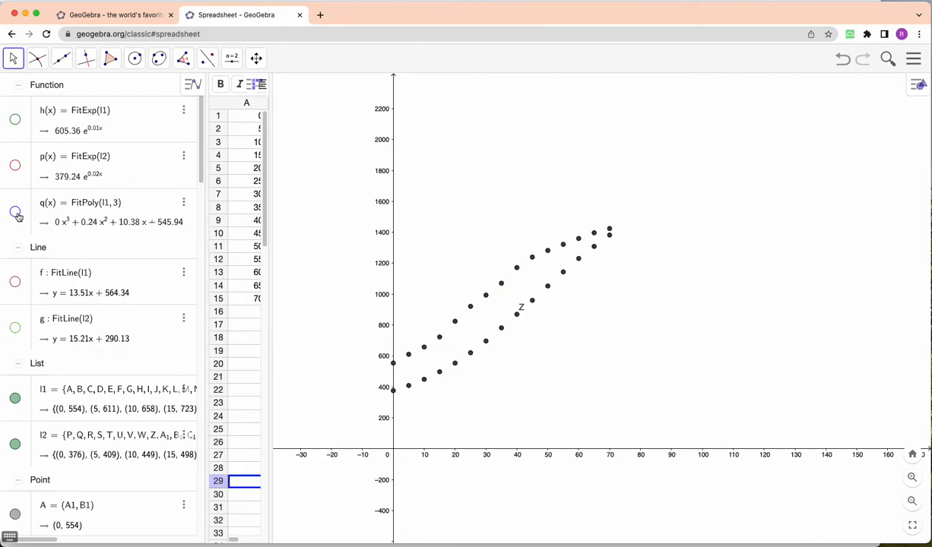
Enter FitLogistic on the first point list to fit China's data
scroll(down, 3)
text(fit)
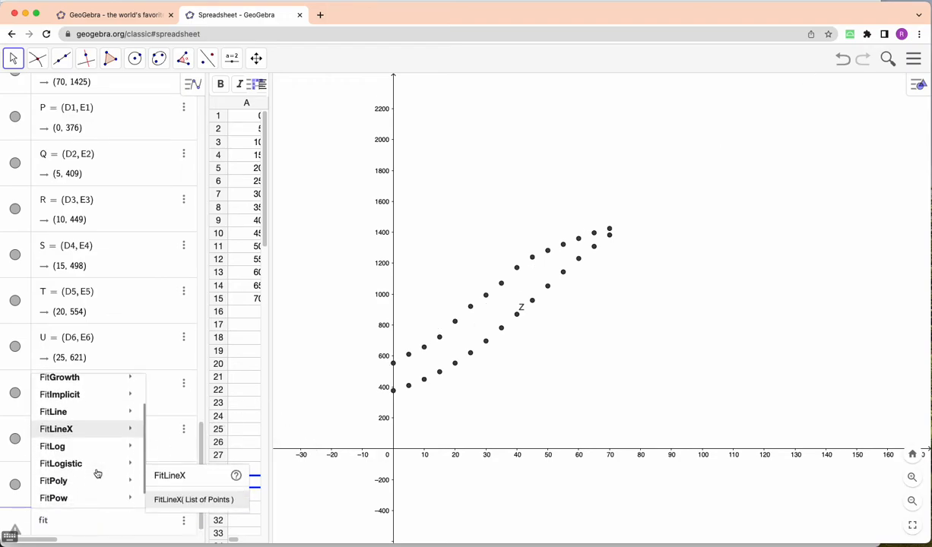
mouse_move(62, 464)
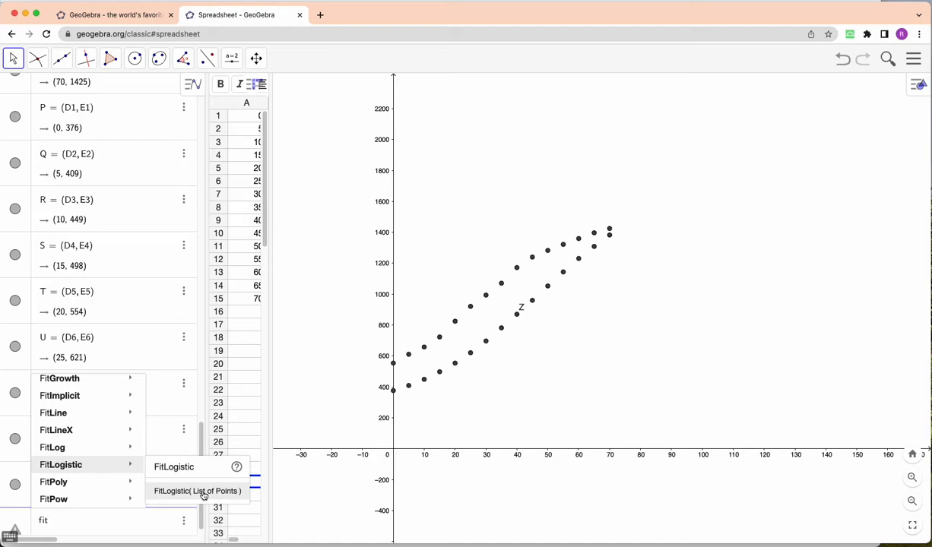
click(196, 491)
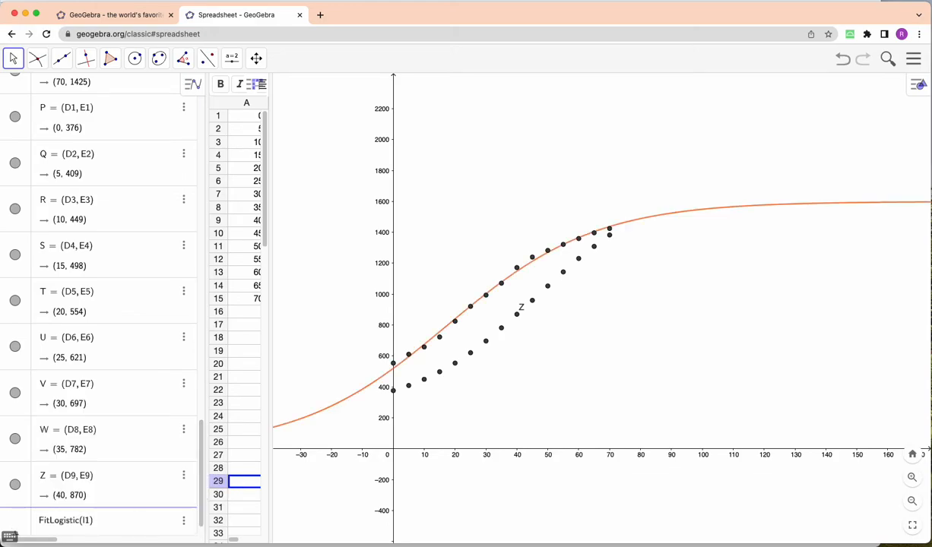
mouse_move(451, 374)
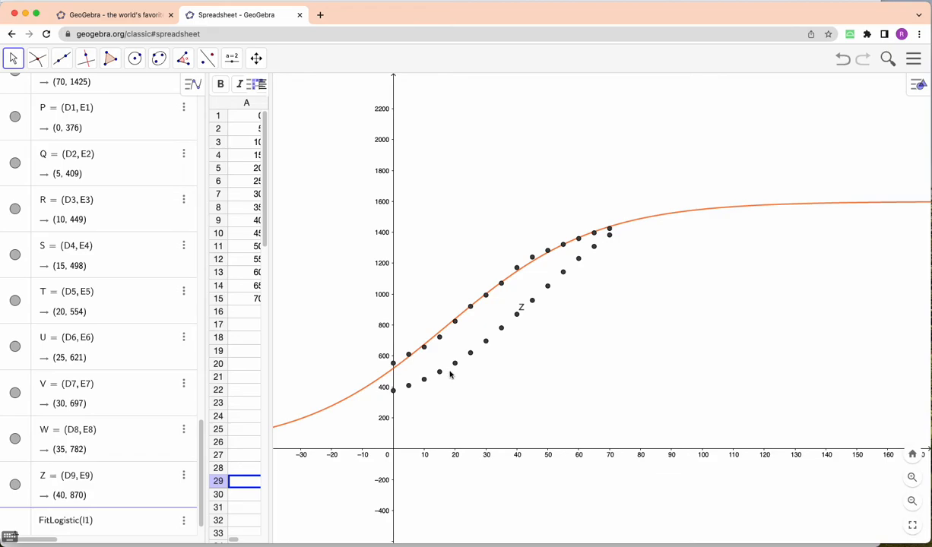
mouse_move(392, 362)
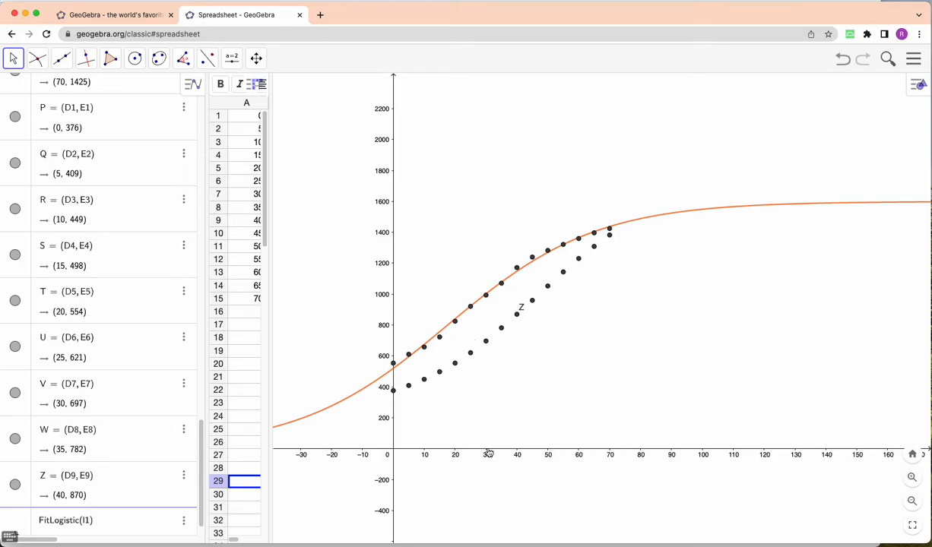
mouse_move(478, 340)
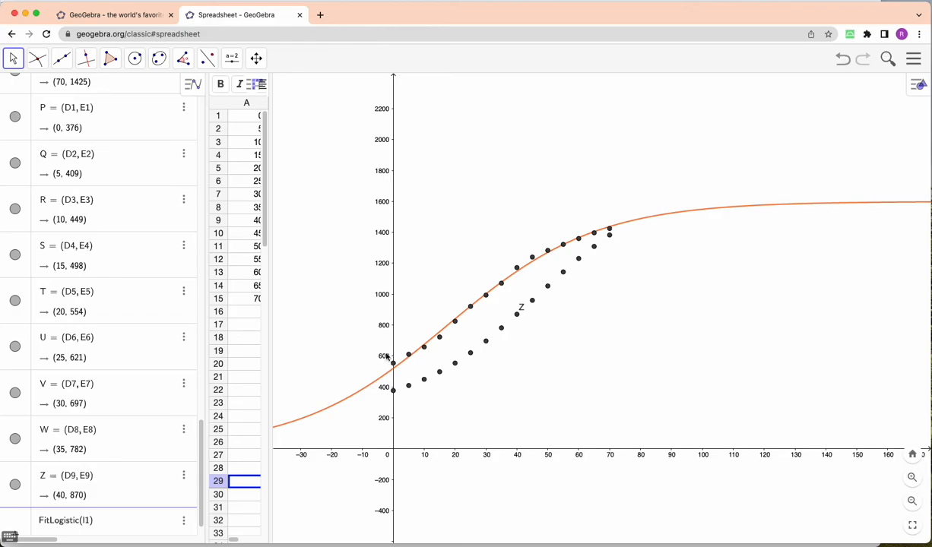
mouse_move(788, 199)
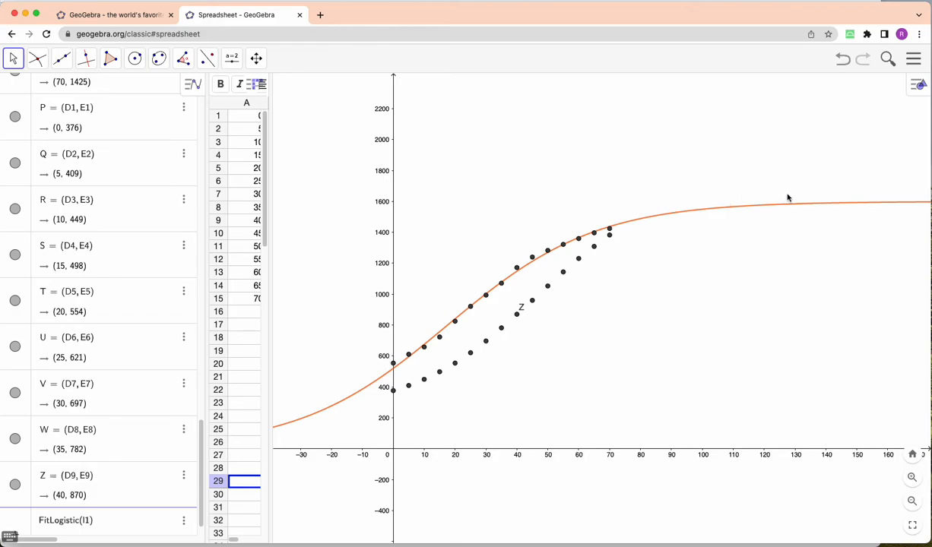
mouse_move(572, 276)
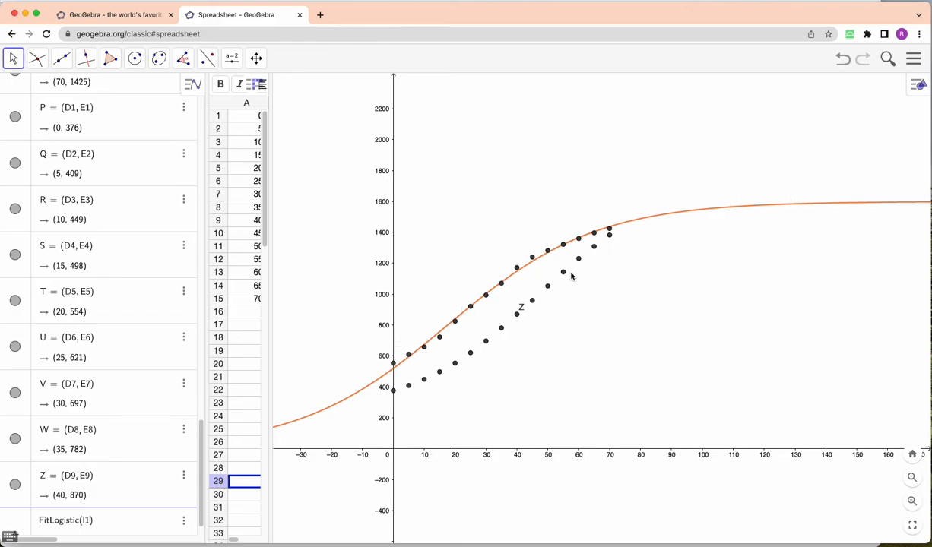
mouse_move(498, 307)
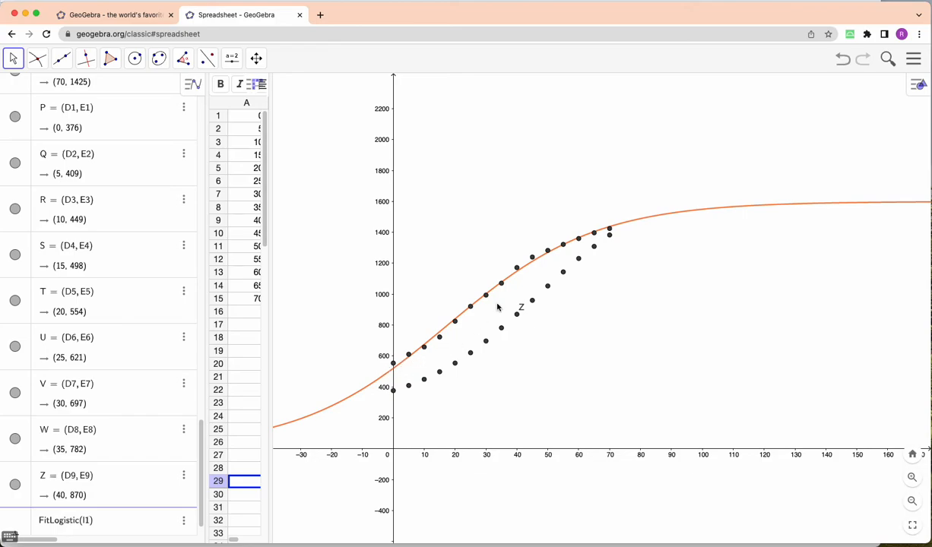
mouse_move(489, 305)
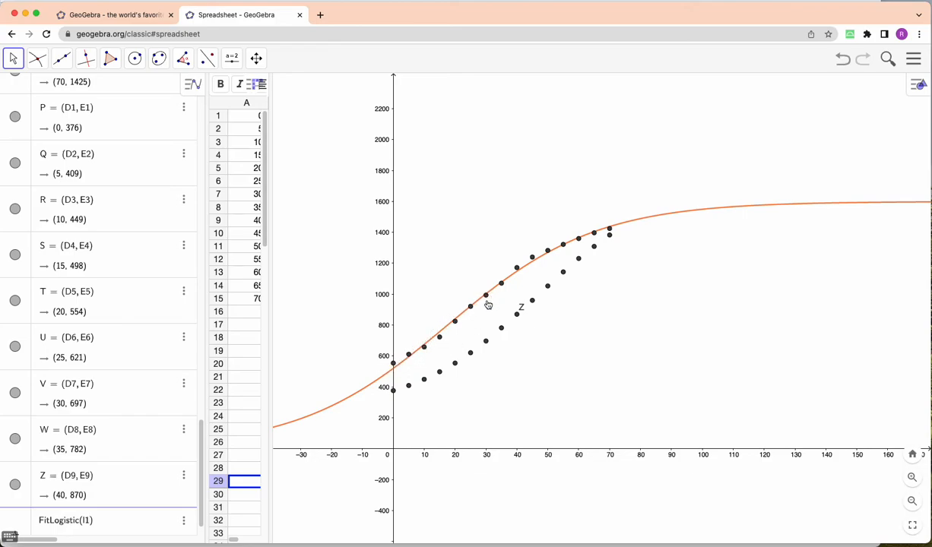
mouse_move(482, 297)
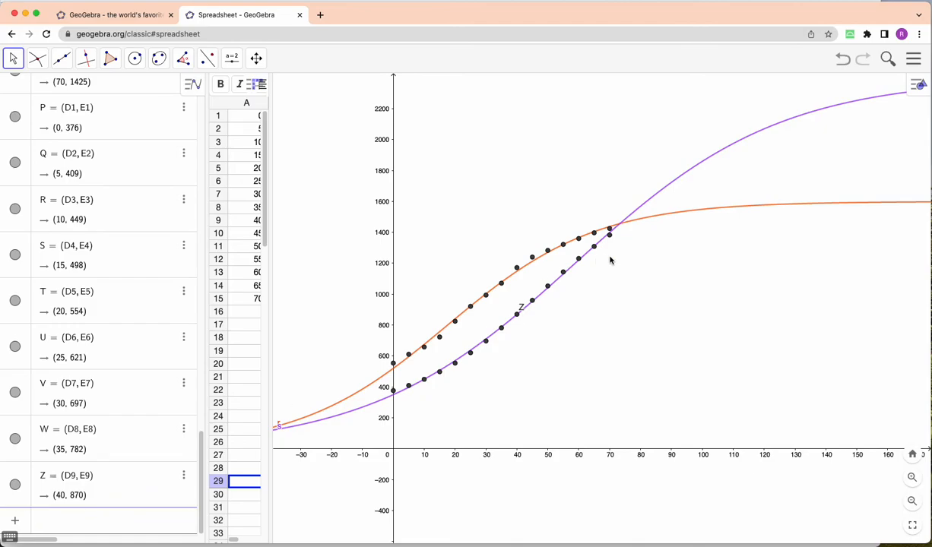
mouse_move(585, 249)
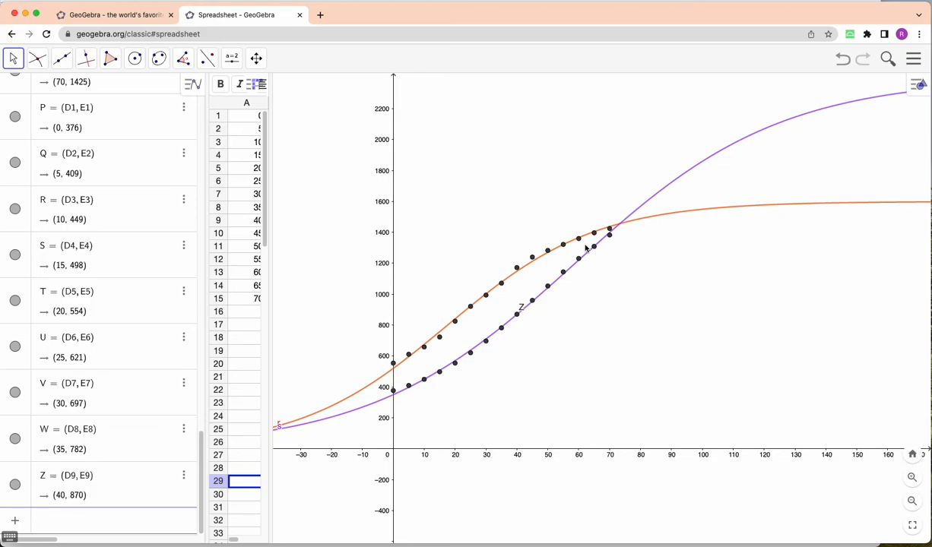
mouse_move(308, 217)
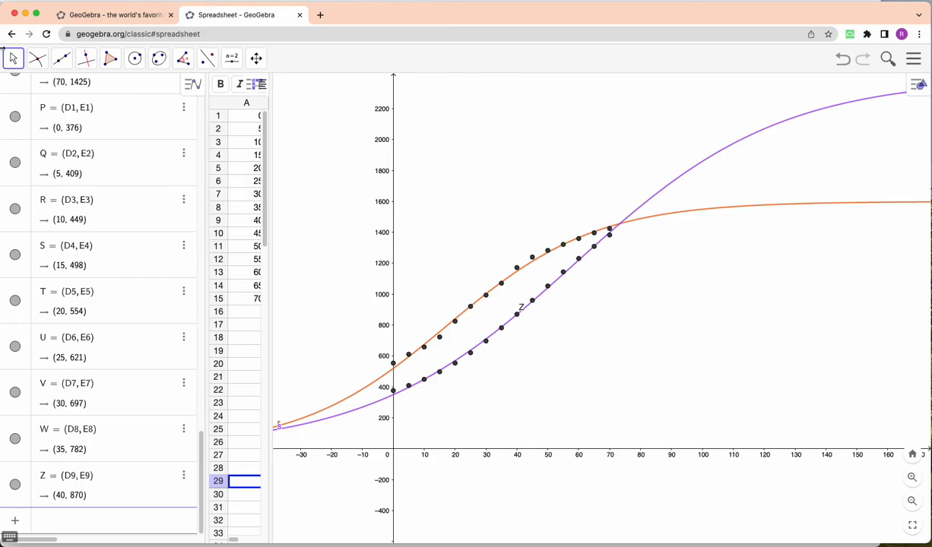
Select the Intersect tool from the Point toolbox for the orange and purple logistic curves
click(36, 58)
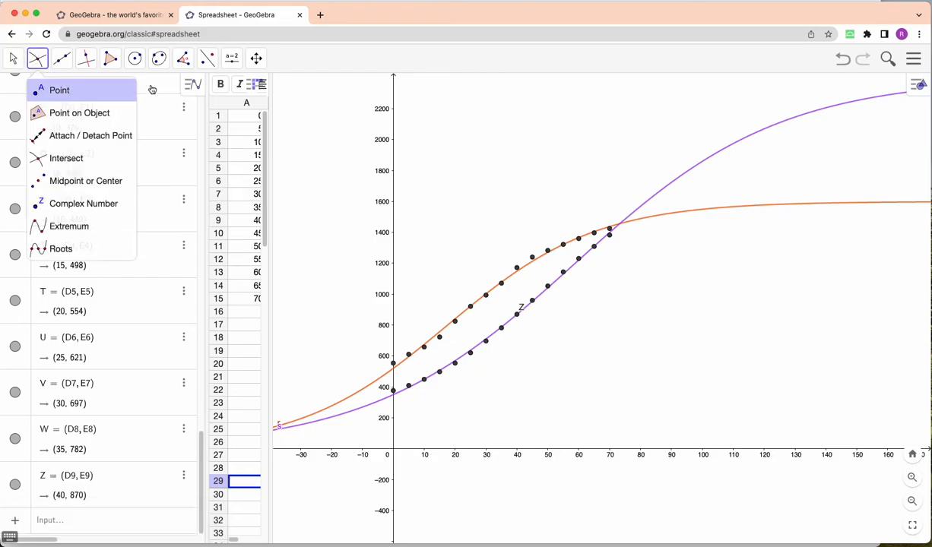
click(66, 158)
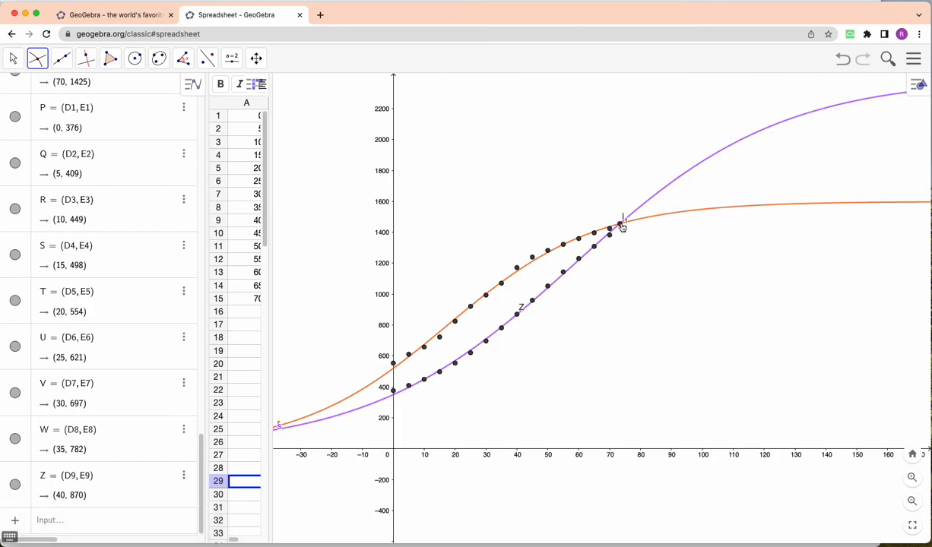
scroll(down, 3)
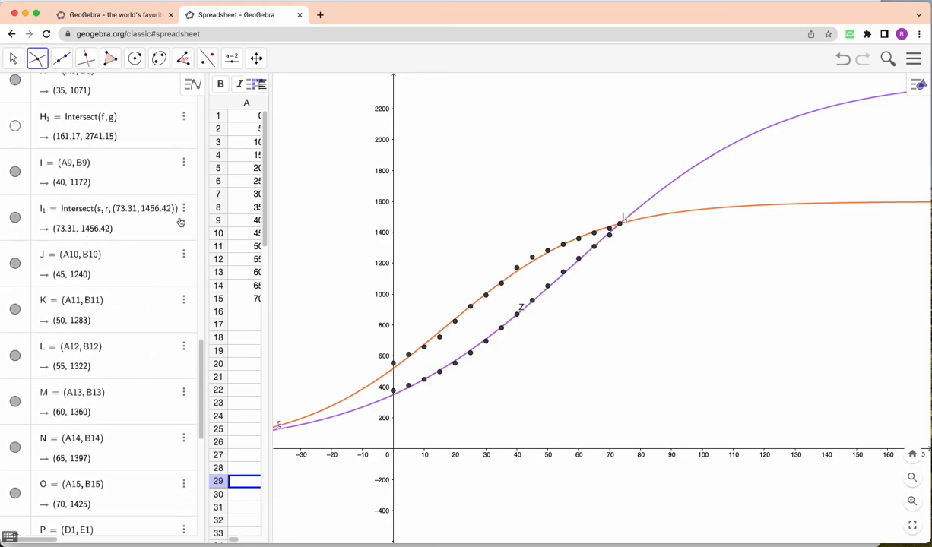
mouse_move(621, 226)
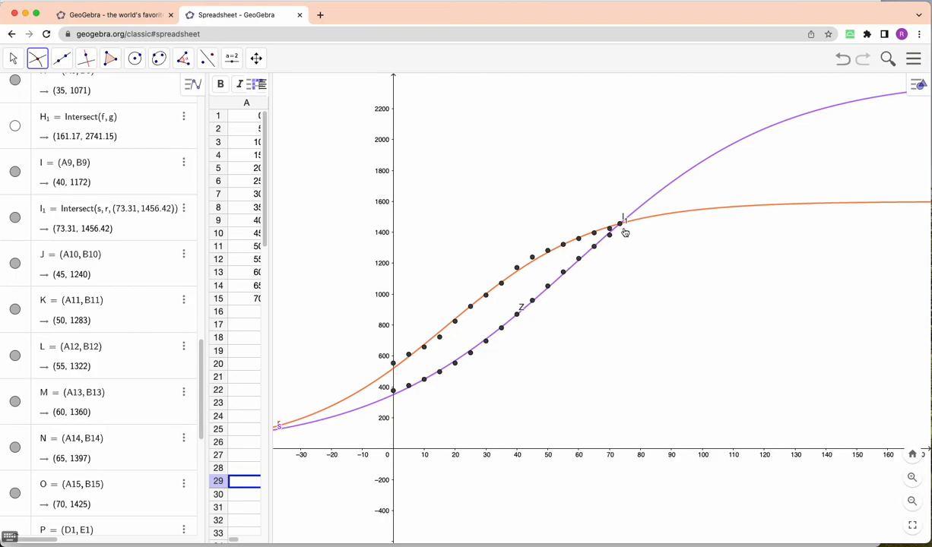
mouse_move(622, 271)
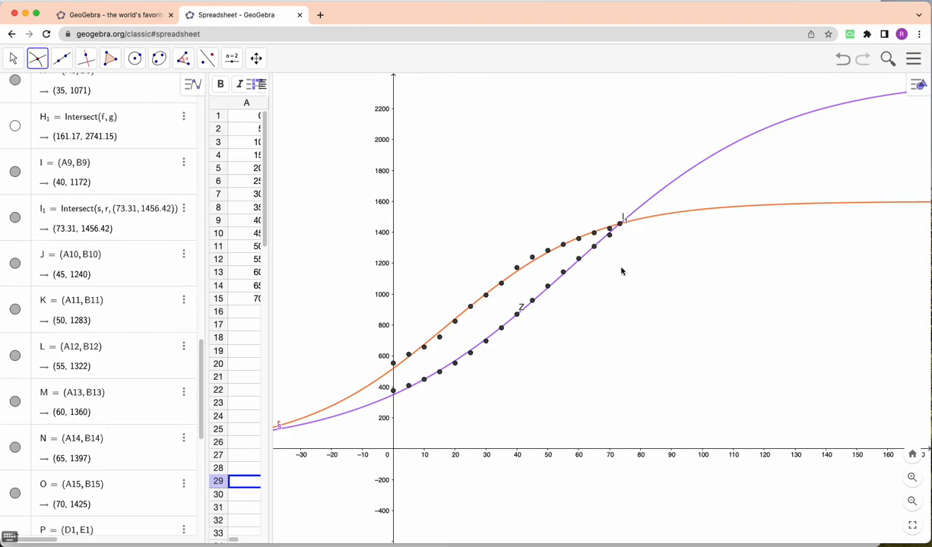
mouse_move(412, 330)
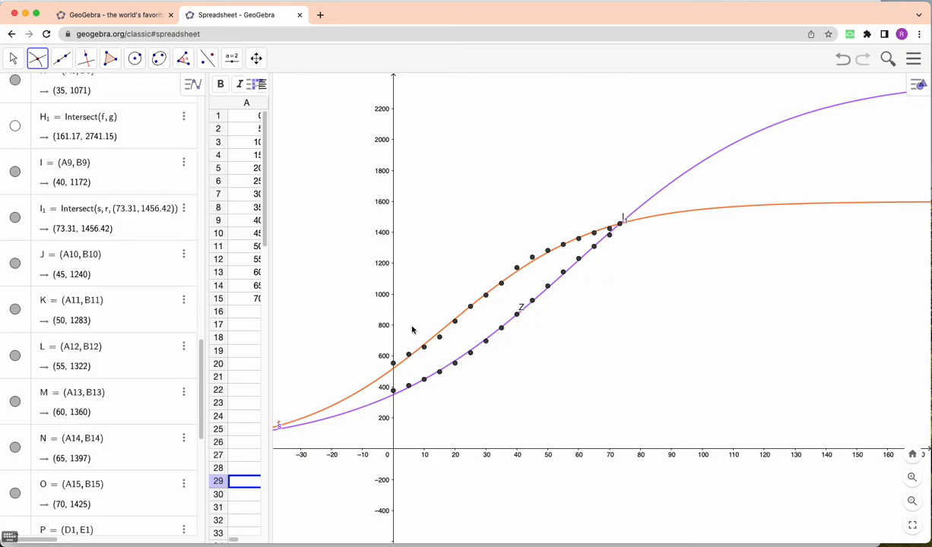
mouse_move(337, 370)
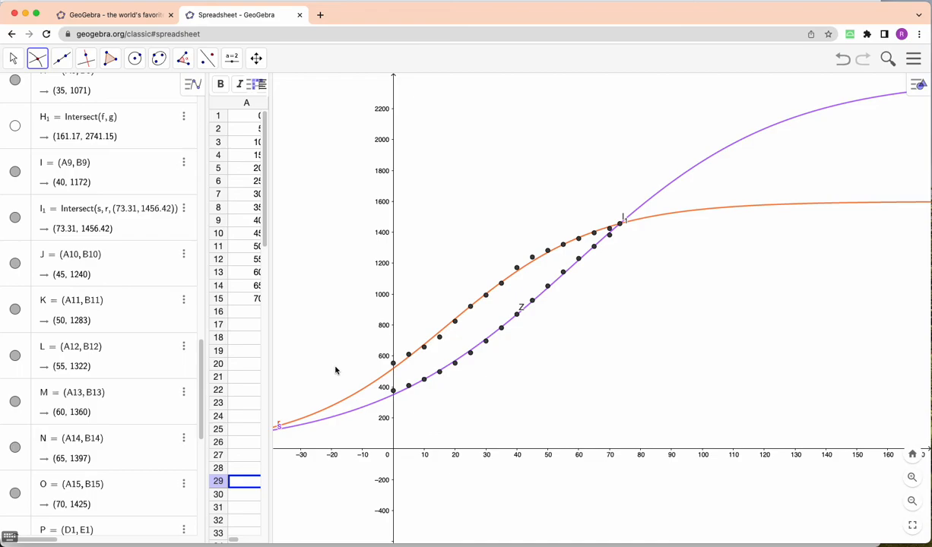
mouse_move(465, 298)
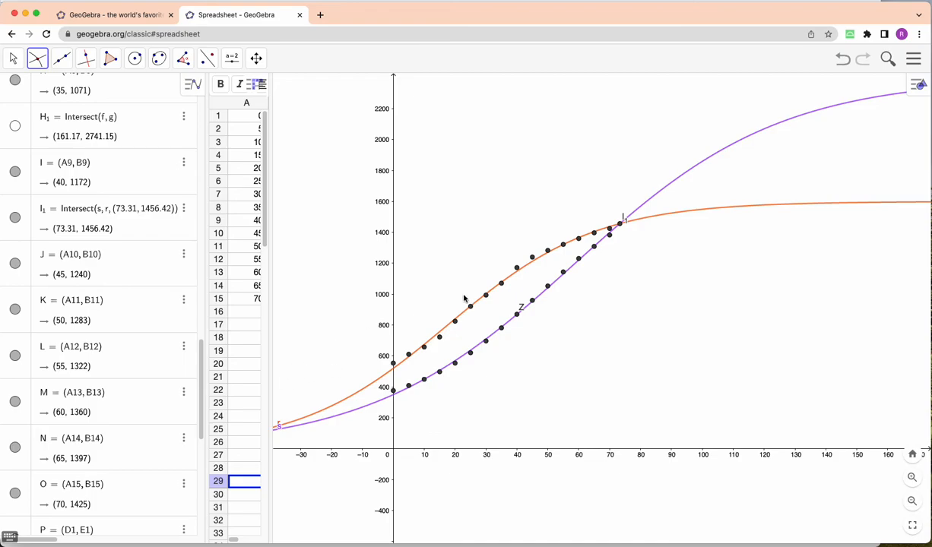
mouse_move(545, 278)
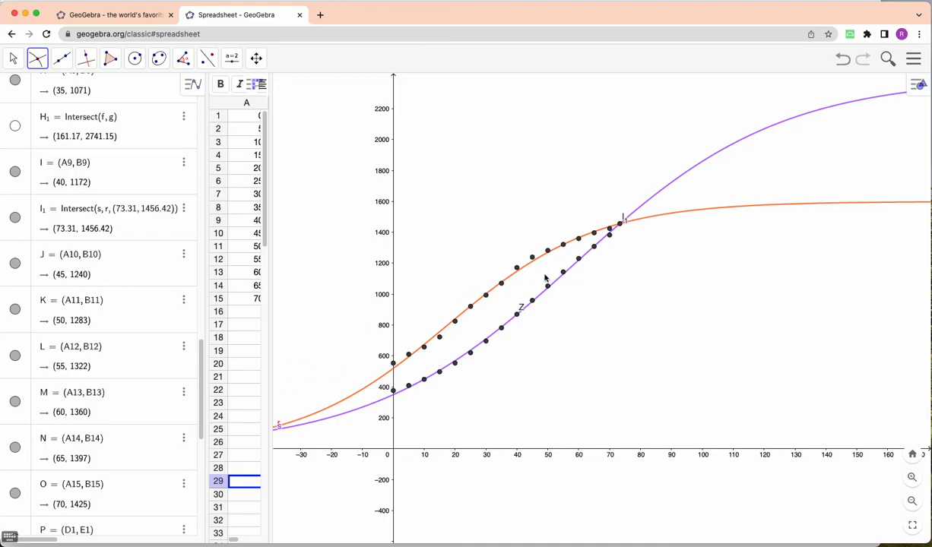
mouse_move(377, 299)
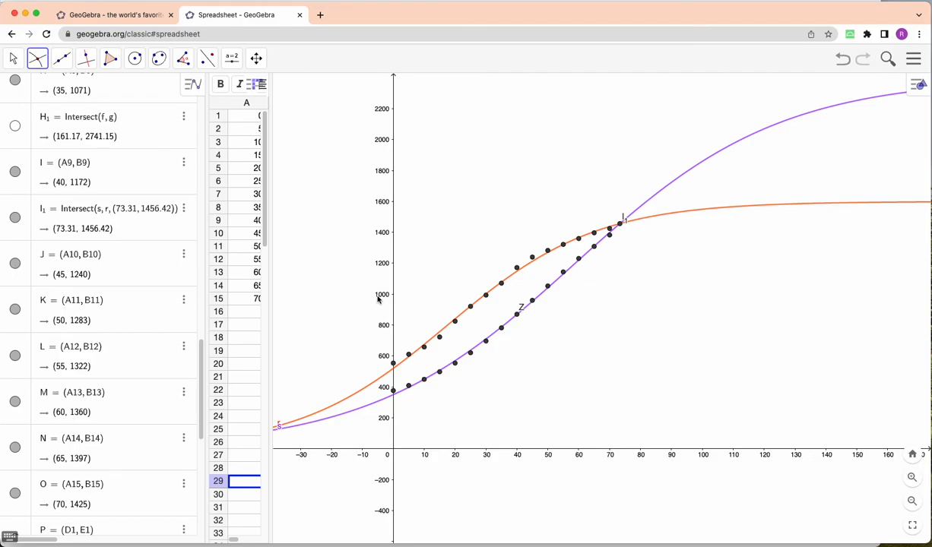
mouse_move(536, 342)
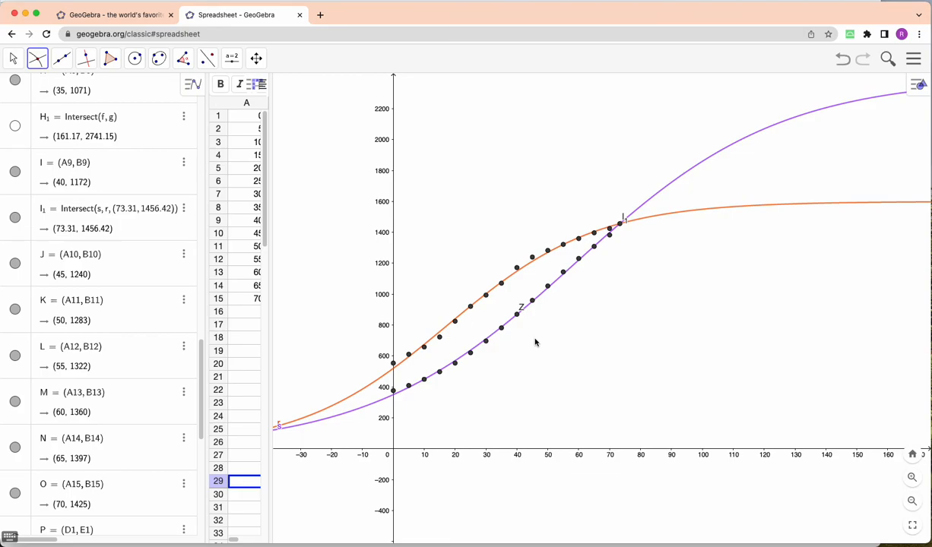
mouse_move(385, 352)
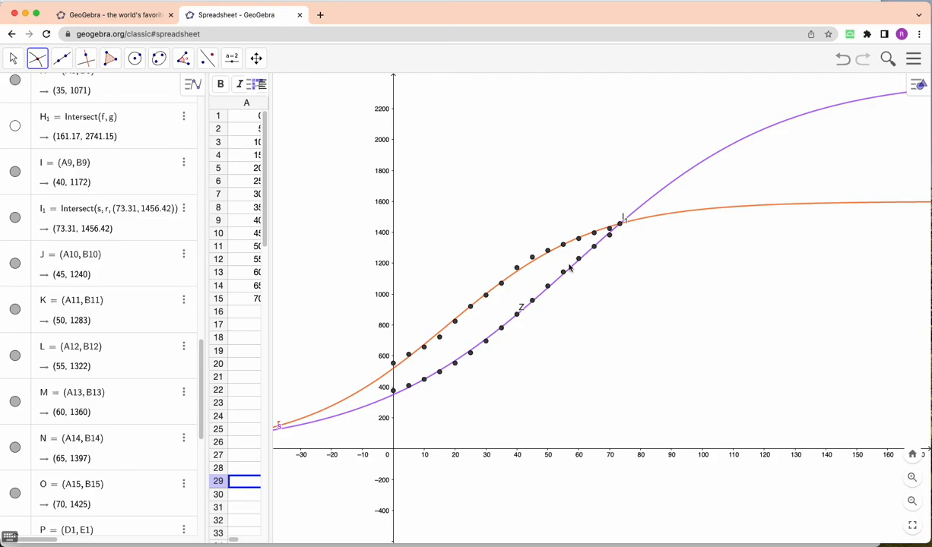
mouse_move(714, 277)
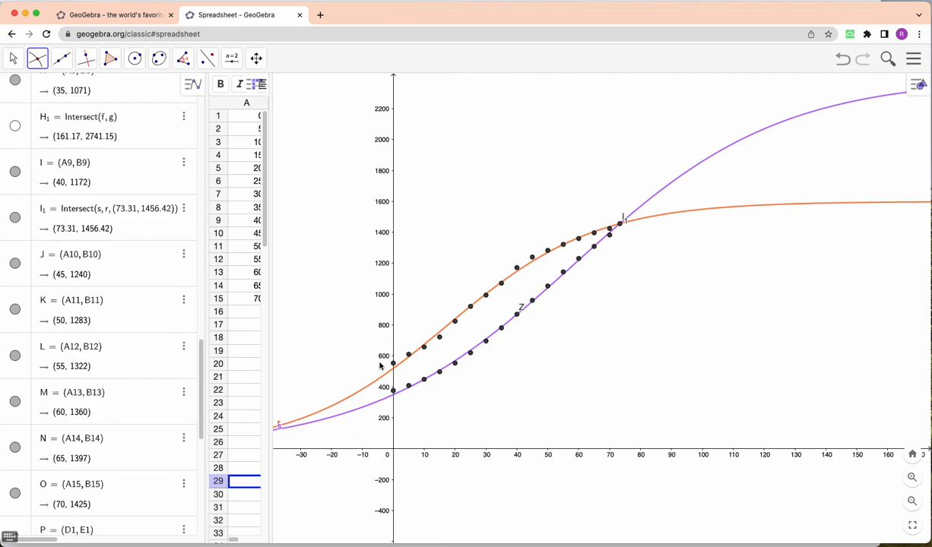
mouse_move(759, 441)
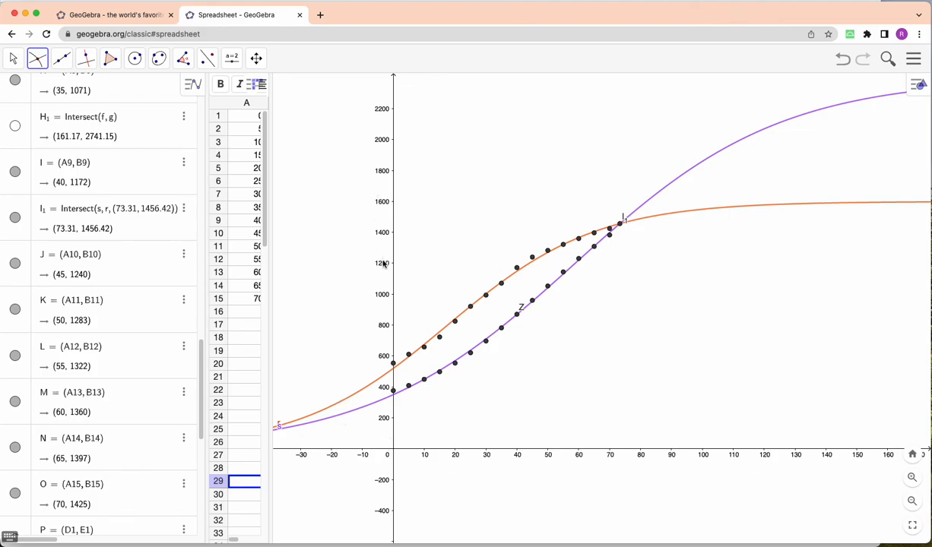
mouse_move(523, 357)
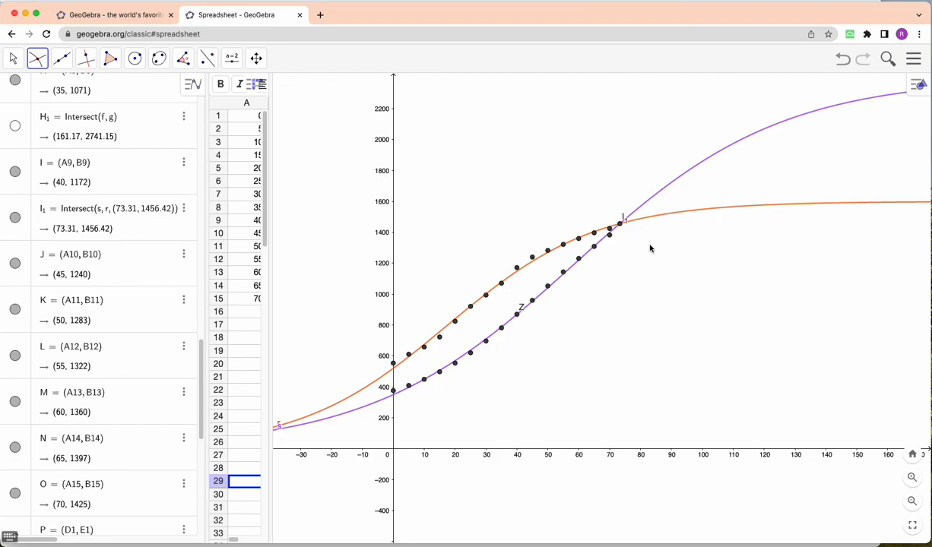
mouse_move(625, 227)
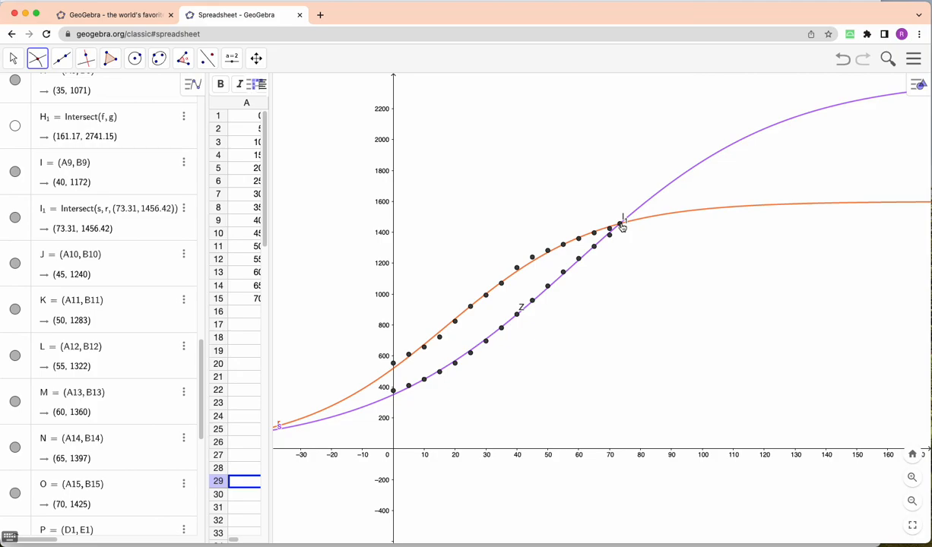
mouse_move(674, 307)
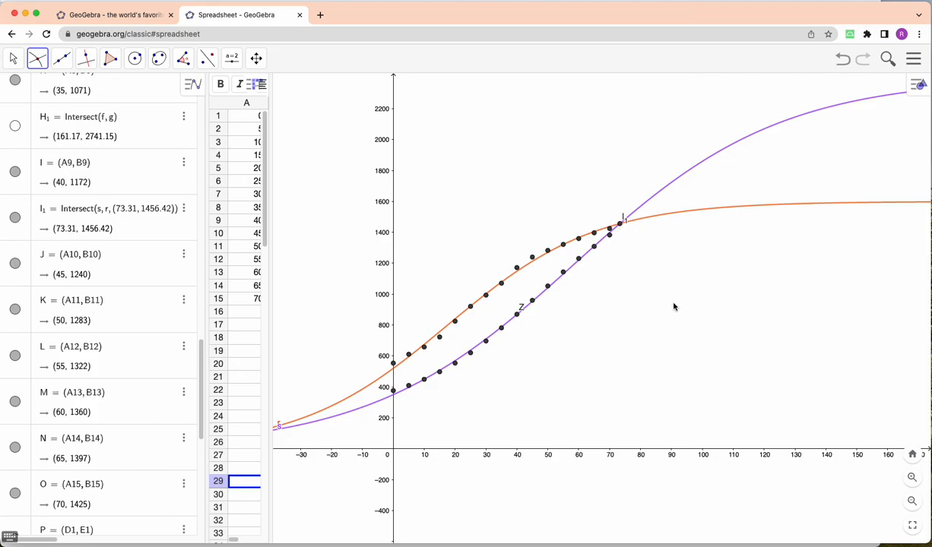